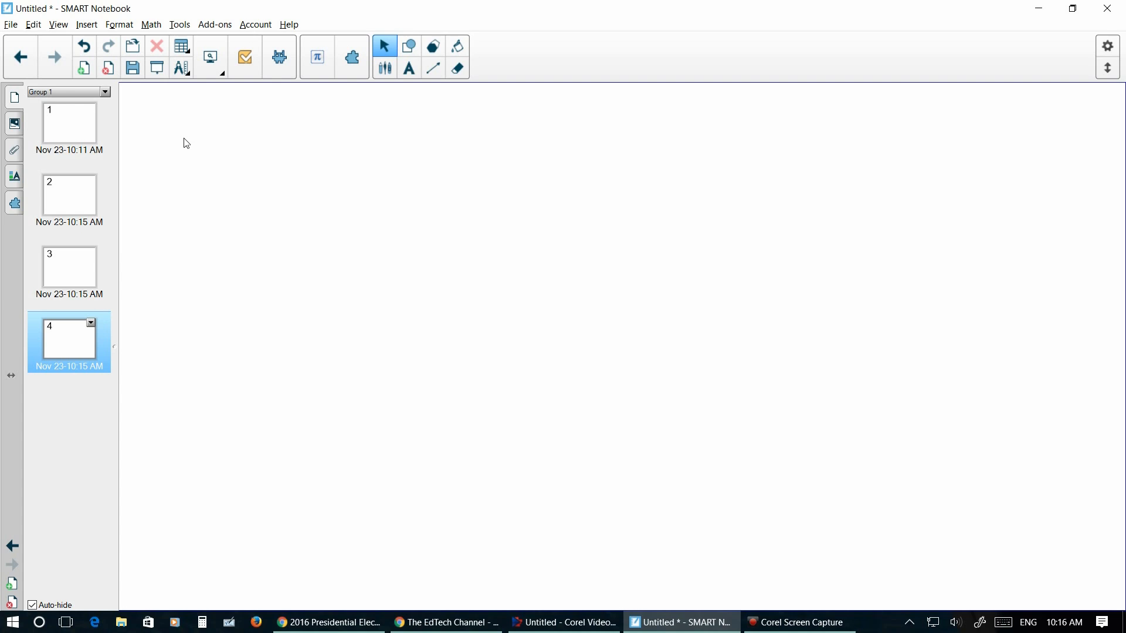
{"action": "mouse_move", "coordinate": [27, 109]}
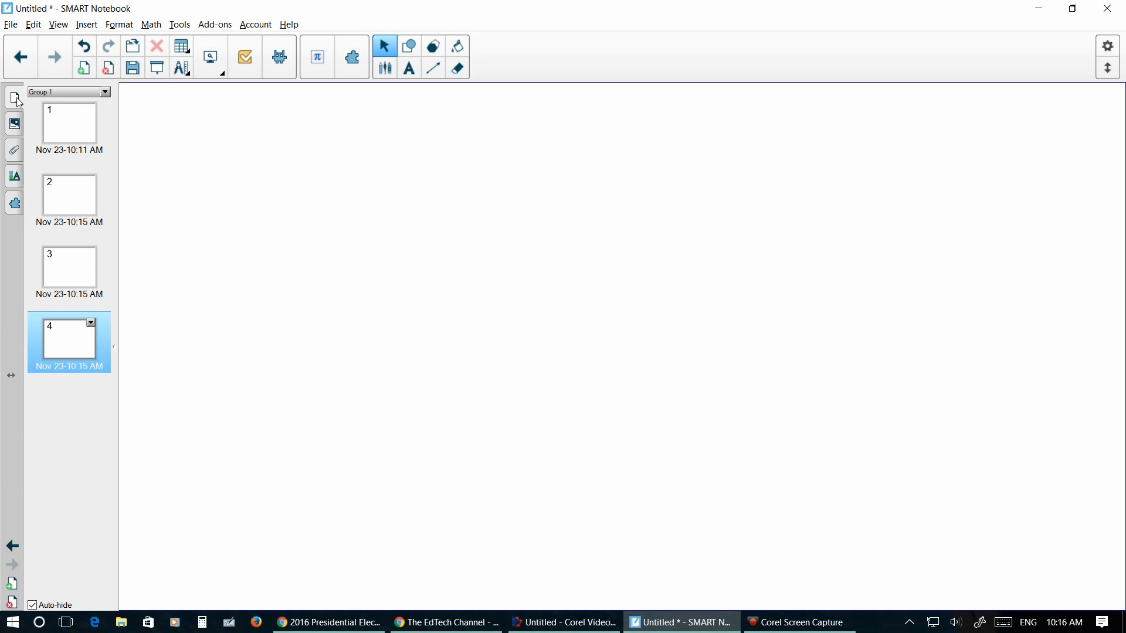
{"action": "mouse_move", "coordinate": [45, 114]}
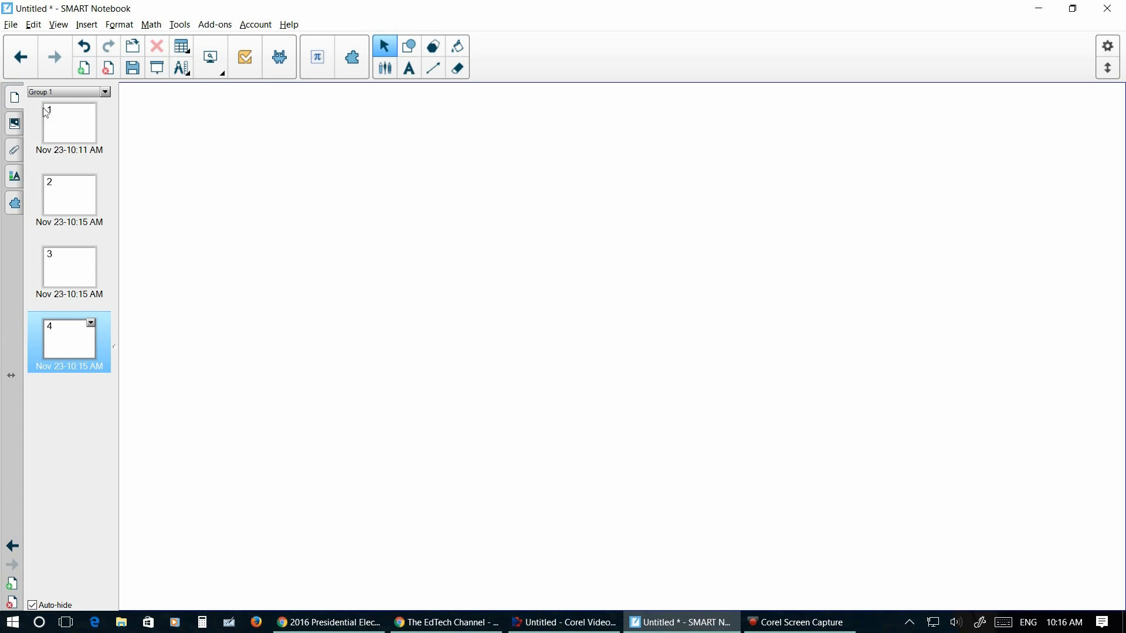
{"action": "mouse_move", "coordinate": [66, 196]}
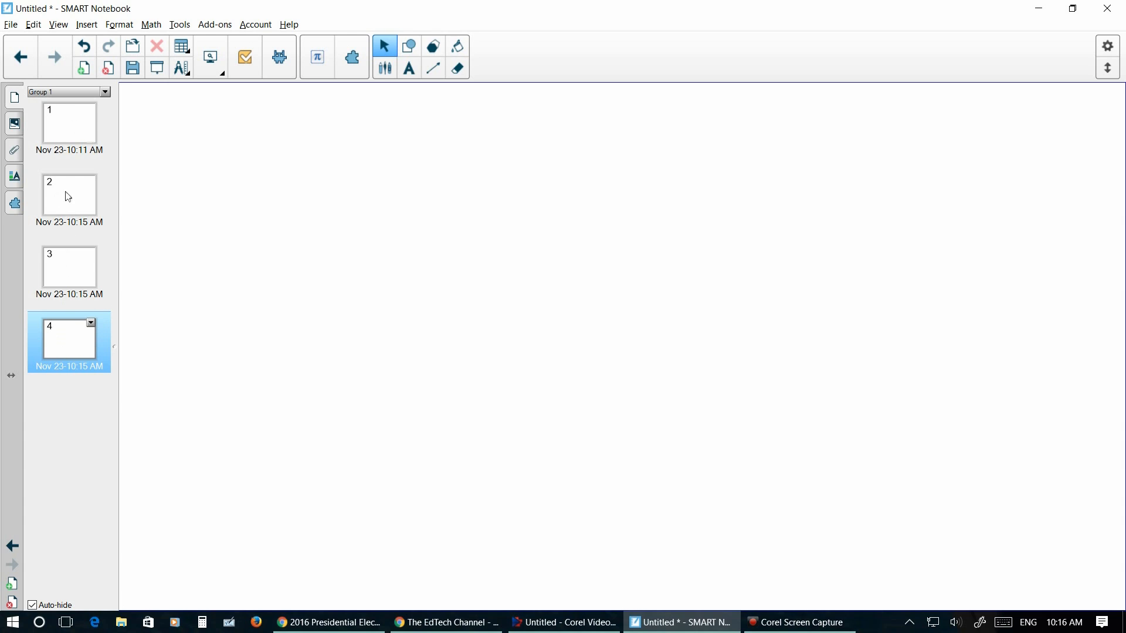
Move the earliest-created page to third position via the Page Sorter options.
{"action": "left_click", "coordinate": [68, 125]}
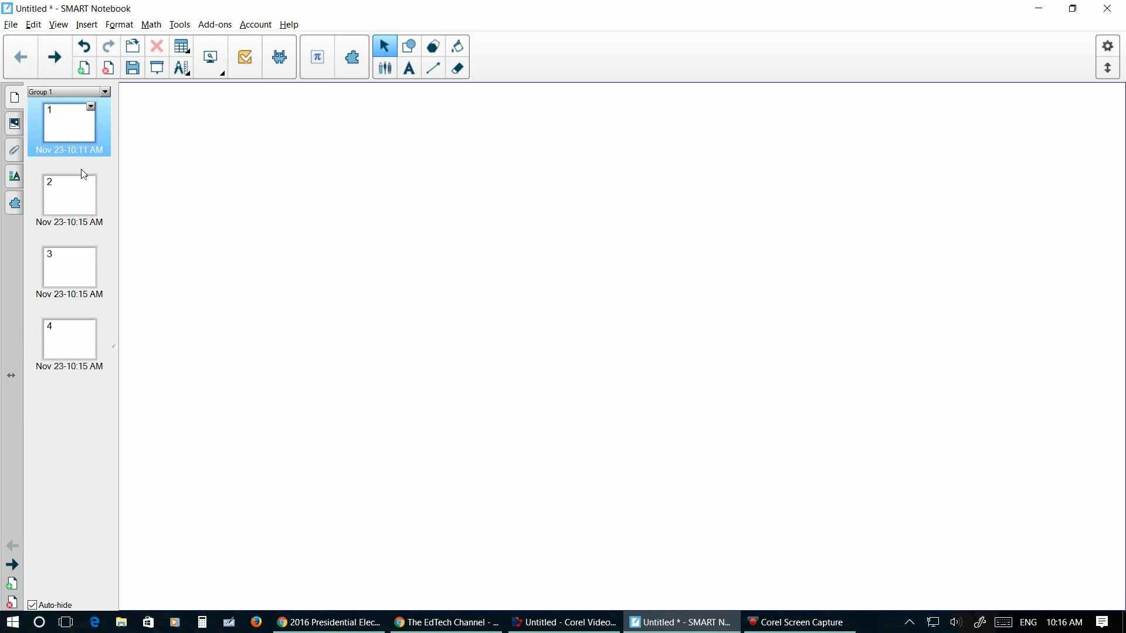
{"action": "left_click", "coordinate": [68, 197]}
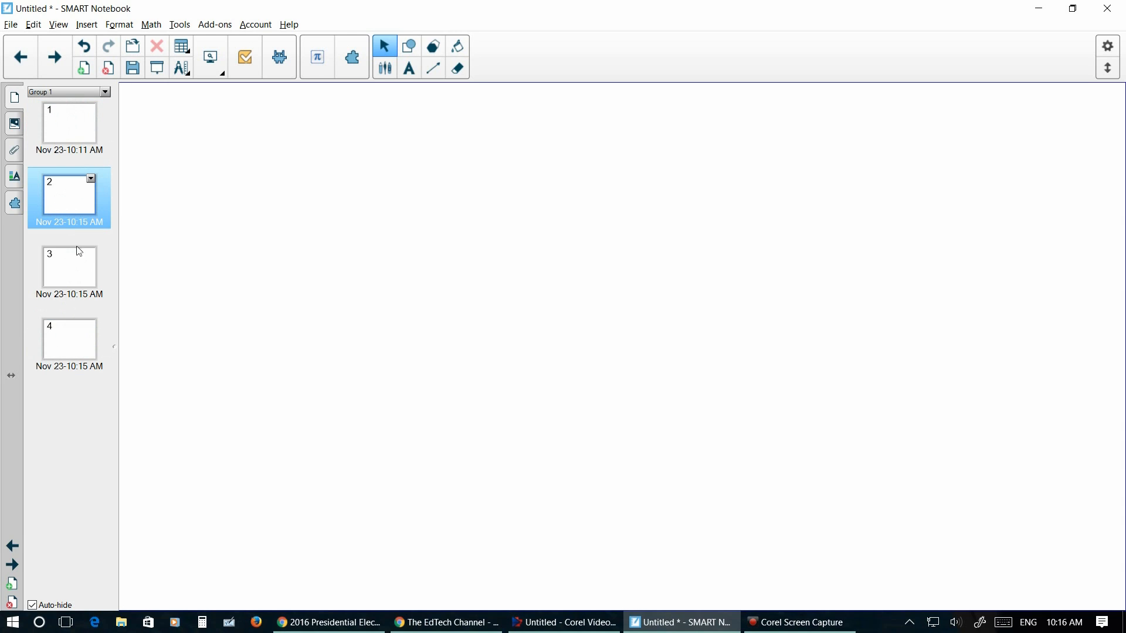
{"action": "right_click", "coordinate": [69, 197]}
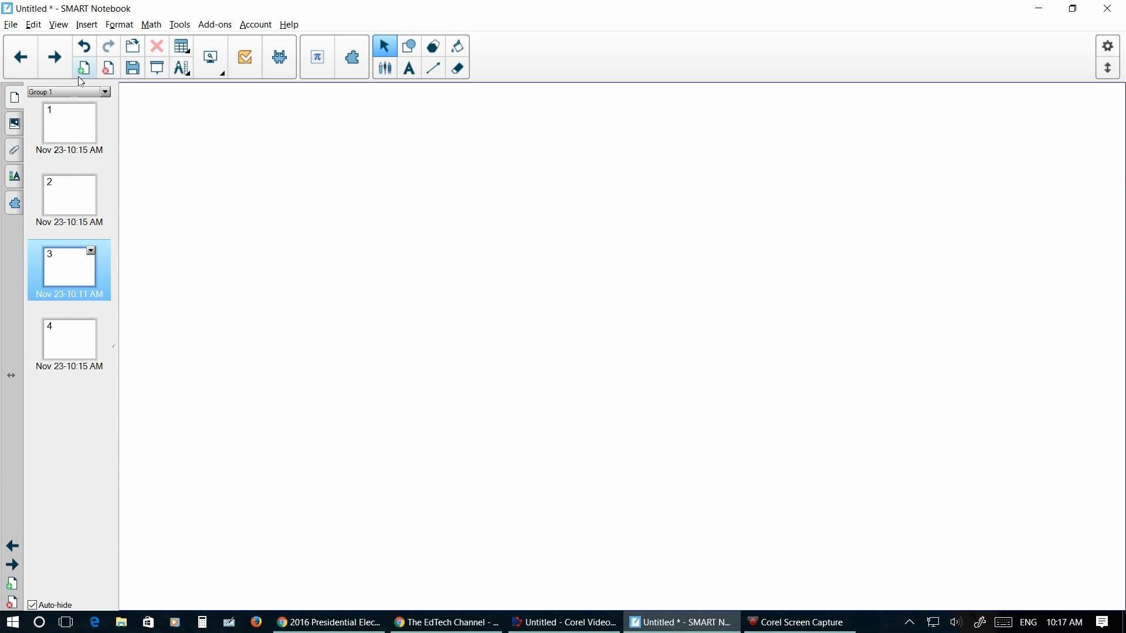
Add a new blank page, then delete it again.
{"action": "left_click", "coordinate": [84, 68]}
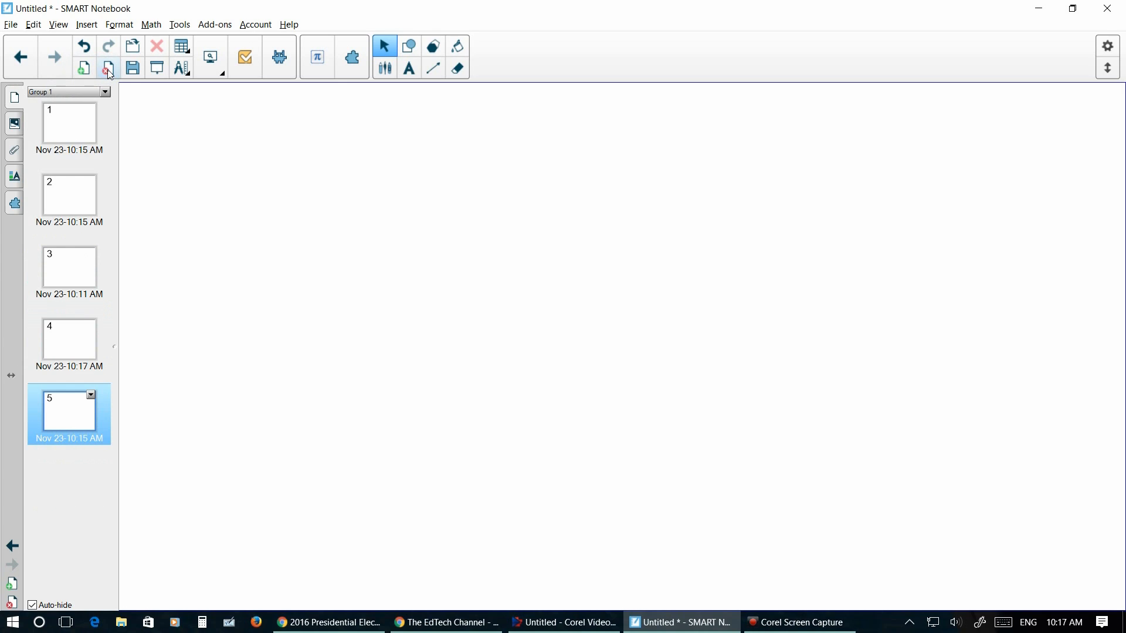
{"action": "left_click", "coordinate": [108, 68]}
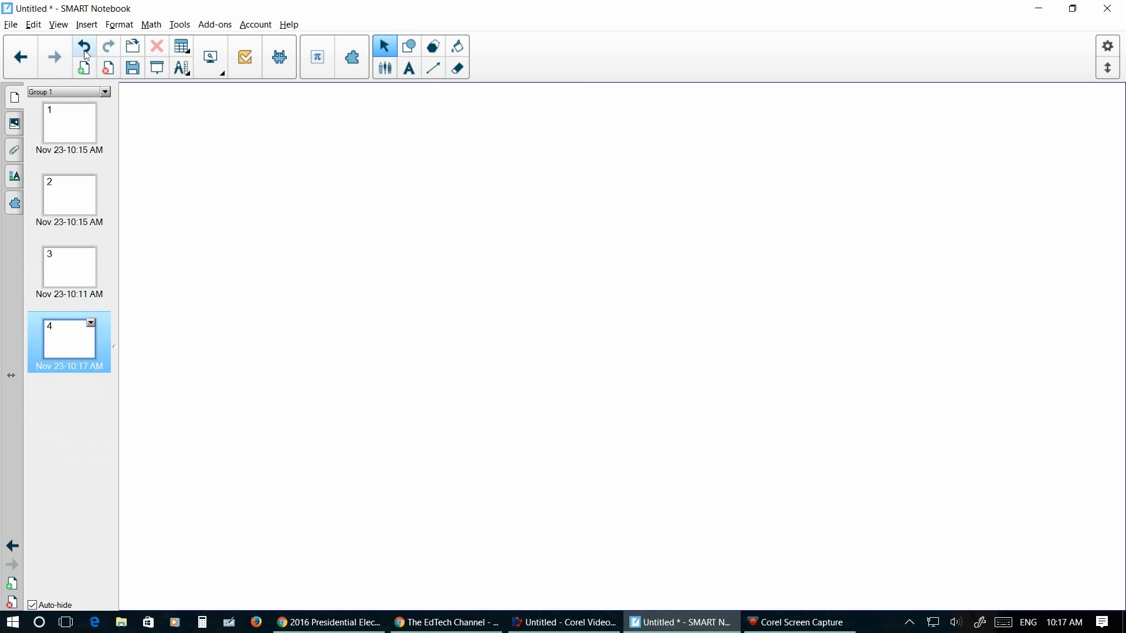
{"action": "mouse_move", "coordinate": [84, 47]}
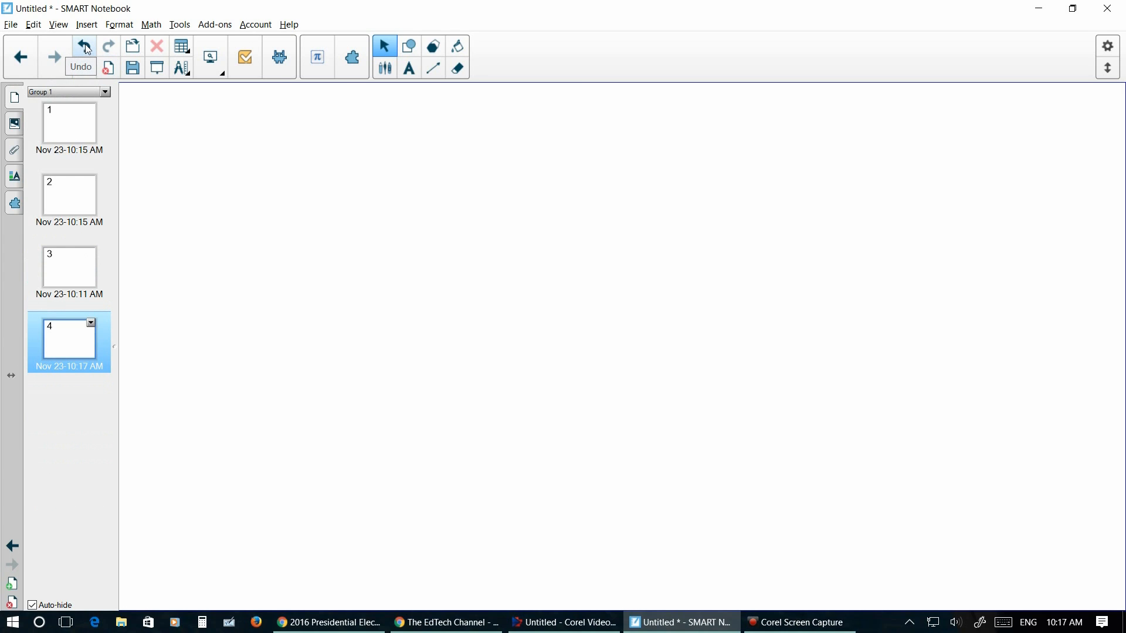
{"action": "mouse_move", "coordinate": [133, 48]}
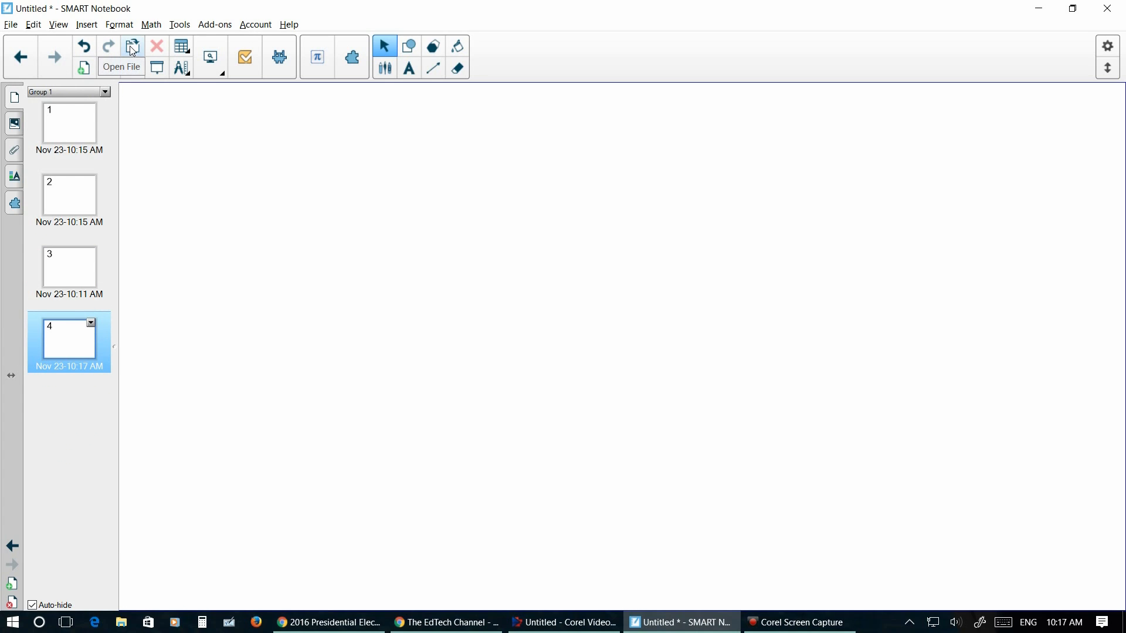
{"action": "mouse_move", "coordinate": [133, 68]}
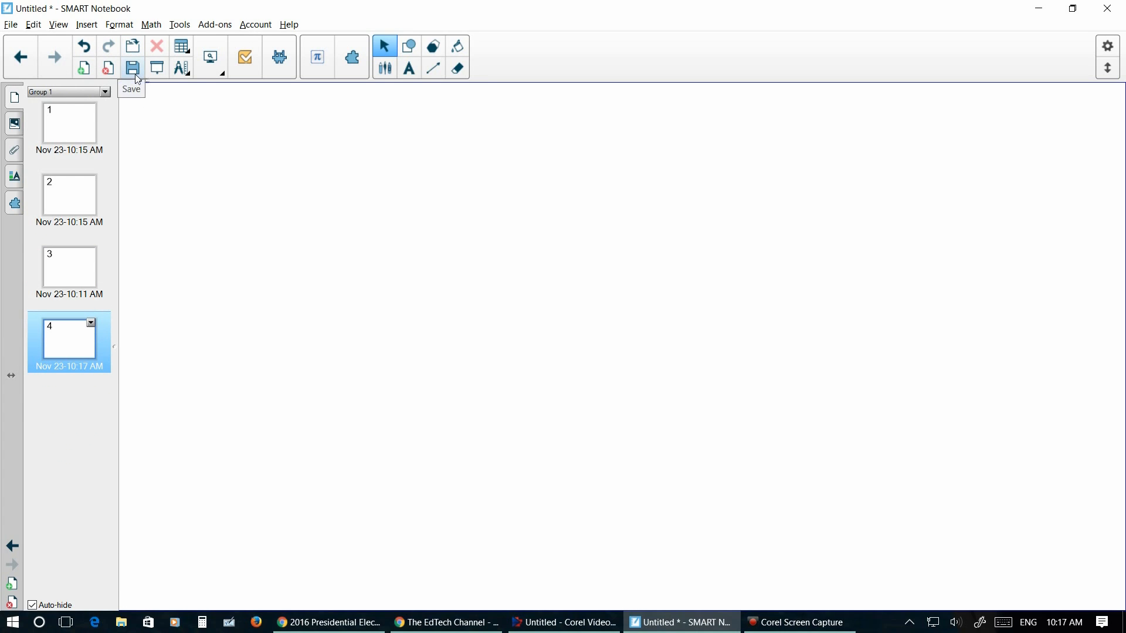
{"action": "mouse_move", "coordinate": [156, 68]}
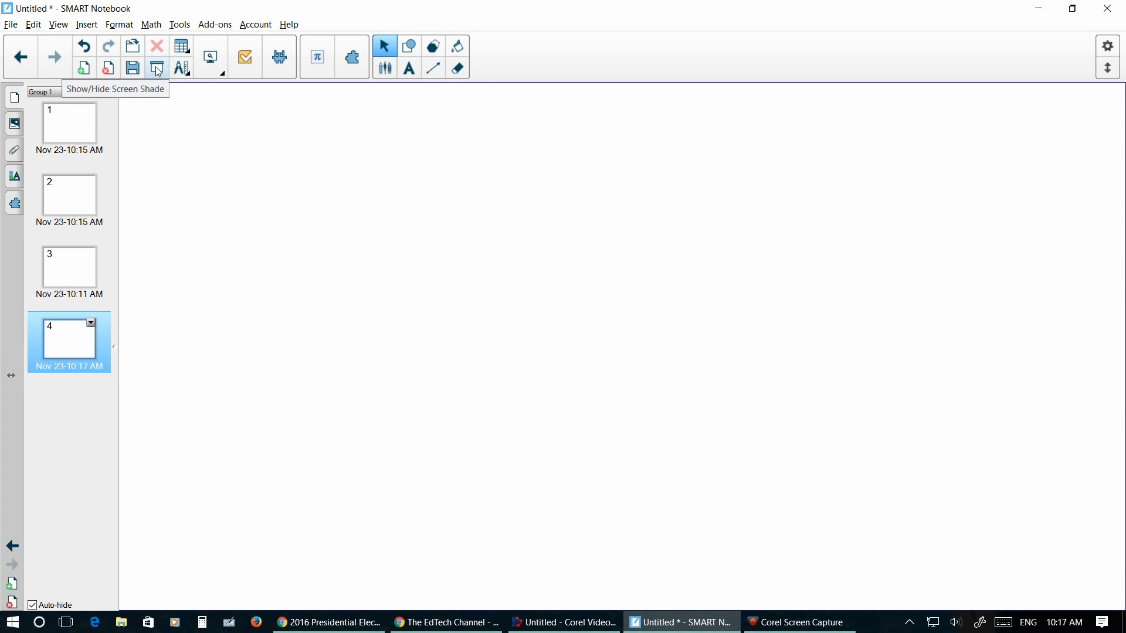
Cover the fourth page with a screen shade.
{"action": "left_click", "coordinate": [156, 68]}
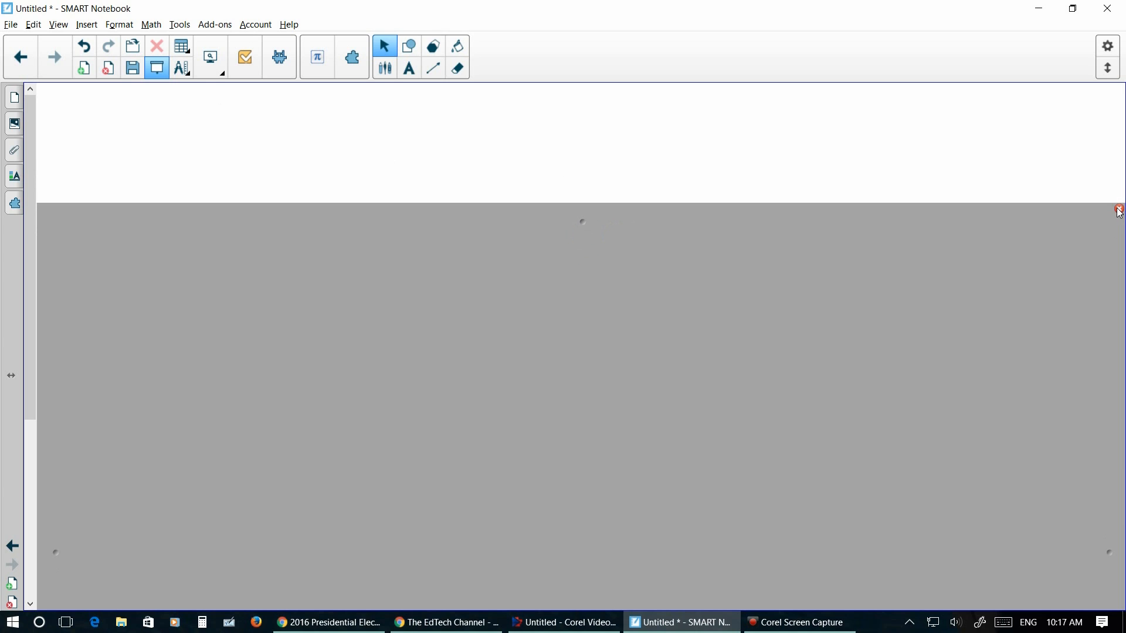
{"action": "mouse_move", "coordinate": [77, 548]}
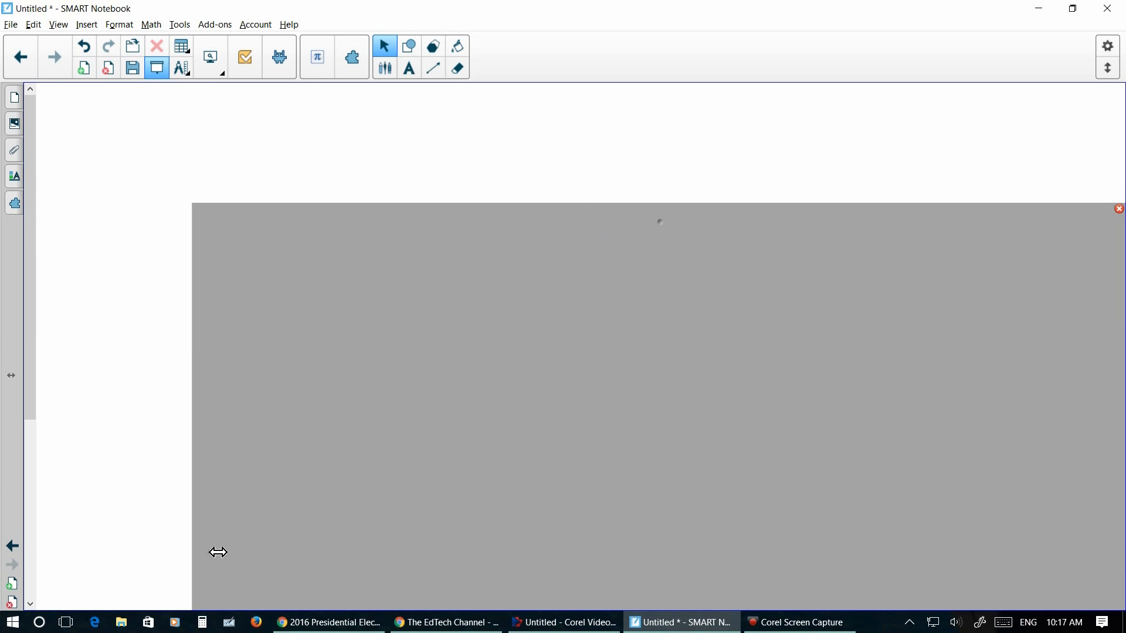
{"action": "mouse_move", "coordinate": [663, 206]}
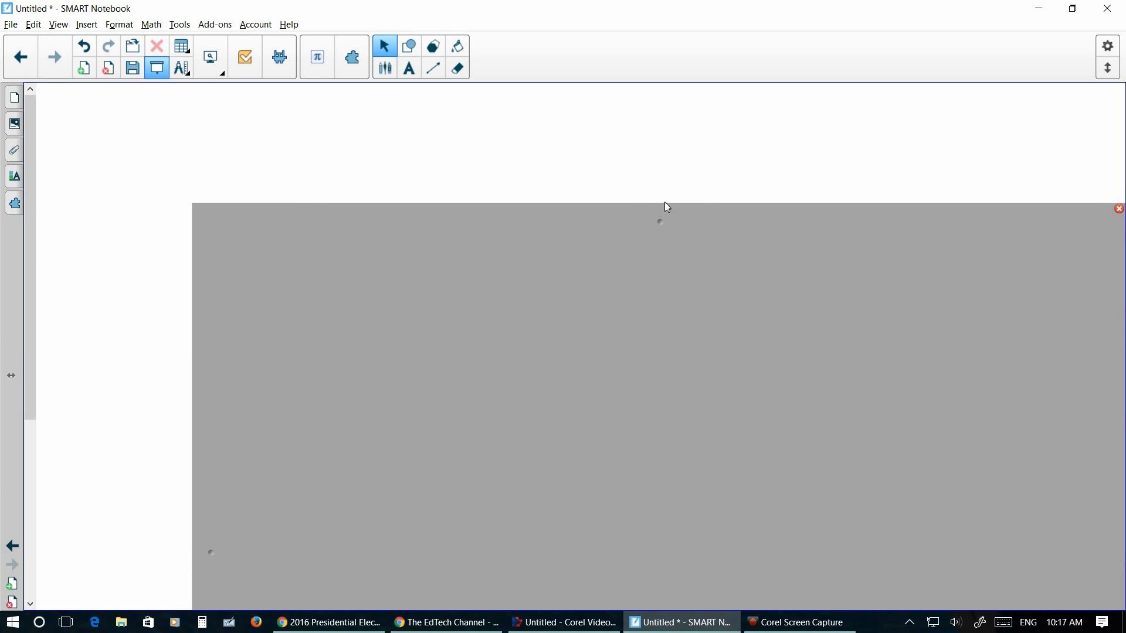
{"action": "mouse_move", "coordinate": [945, 210]}
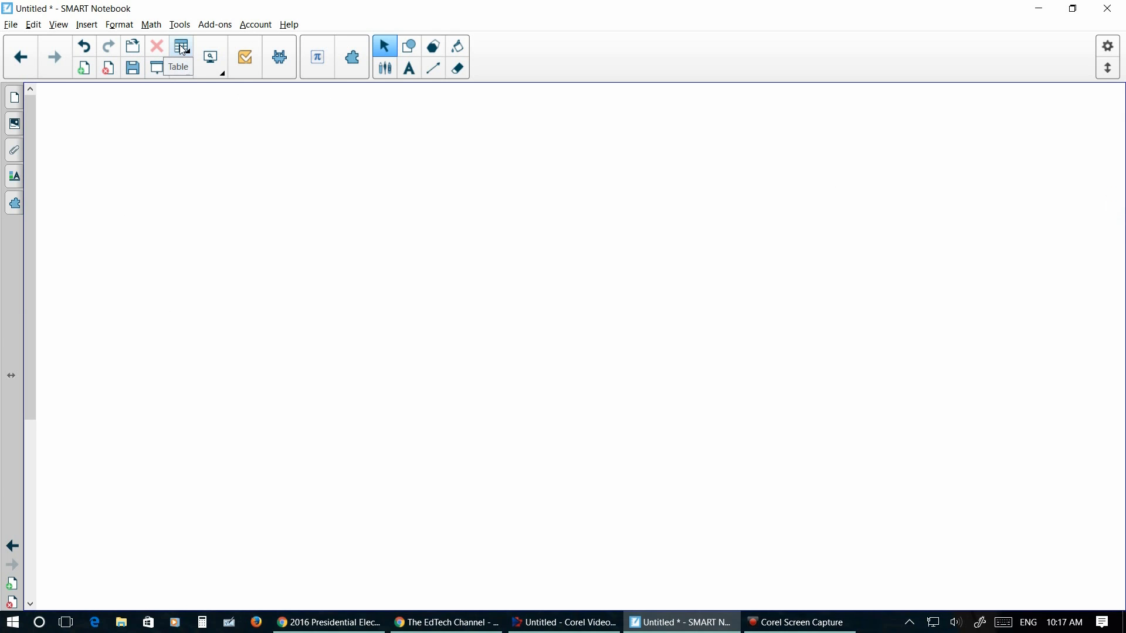
{"action": "left_click", "coordinate": [180, 46]}
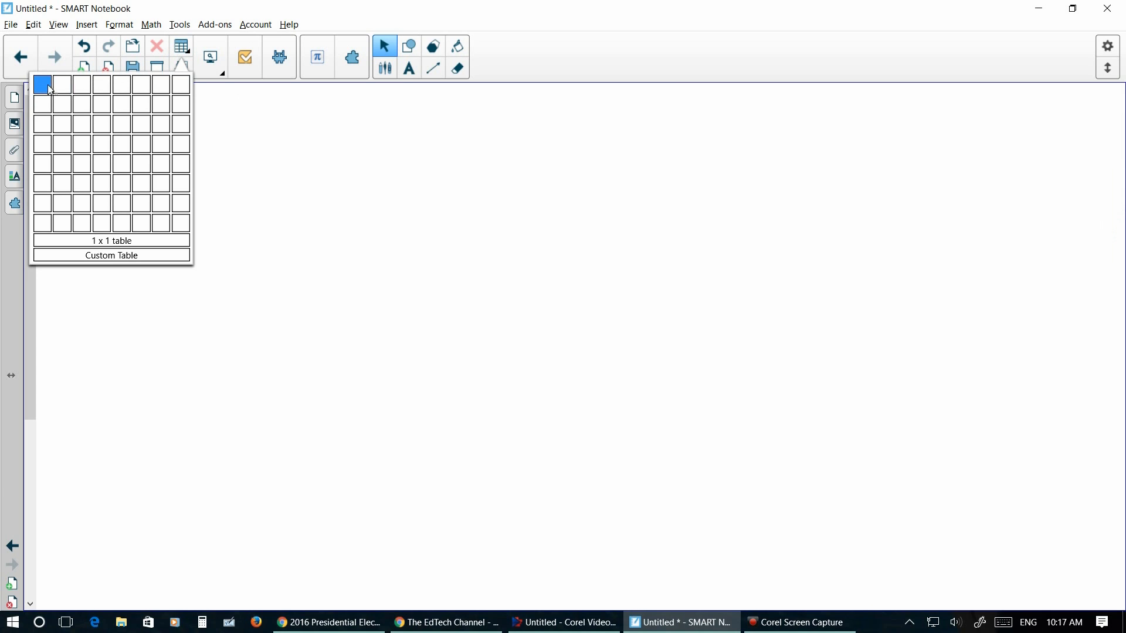
{"action": "mouse_move", "coordinate": [140, 85]}
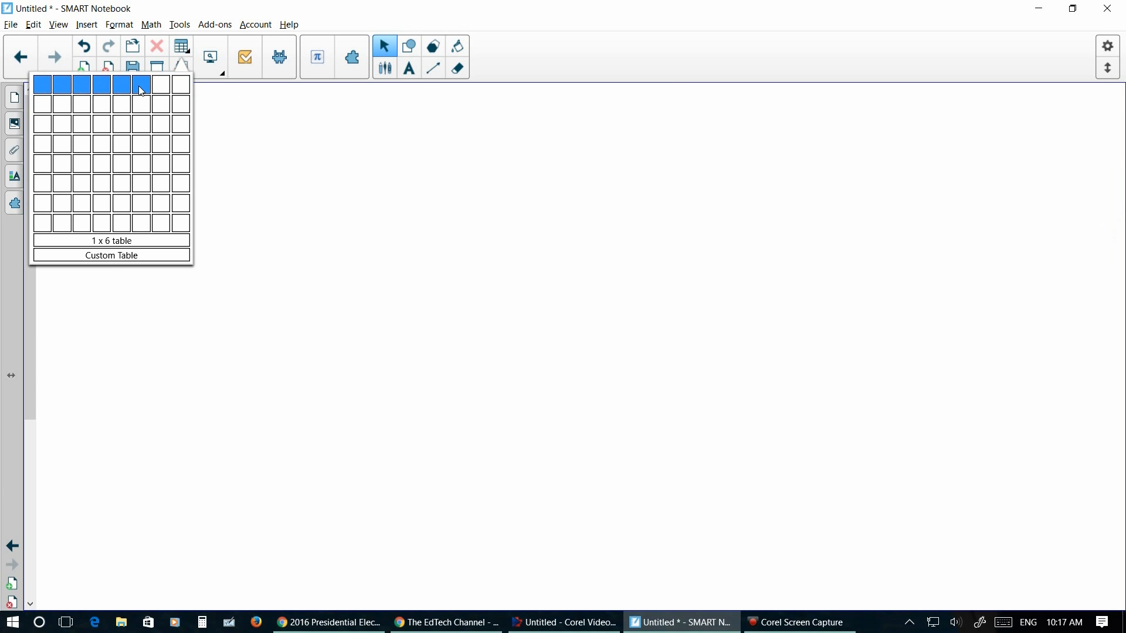
{"action": "mouse_move", "coordinate": [139, 184]}
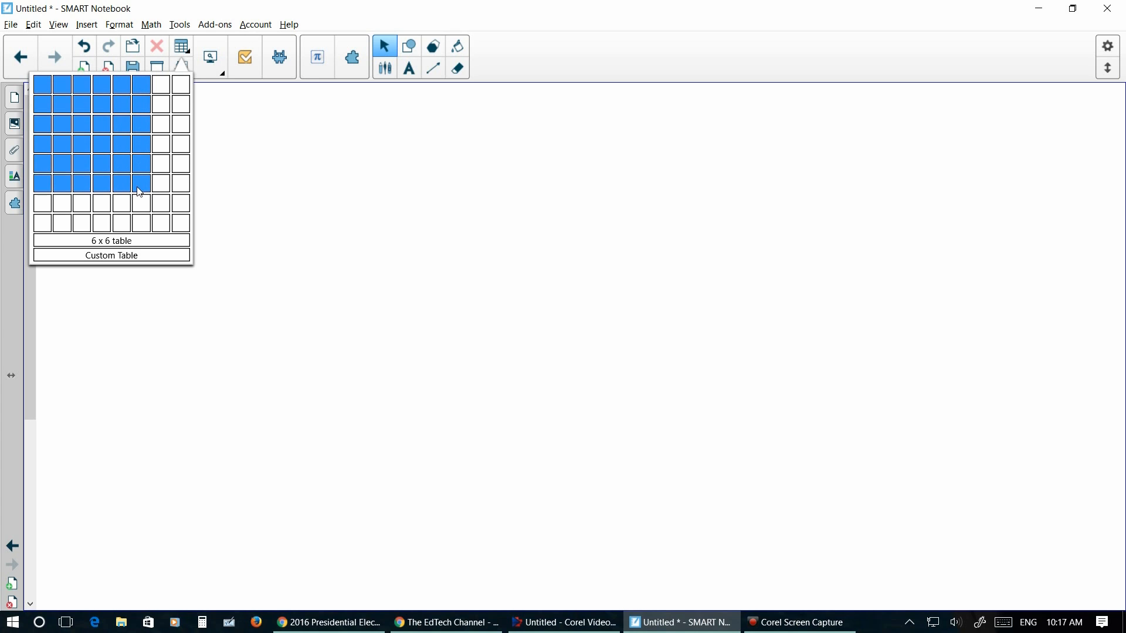
{"action": "left_click", "coordinate": [139, 183]}
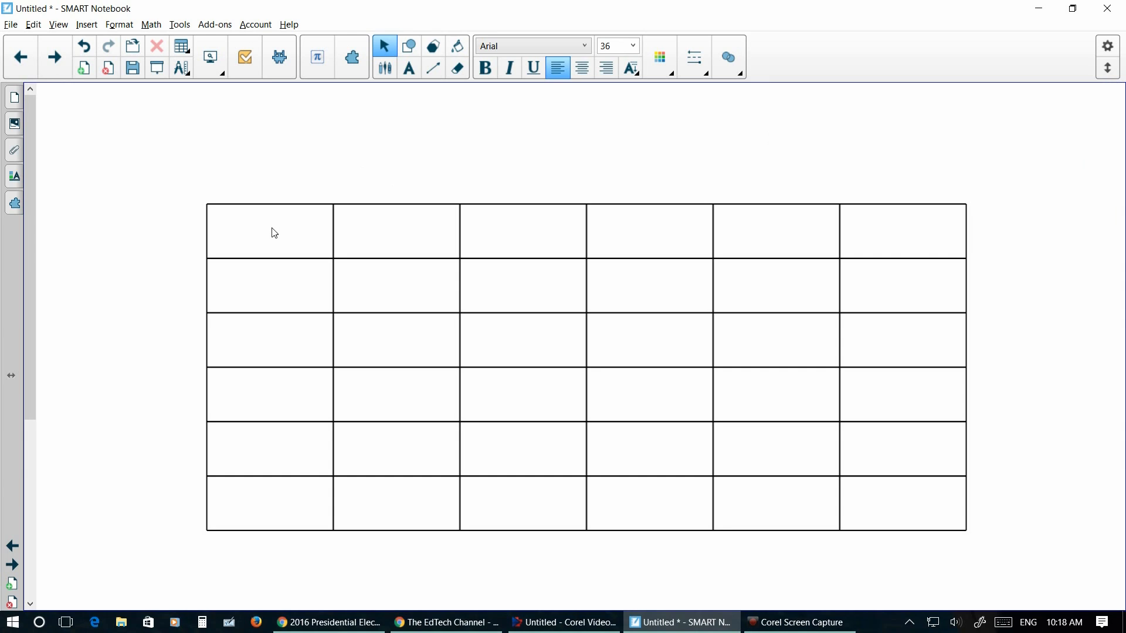
{"action": "right_click", "coordinate": [270, 230]}
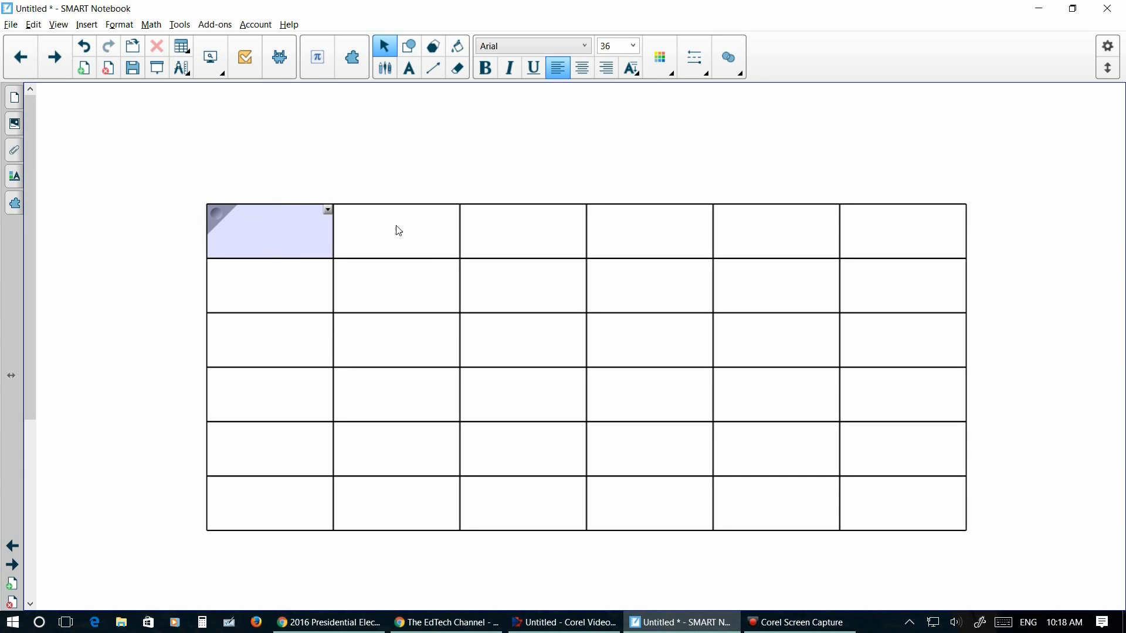
{"action": "mouse_move", "coordinate": [217, 216]}
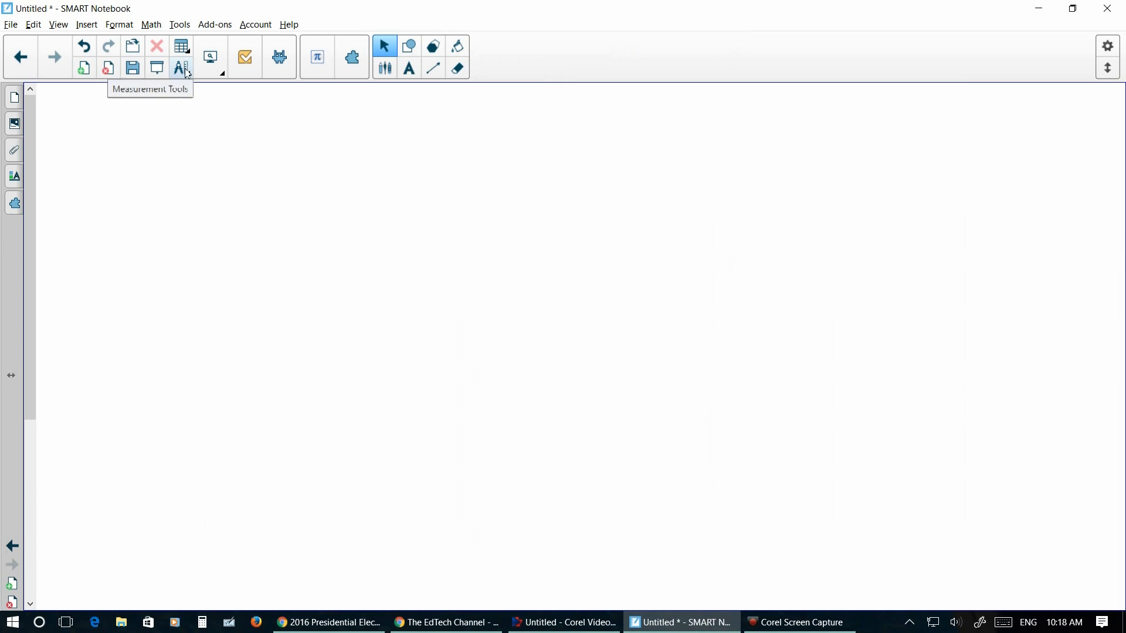
Place a ruler and a protractor on the page to mark a 139° angle.
{"action": "left_click", "coordinate": [180, 68]}
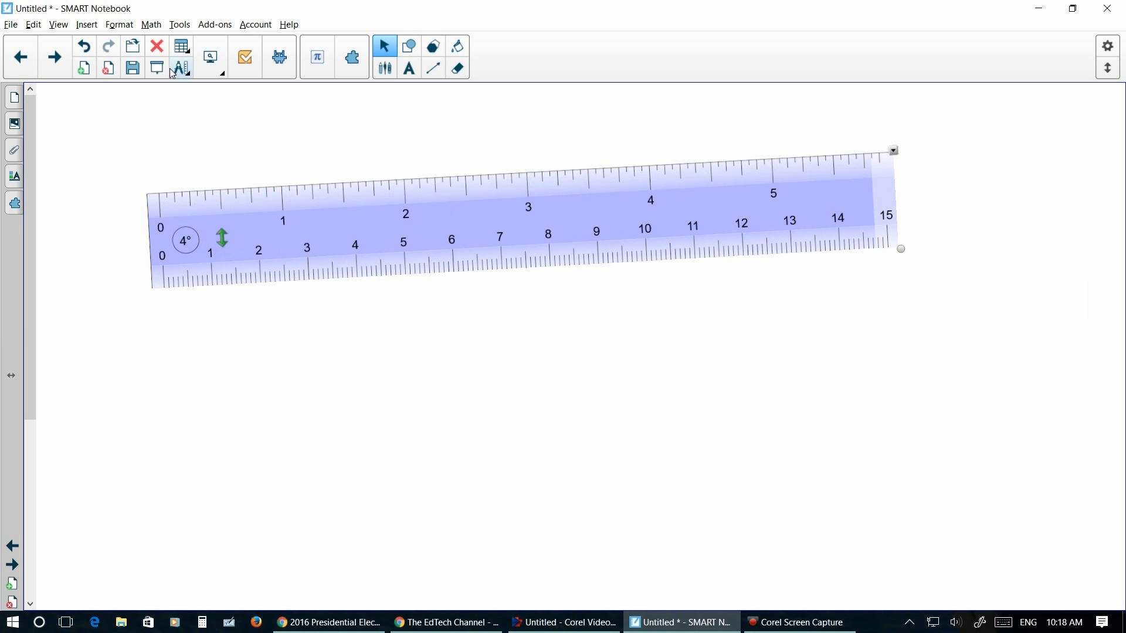
{"action": "mouse_move", "coordinate": [178, 68]}
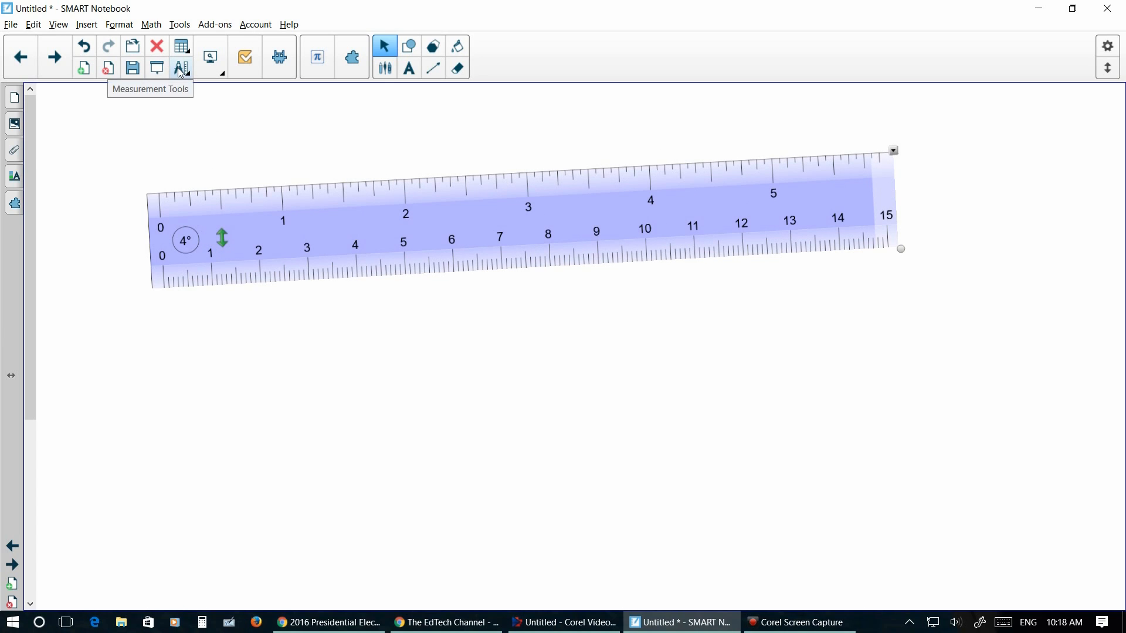
{"action": "left_click", "coordinate": [178, 68]}
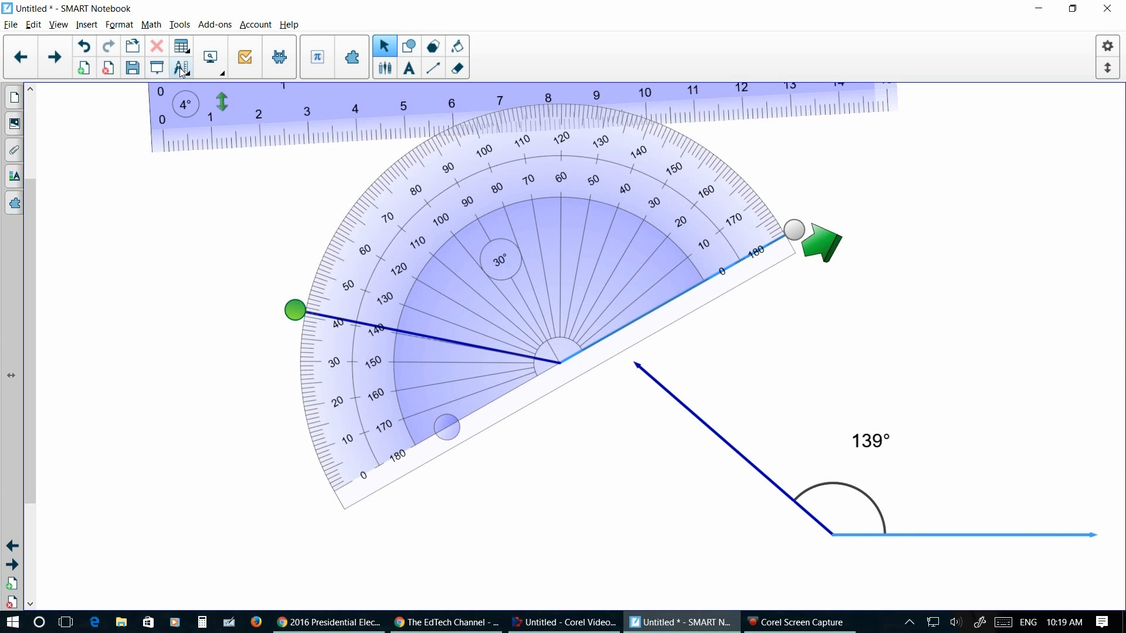
Show page 1 in full-screen presentation view.
{"action": "left_click", "coordinate": [182, 68]}
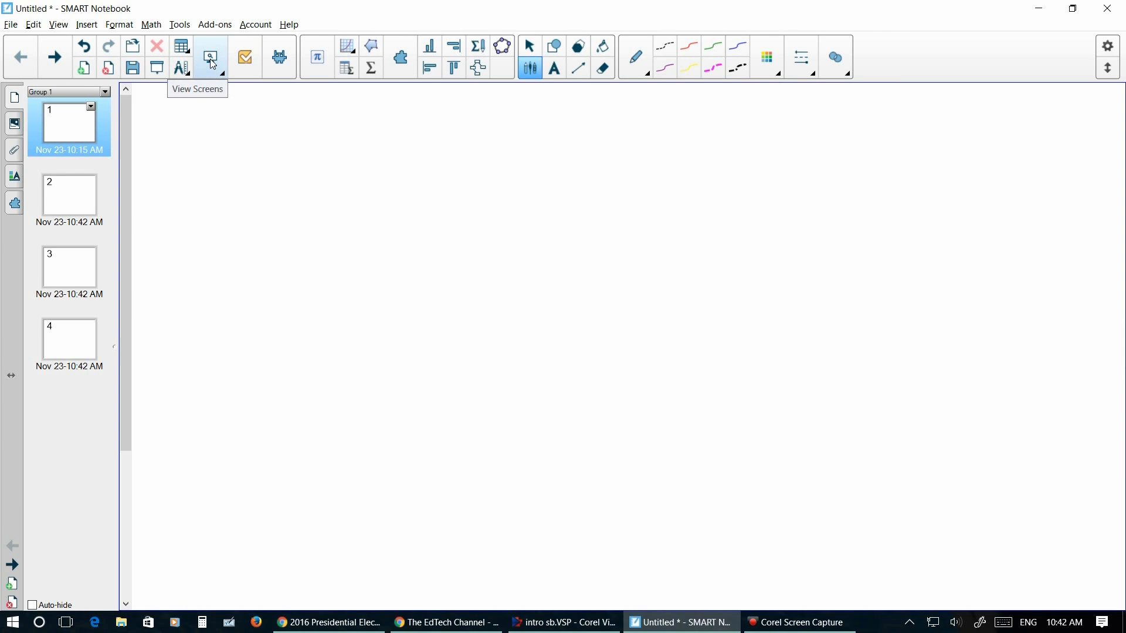
{"action": "mouse_move", "coordinate": [211, 63]}
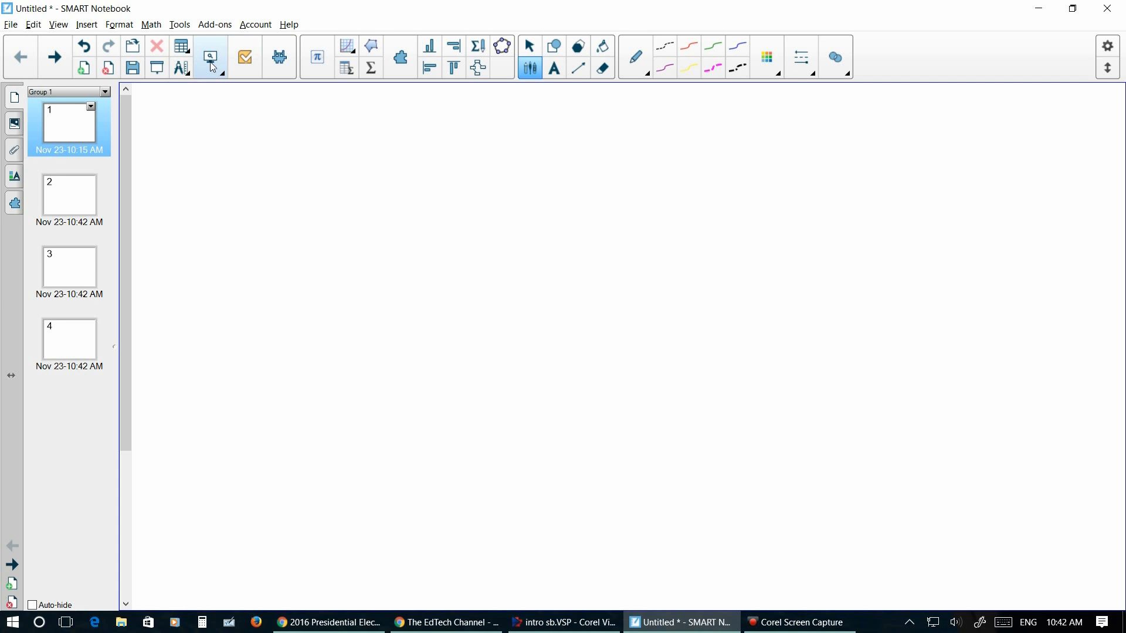
{"action": "mouse_move", "coordinate": [210, 59]}
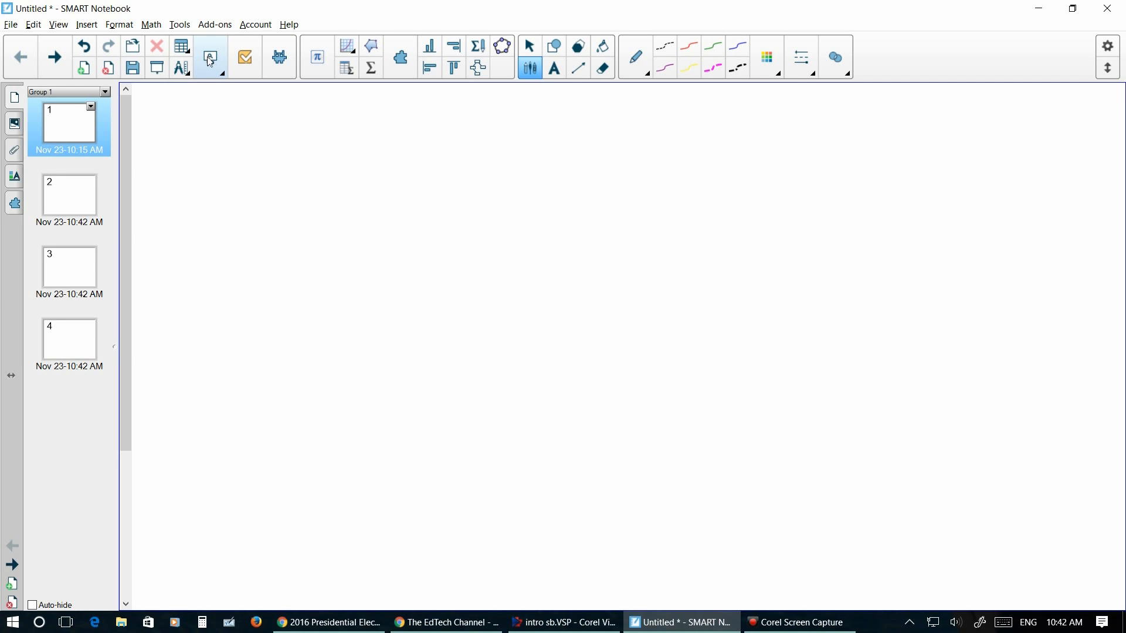
{"action": "left_click", "coordinate": [210, 56]}
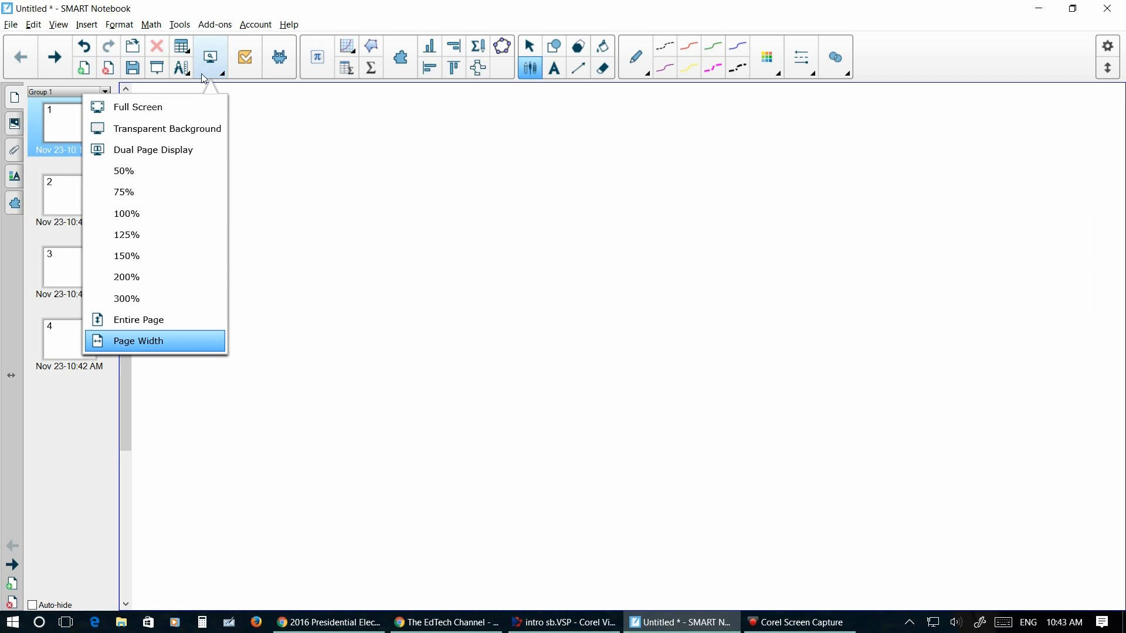
{"action": "mouse_move", "coordinate": [151, 107]}
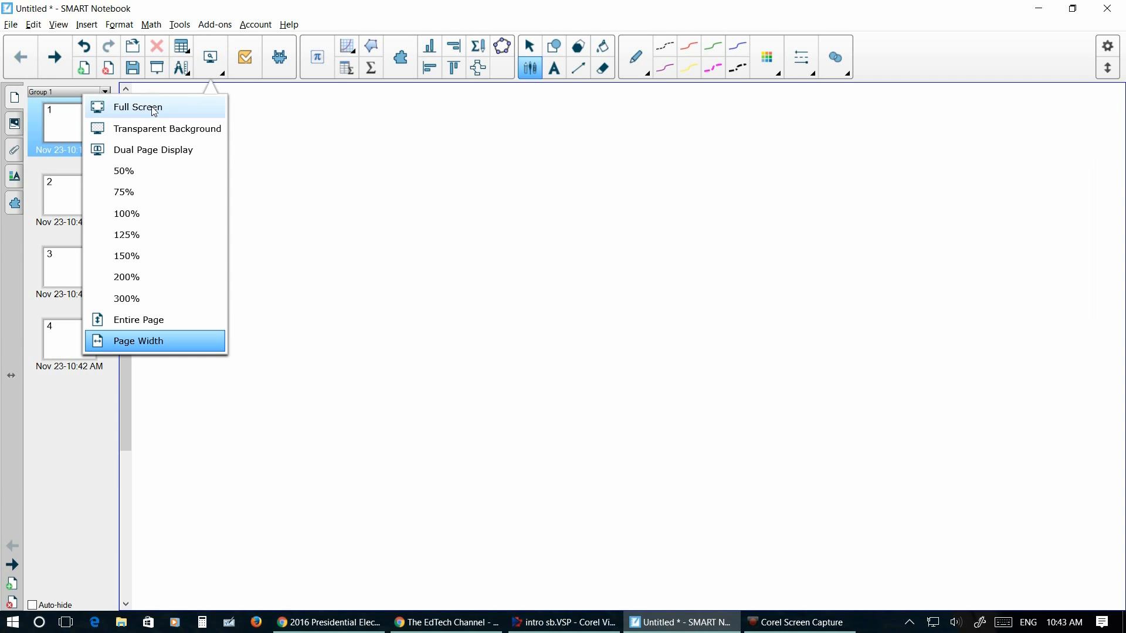
{"action": "left_click", "coordinate": [137, 107]}
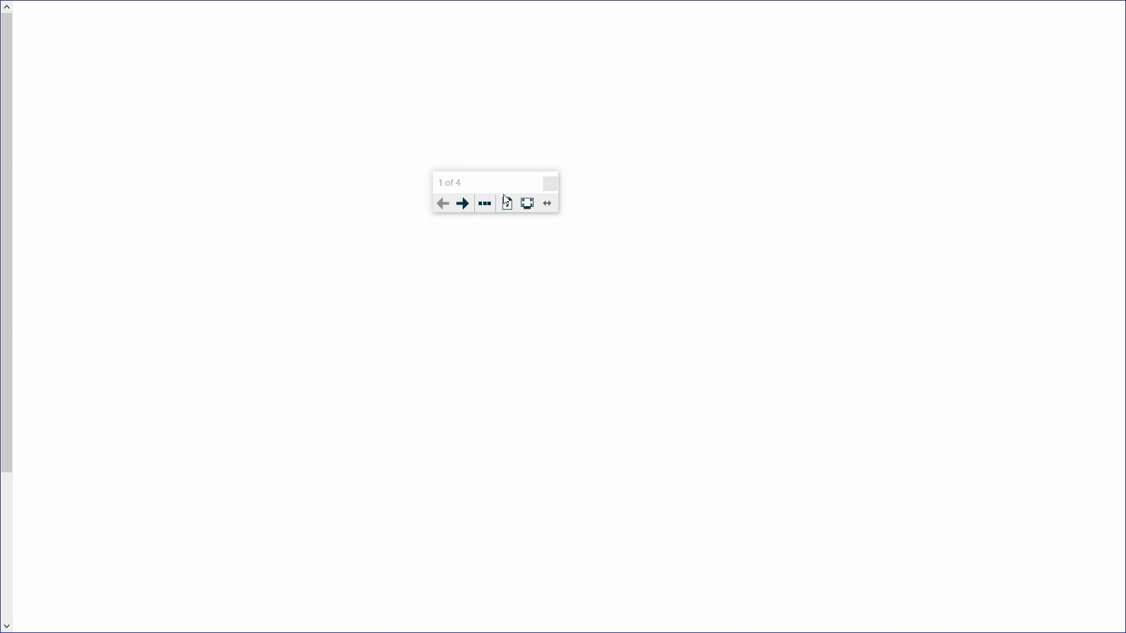
{"action": "mouse_move", "coordinate": [527, 203]}
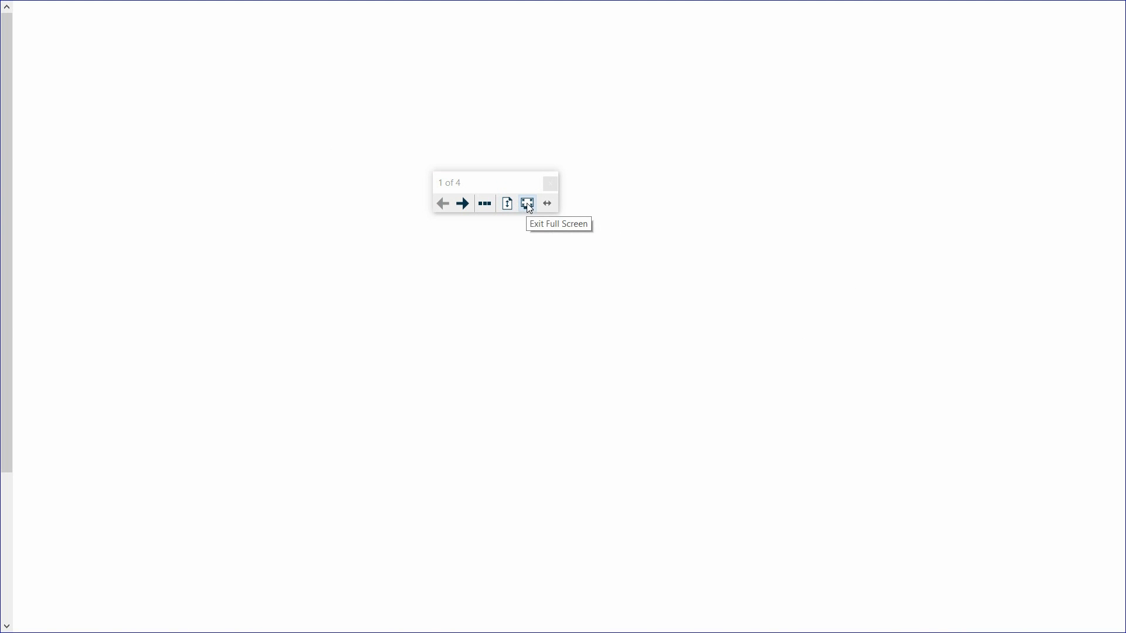
Leave full screen and return to the normal editing window.
{"action": "left_click", "coordinate": [527, 203]}
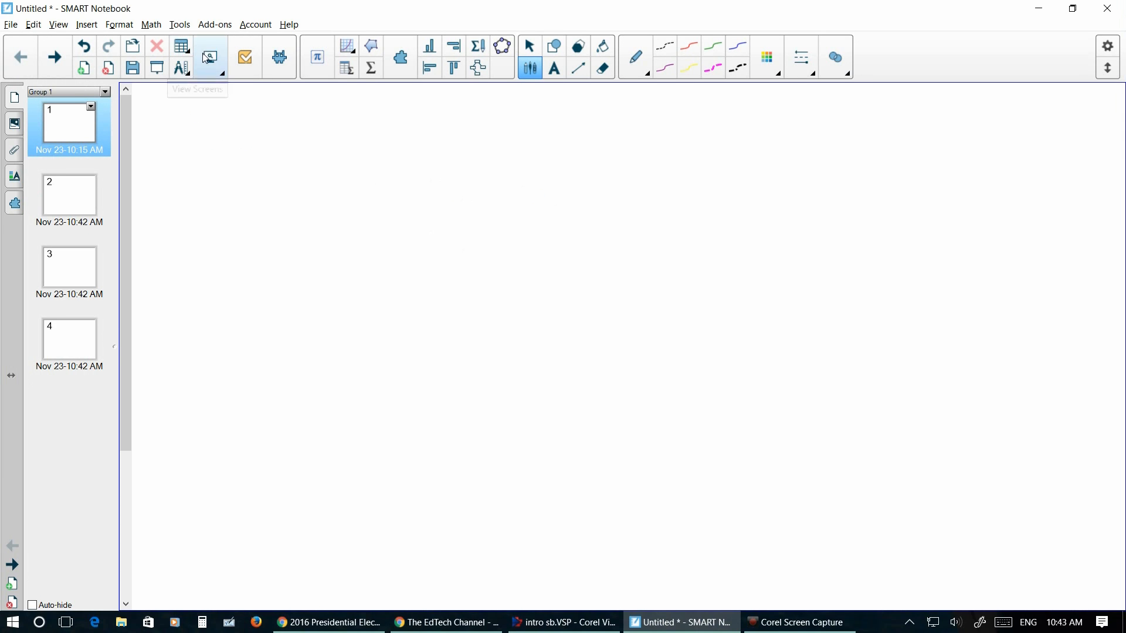
{"action": "left_click", "coordinate": [223, 69]}
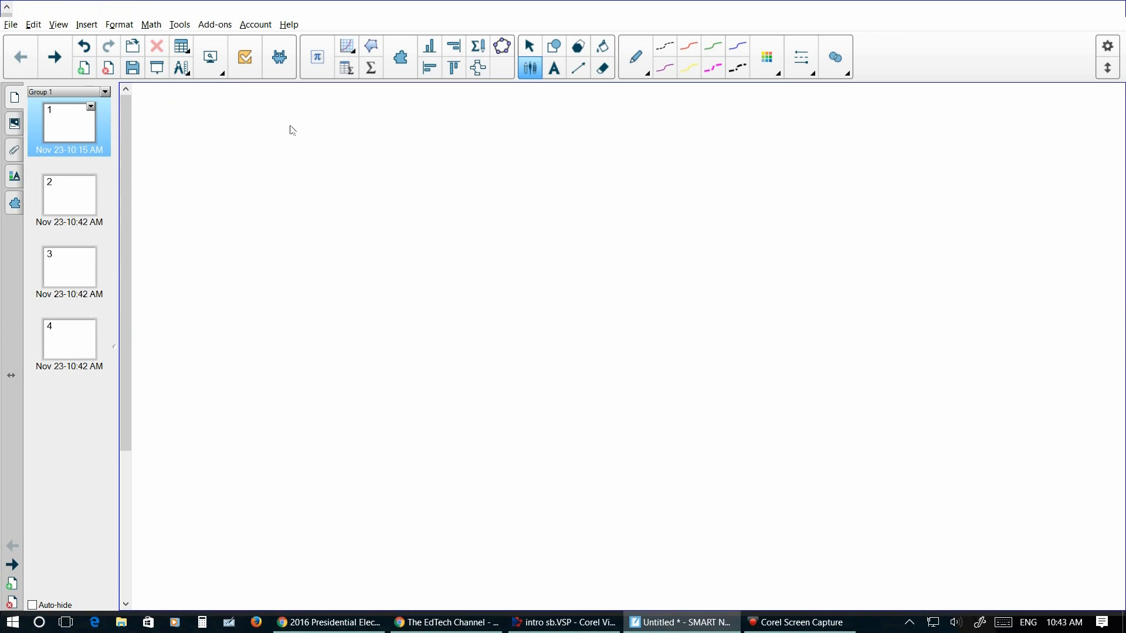
Make the page transparent over the YouTube page, sketch pink marks, then return to normal.
{"action": "left_click", "coordinate": [445, 622]}
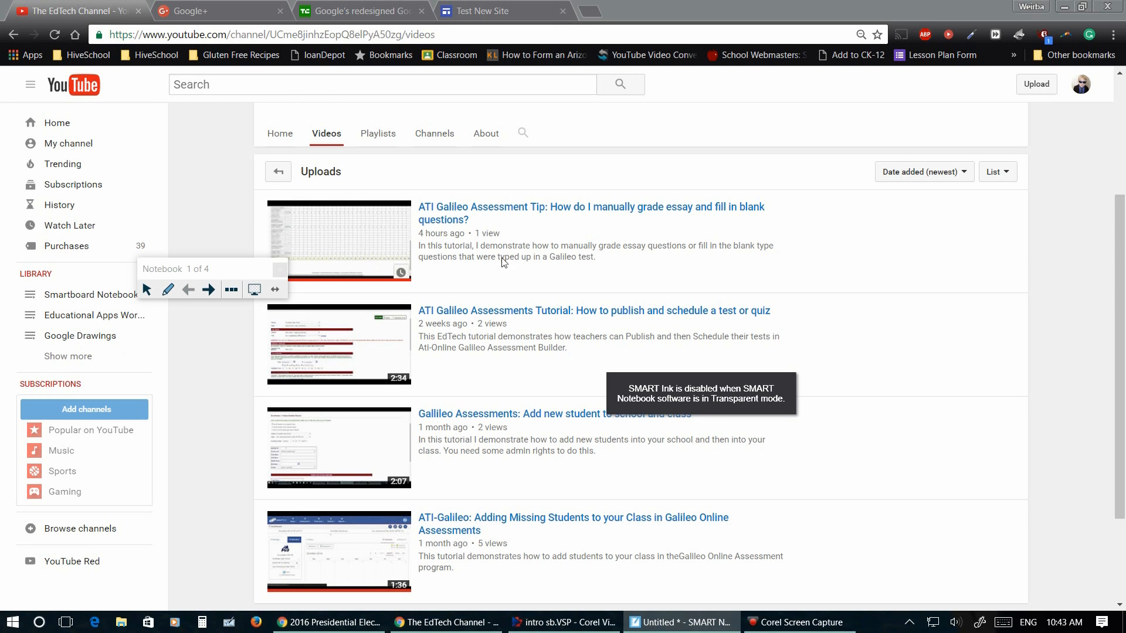
{"action": "mouse_move", "coordinate": [264, 259]}
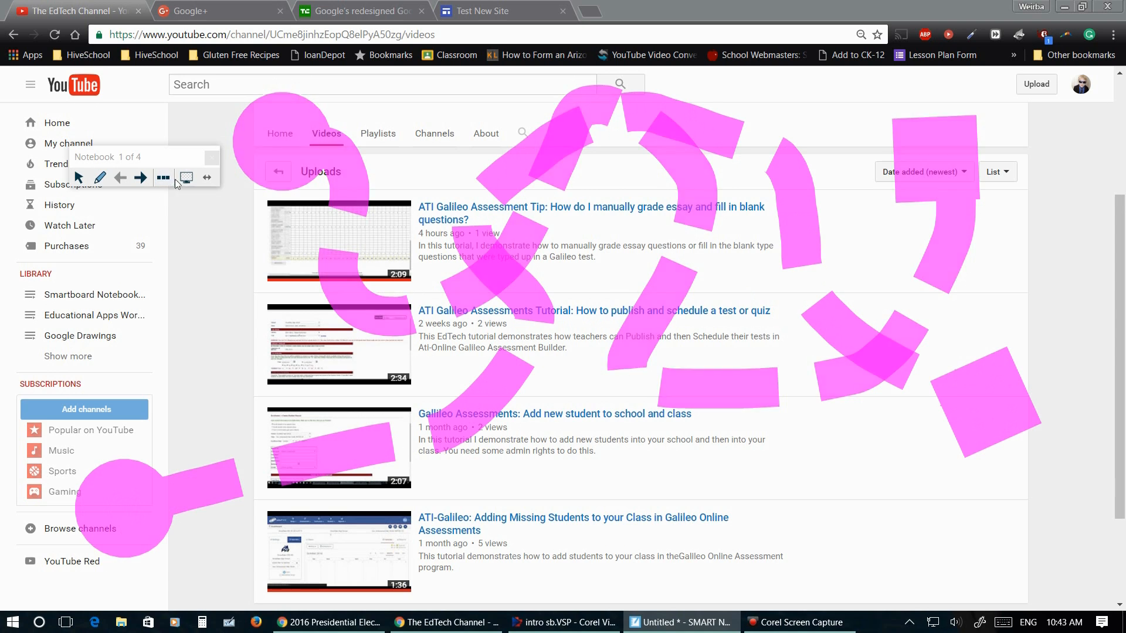
{"action": "mouse_move", "coordinate": [186, 177]}
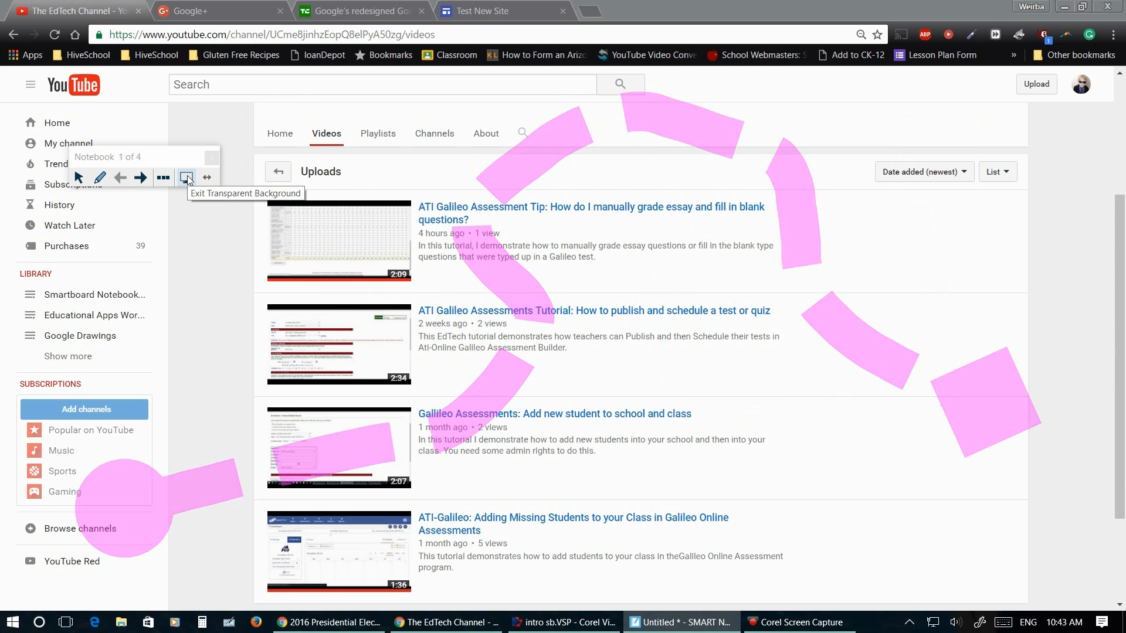
{"action": "left_click", "coordinate": [187, 177]}
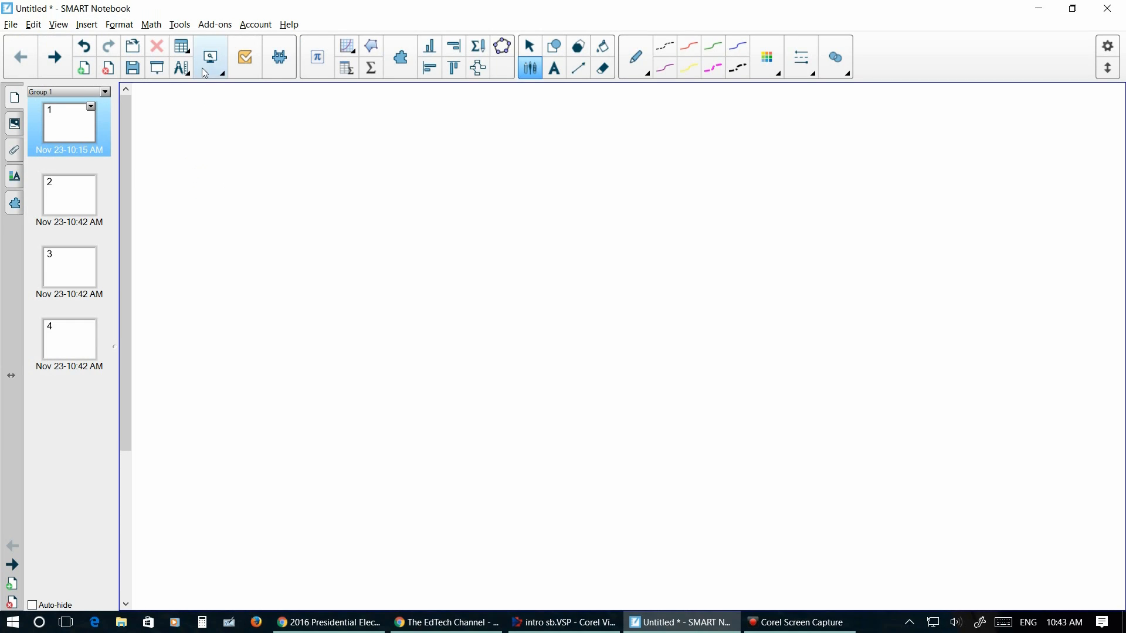
Switch to Dual Page Display showing pages 1 and 2 side by side.
{"action": "left_click", "coordinate": [209, 56]}
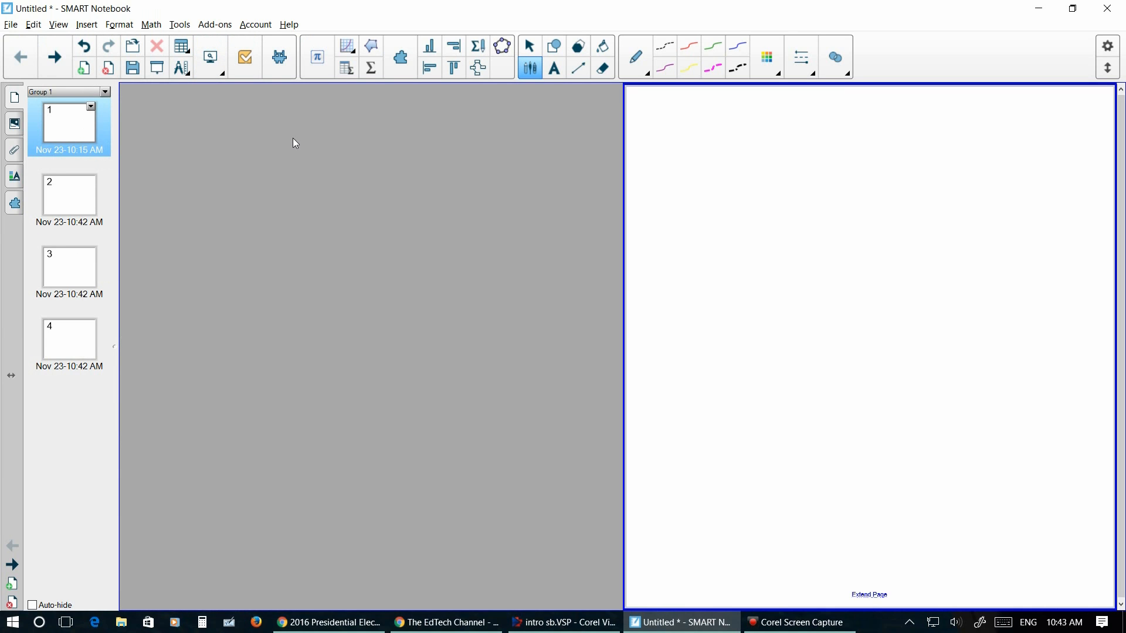
{"action": "left_click", "coordinate": [68, 195]}
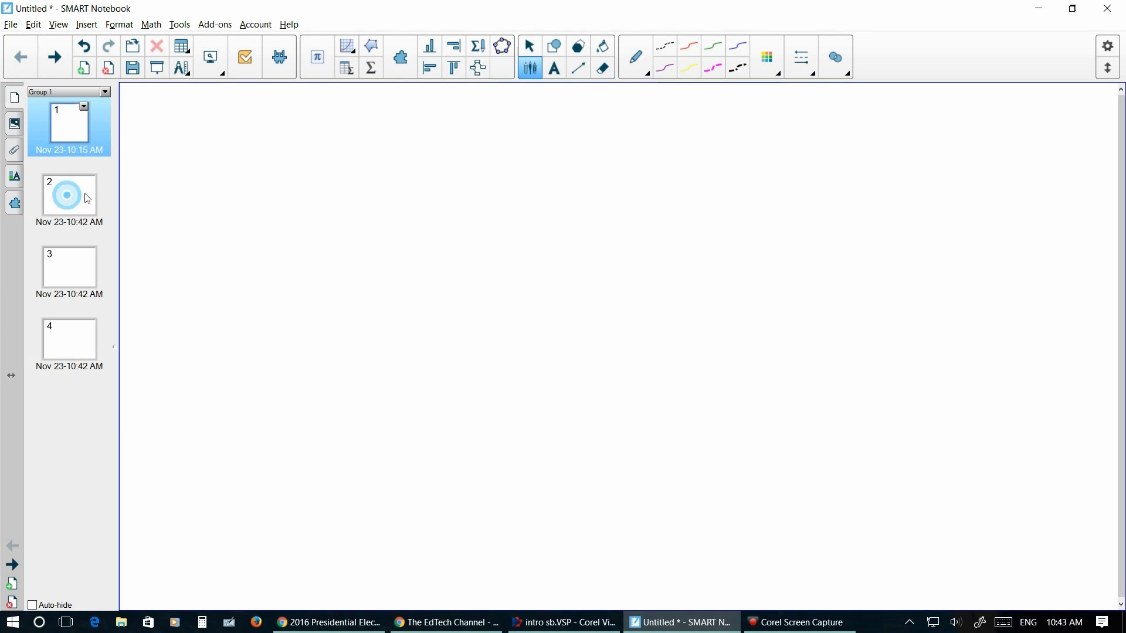
{"action": "left_click", "coordinate": [68, 196]}
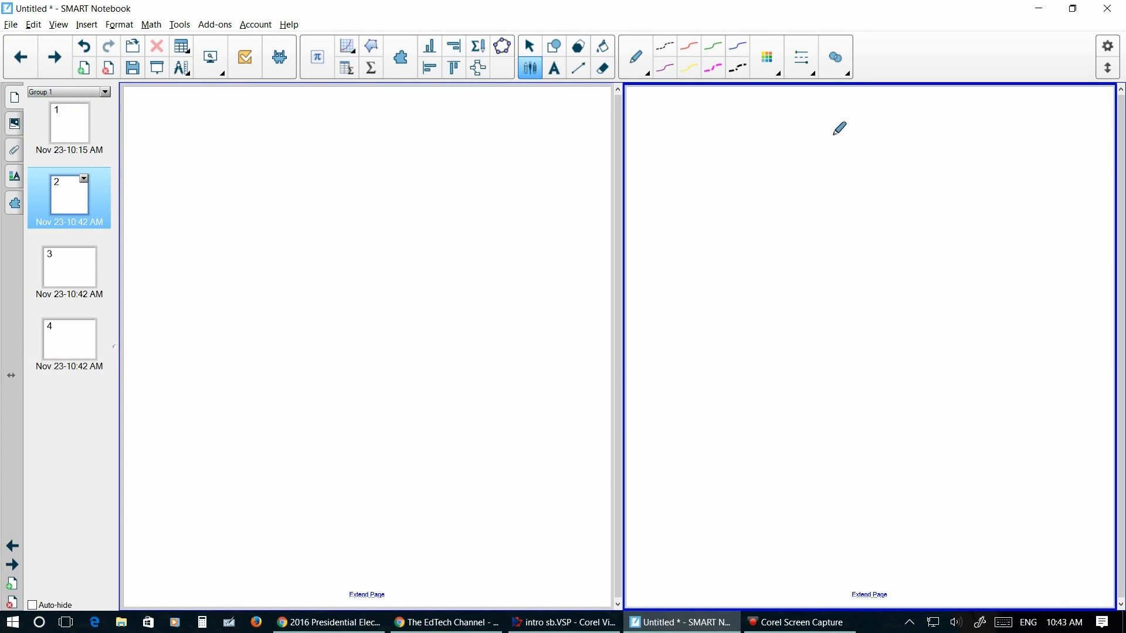
{"action": "mouse_move", "coordinate": [580, 125]}
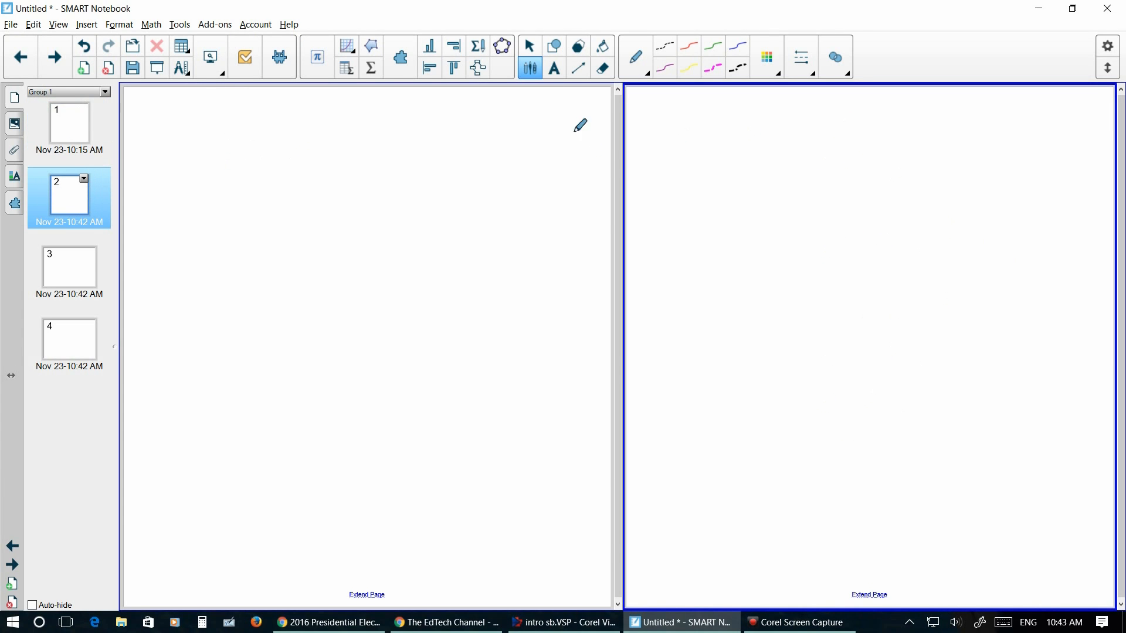
{"action": "mouse_move", "coordinate": [278, 135]}
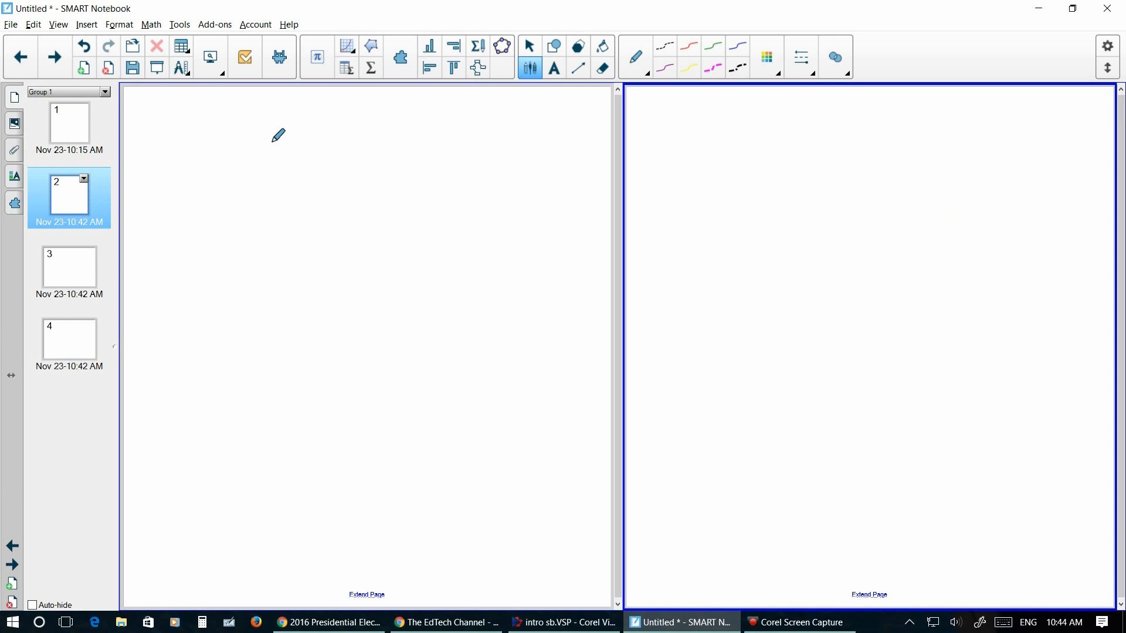
{"action": "mouse_move", "coordinate": [258, 146]}
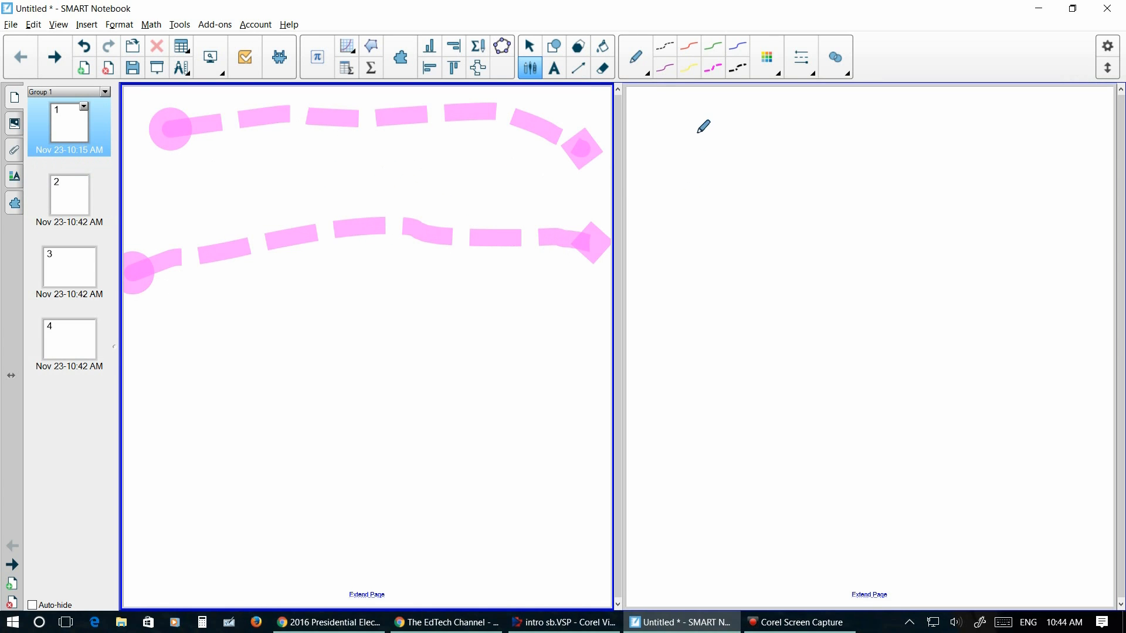
{"action": "mouse_move", "coordinate": [773, 428]}
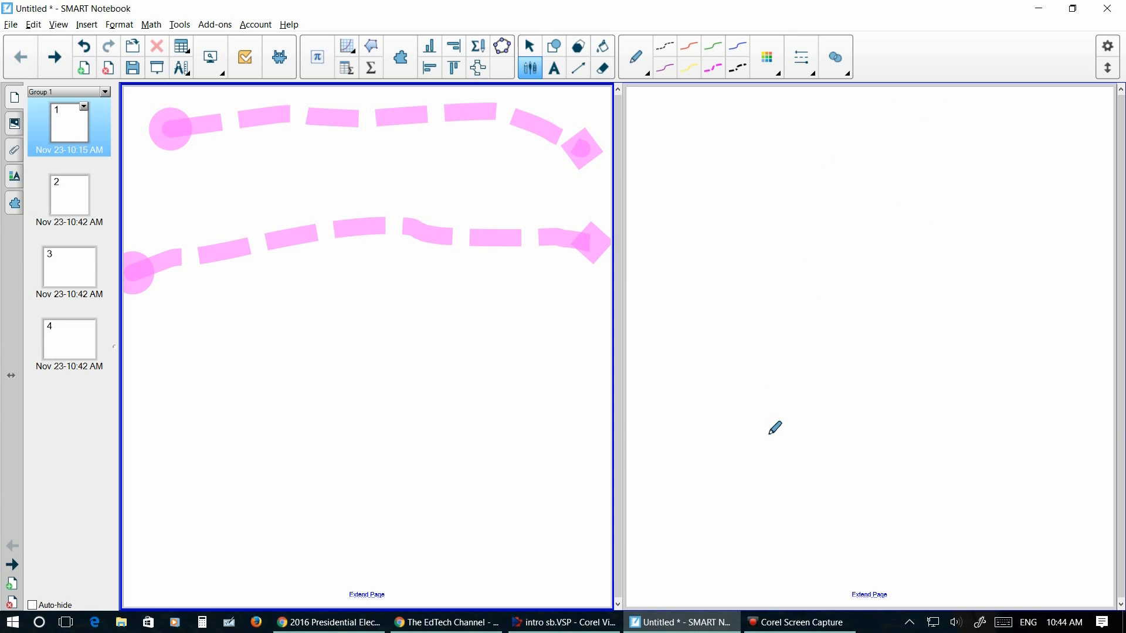
{"action": "mouse_move", "coordinate": [384, 215]}
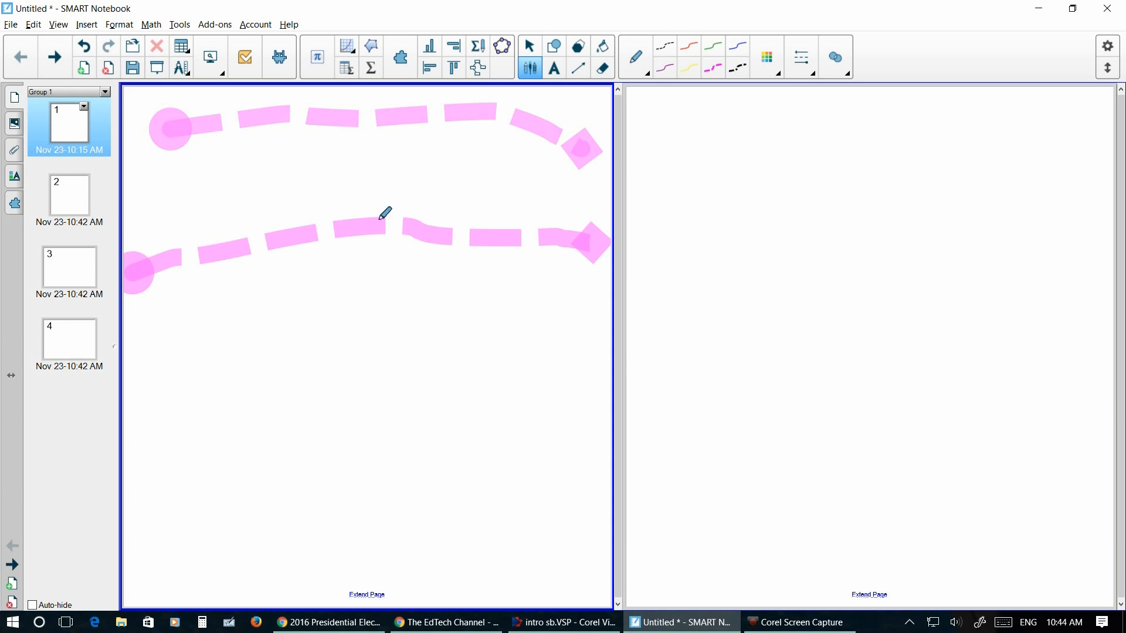
{"action": "left_click", "coordinate": [208, 56]}
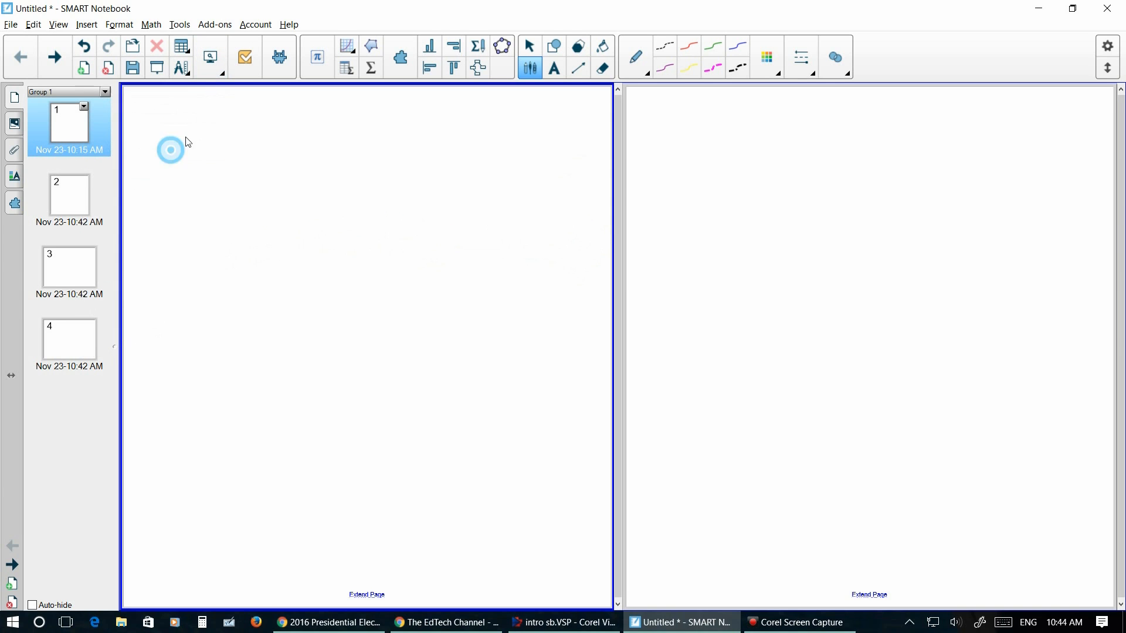
Return to single-page Page Width view from the View Screens options.
{"action": "left_click", "coordinate": [221, 73]}
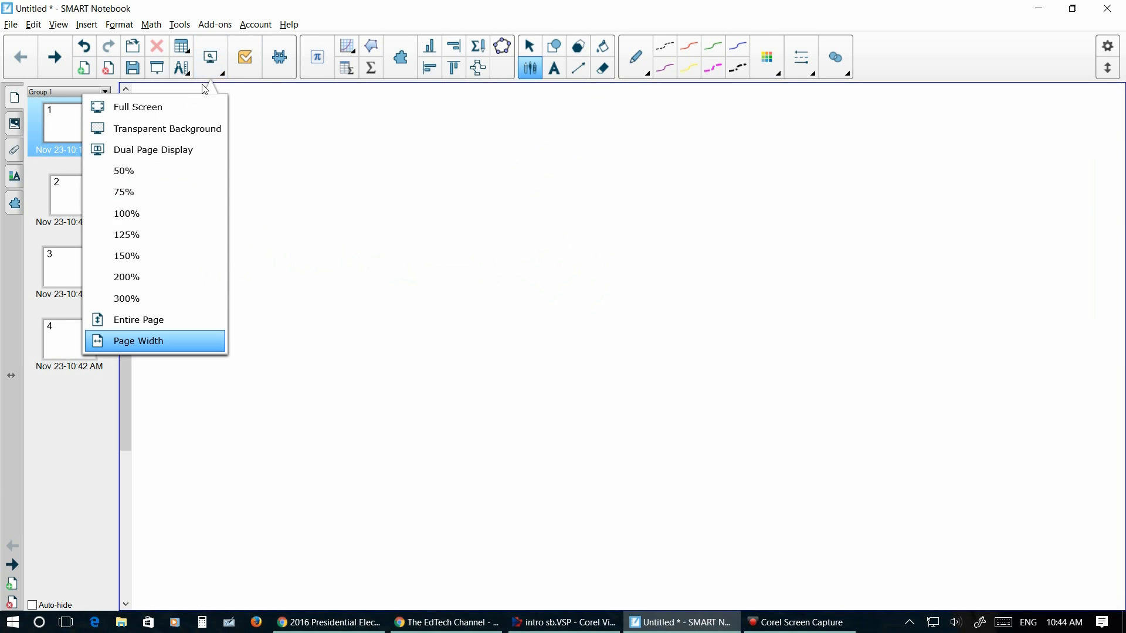
{"action": "mouse_move", "coordinate": [134, 281]}
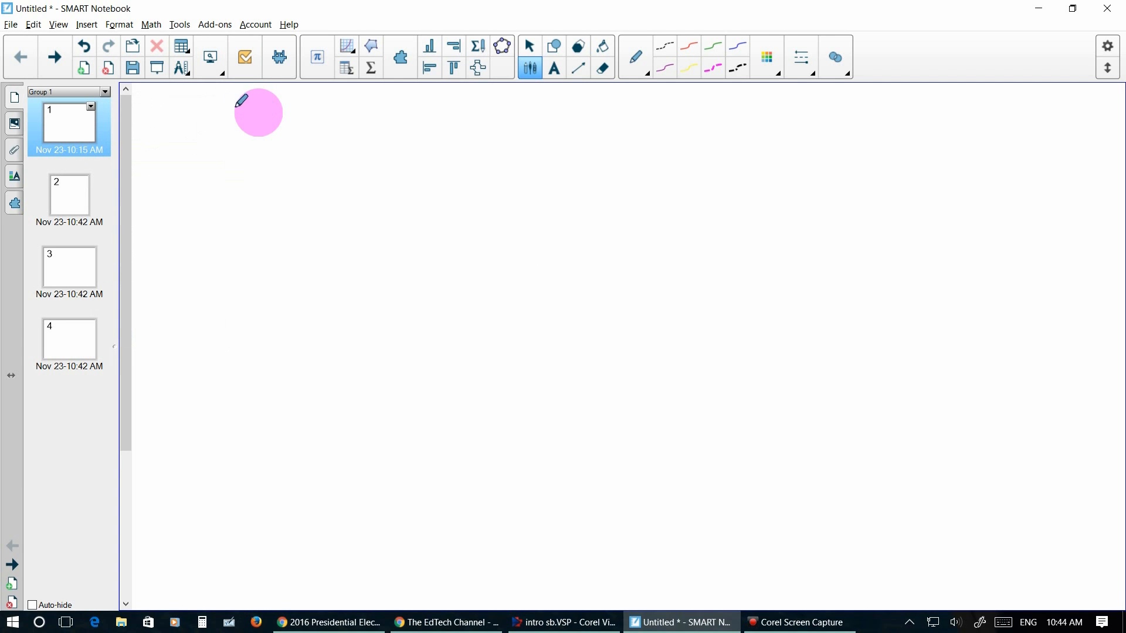
{"action": "mouse_move", "coordinate": [245, 57]}
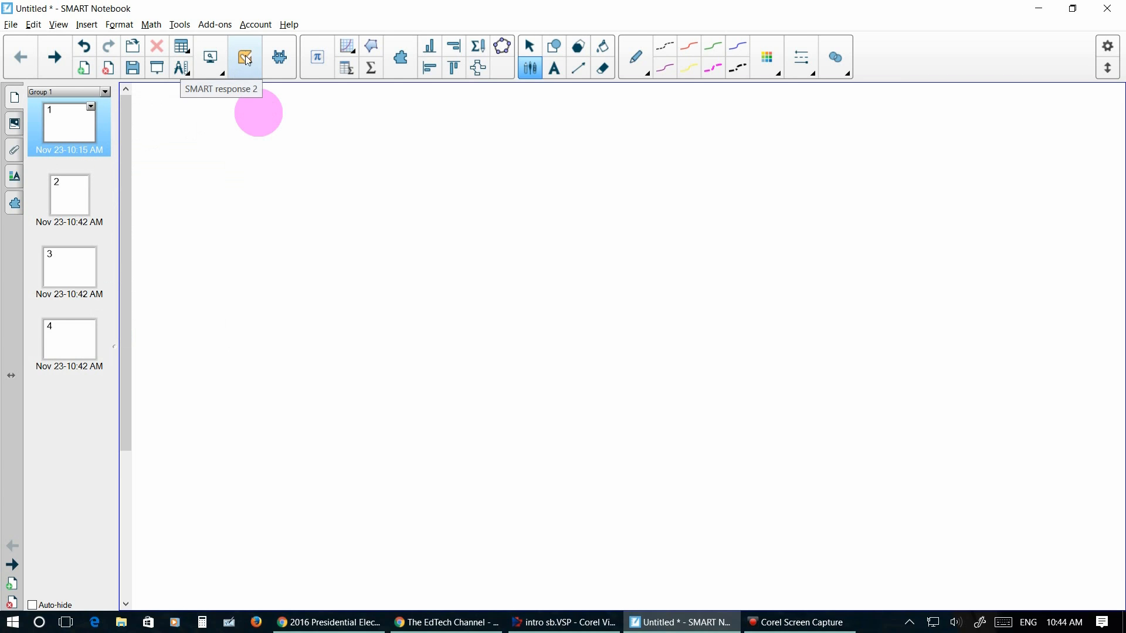
{"action": "mouse_move", "coordinate": [246, 56]}
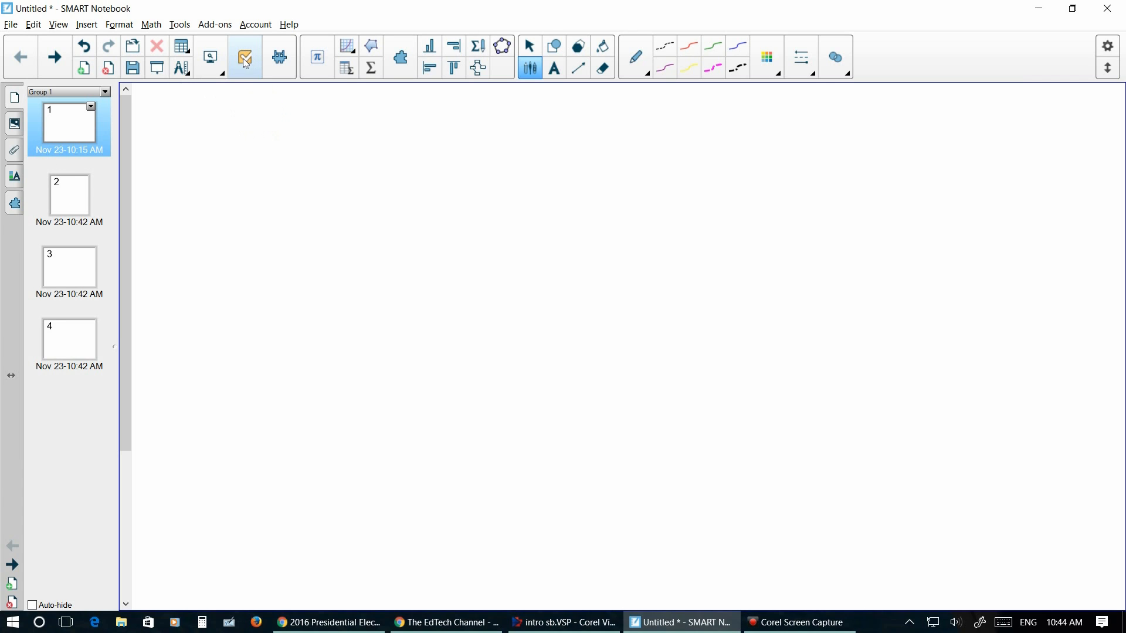
{"action": "mouse_move", "coordinate": [279, 58]}
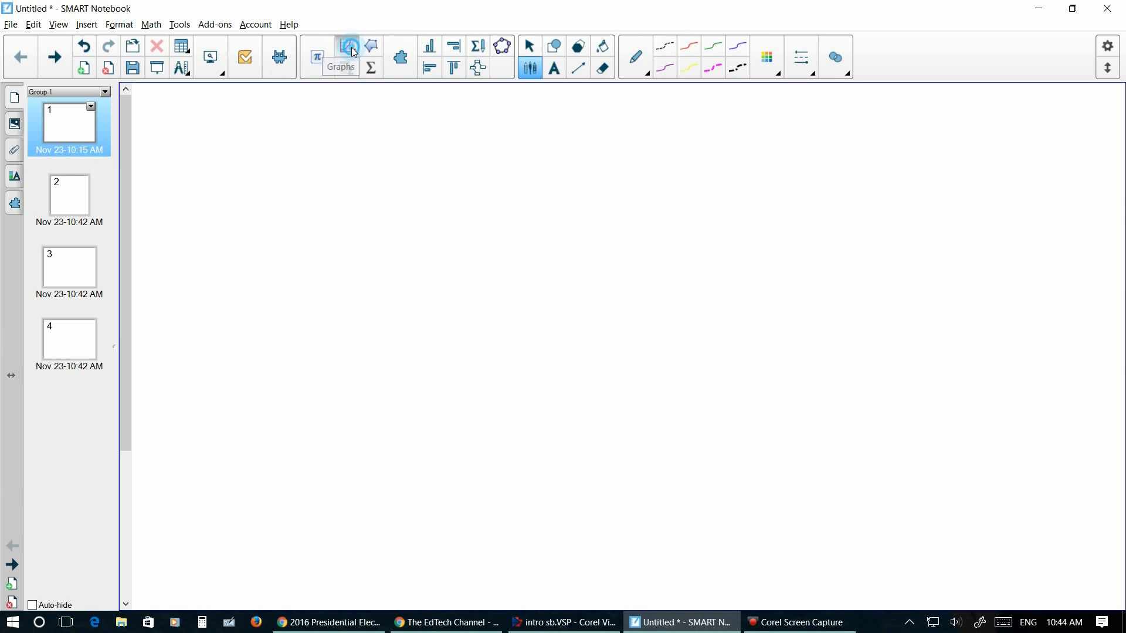
Insert a 7-row by 2-column table headed X and Y on page 1.
{"action": "left_click", "coordinate": [350, 45]}
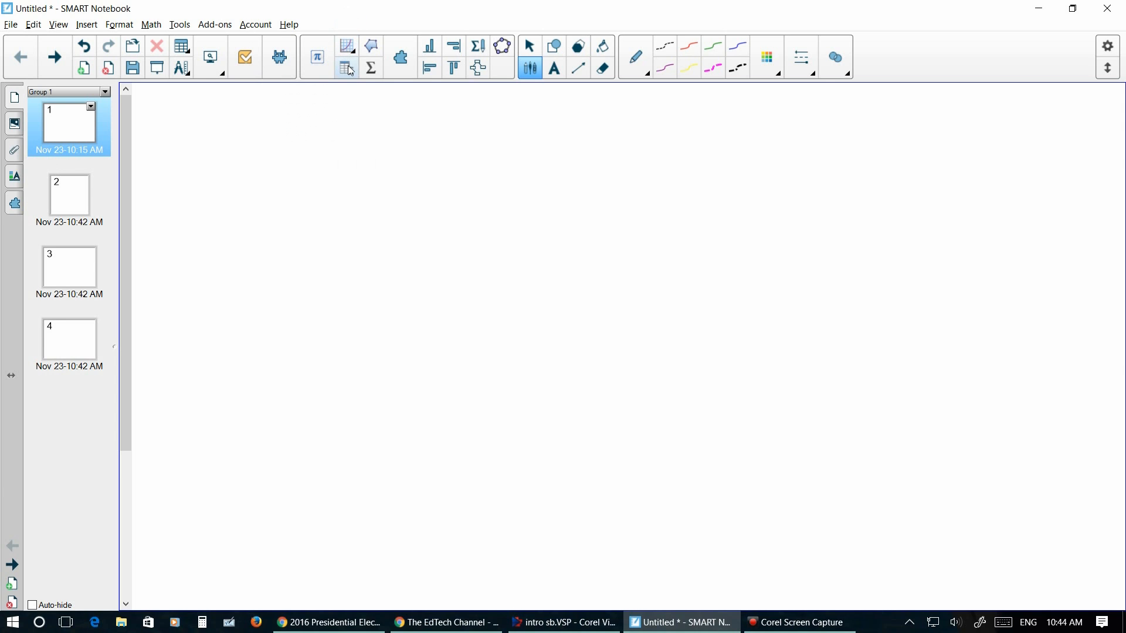
{"action": "left_click", "coordinate": [347, 69]}
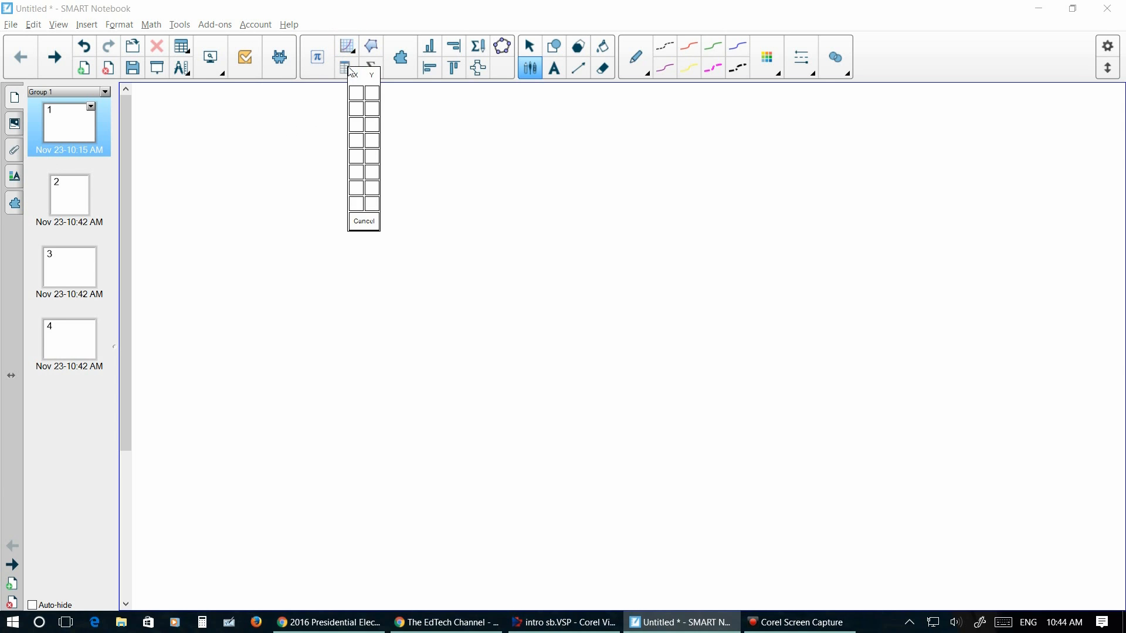
{"action": "mouse_move", "coordinate": [356, 204]}
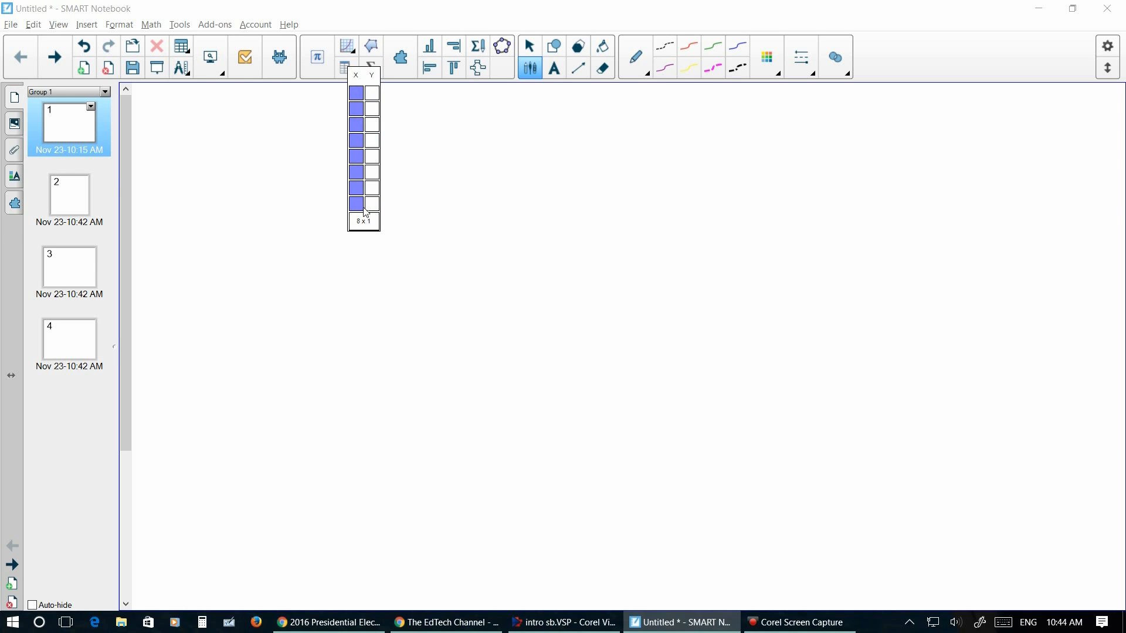
{"action": "mouse_move", "coordinate": [371, 188]}
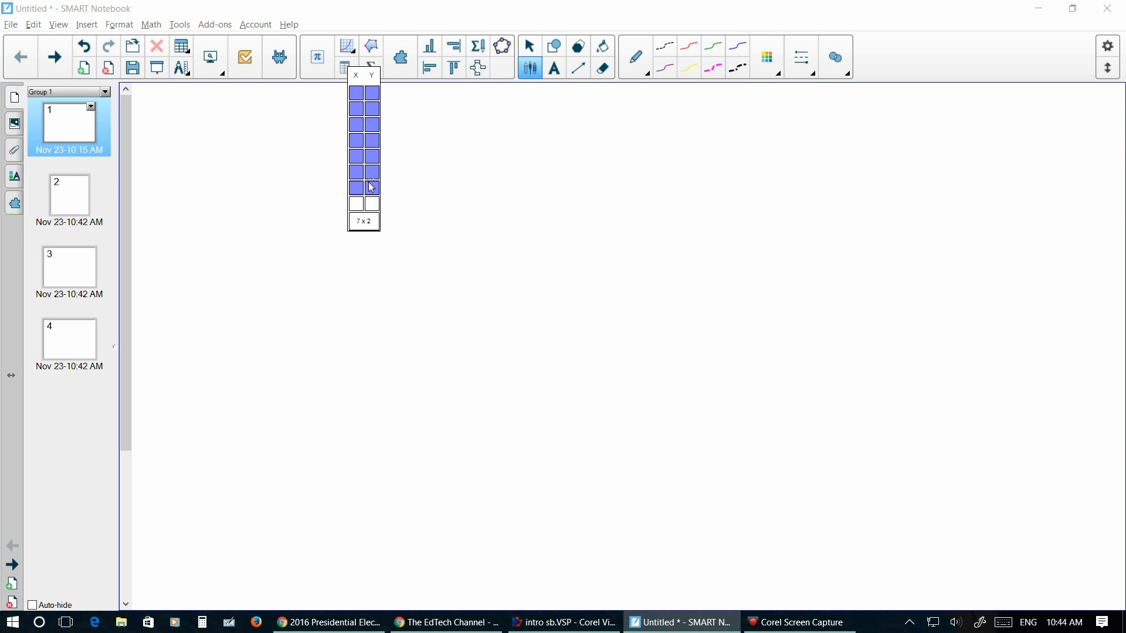
{"action": "left_click", "coordinate": [369, 187]}
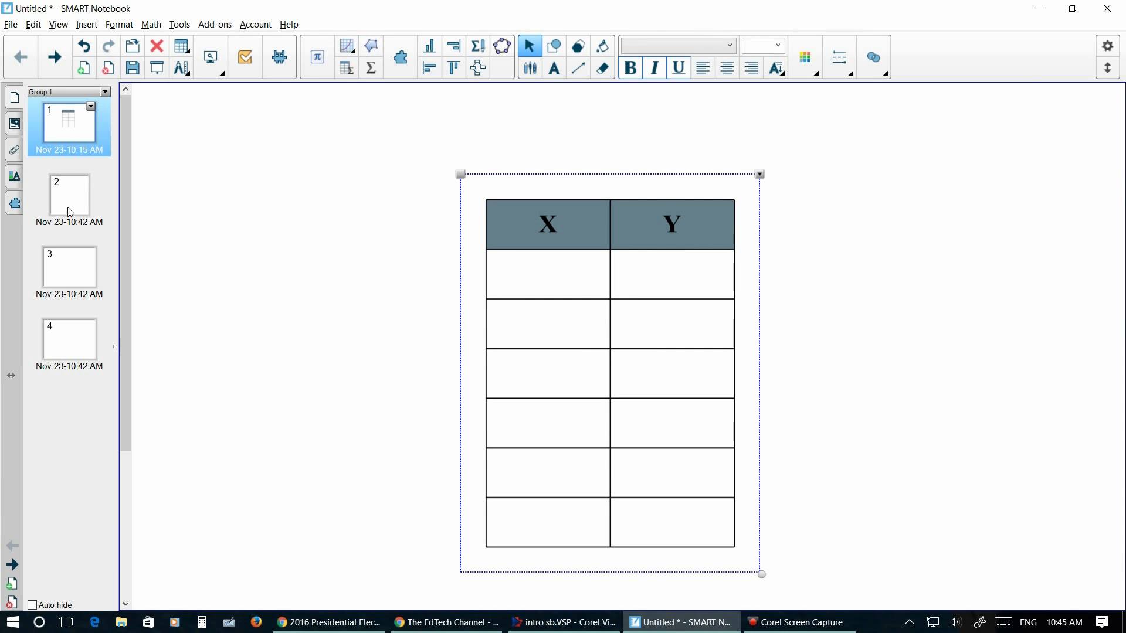
Draw a closed irregular polygon on page 2, then begin inserting a math equation.
{"action": "left_click", "coordinate": [68, 197]}
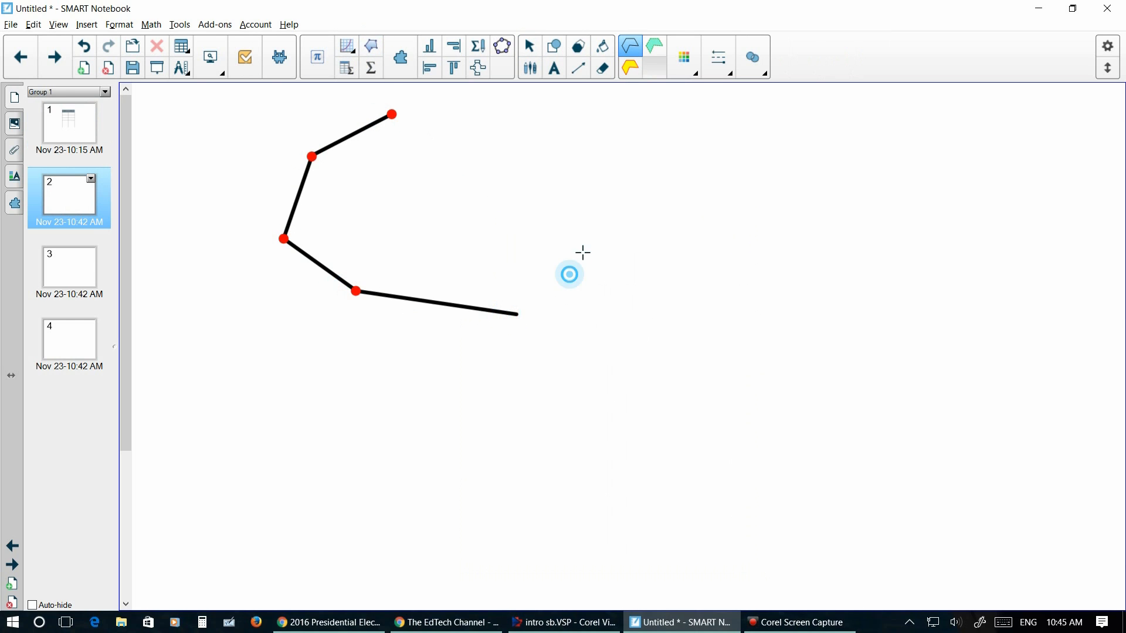
{"action": "left_click", "coordinate": [568, 274]}
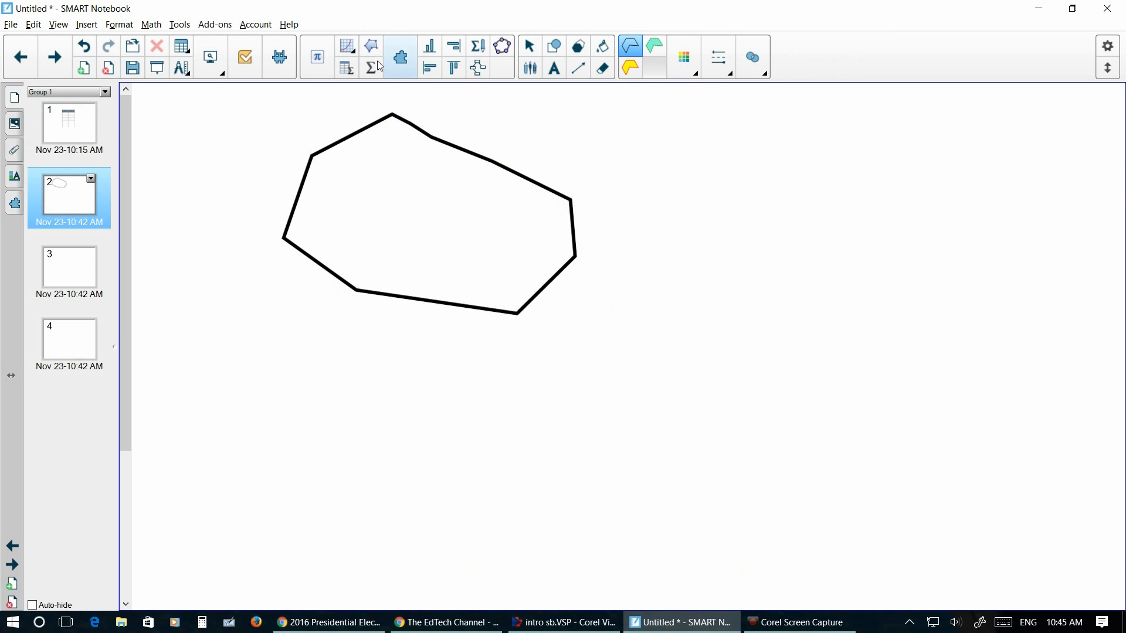
{"action": "mouse_move", "coordinate": [369, 68]}
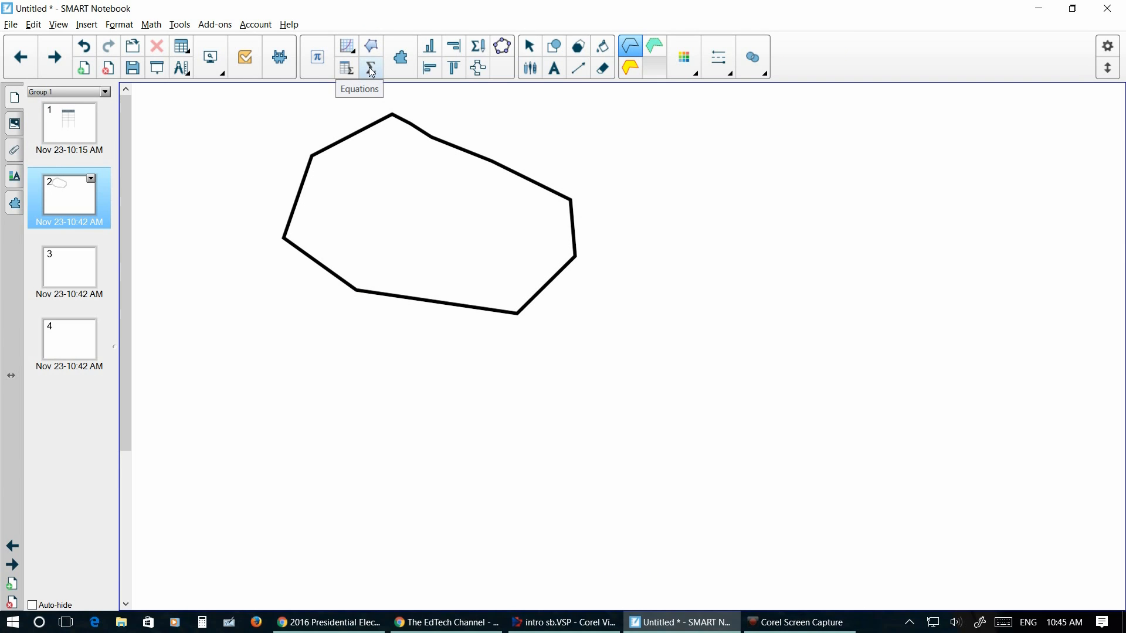
{"action": "mouse_move", "coordinate": [369, 71]}
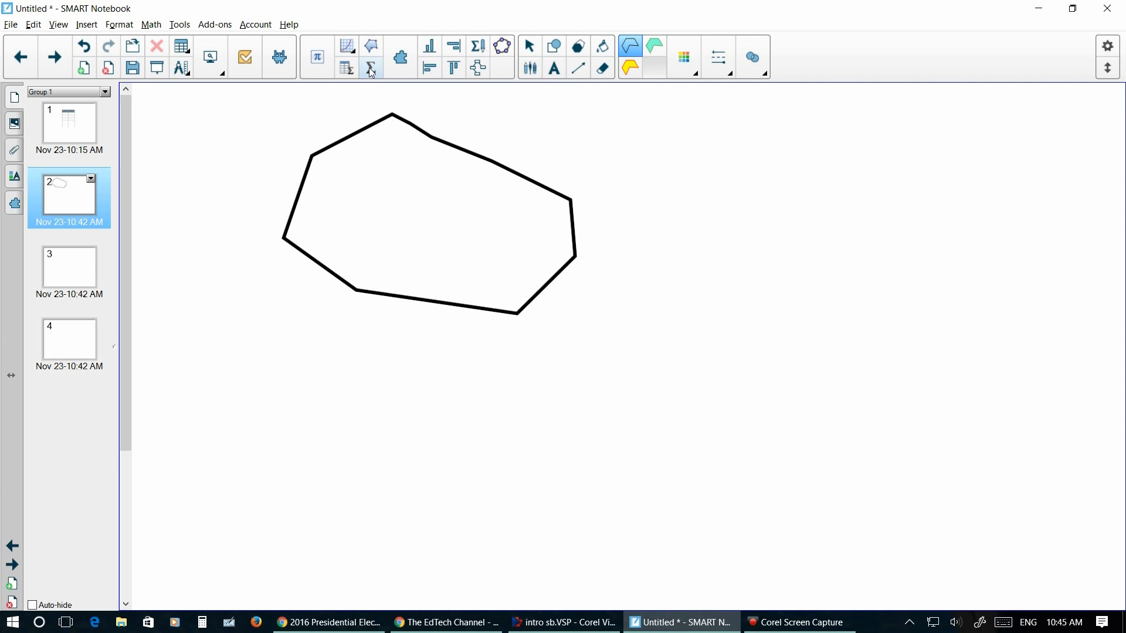
{"action": "left_click", "coordinate": [69, 269]}
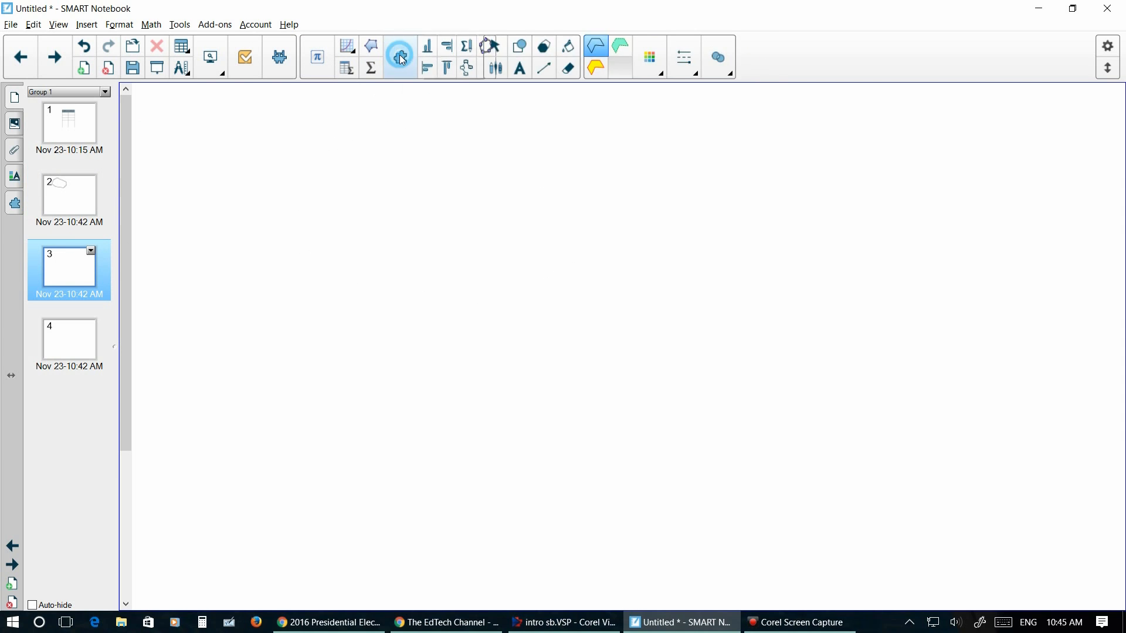
{"action": "left_click", "coordinate": [400, 55]}
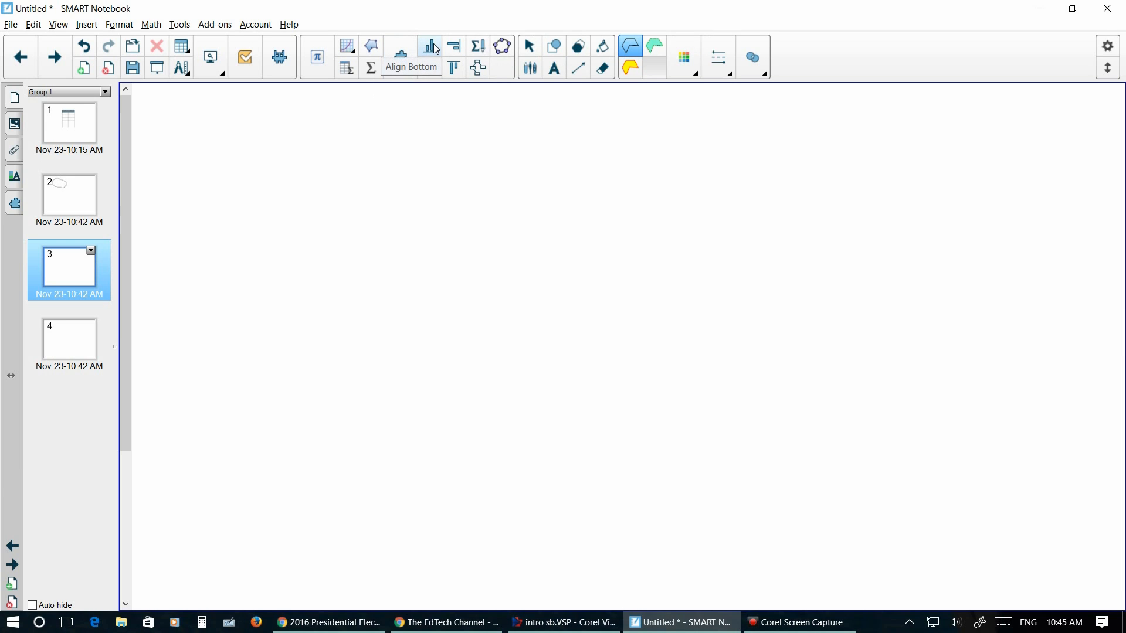
{"action": "mouse_move", "coordinate": [452, 47]}
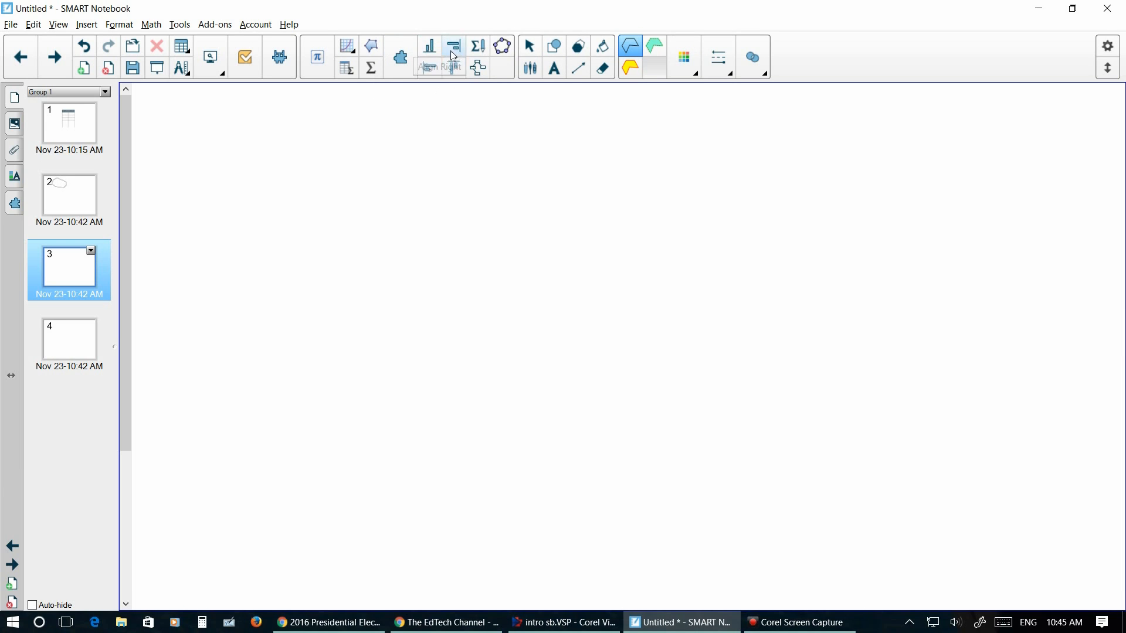
{"action": "mouse_move", "coordinate": [453, 47]}
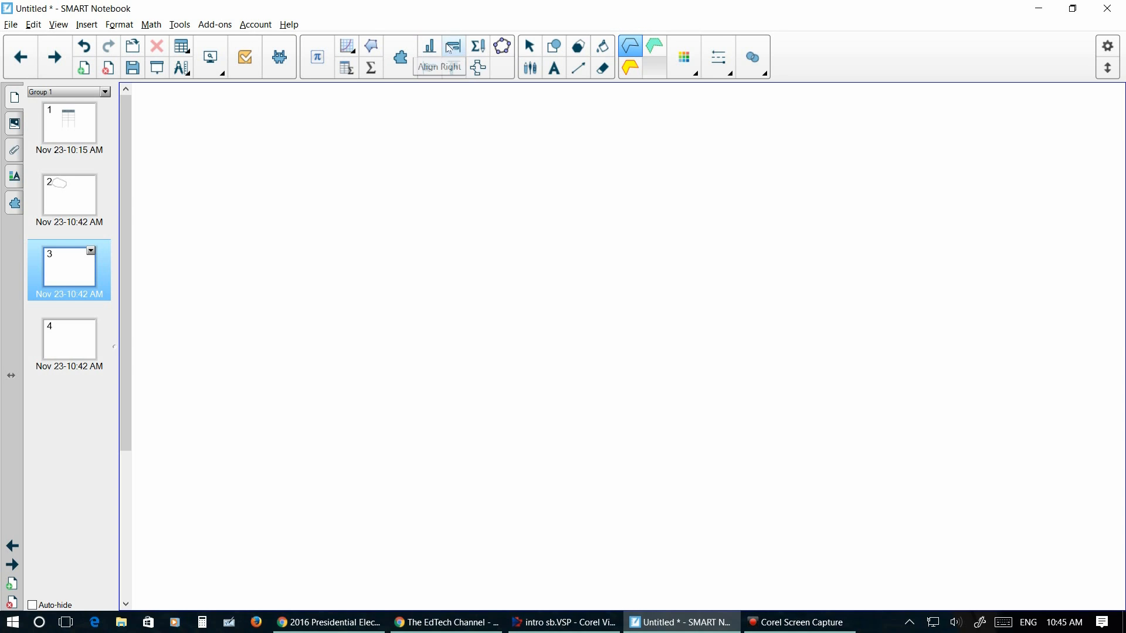
{"action": "mouse_move", "coordinate": [431, 70]}
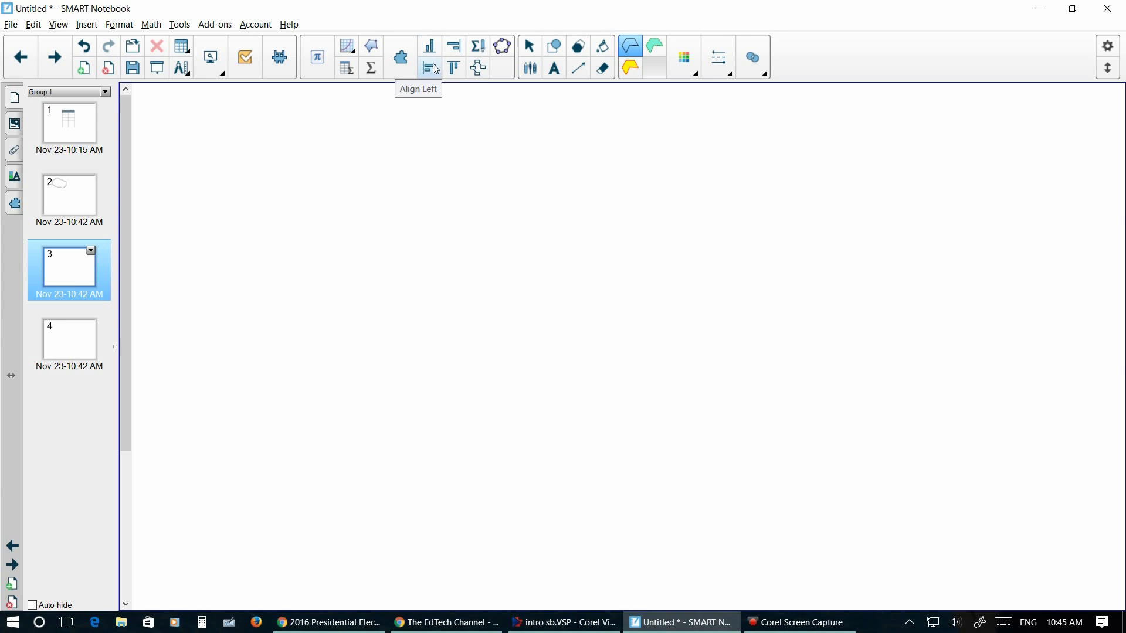
{"action": "mouse_move", "coordinate": [447, 67]}
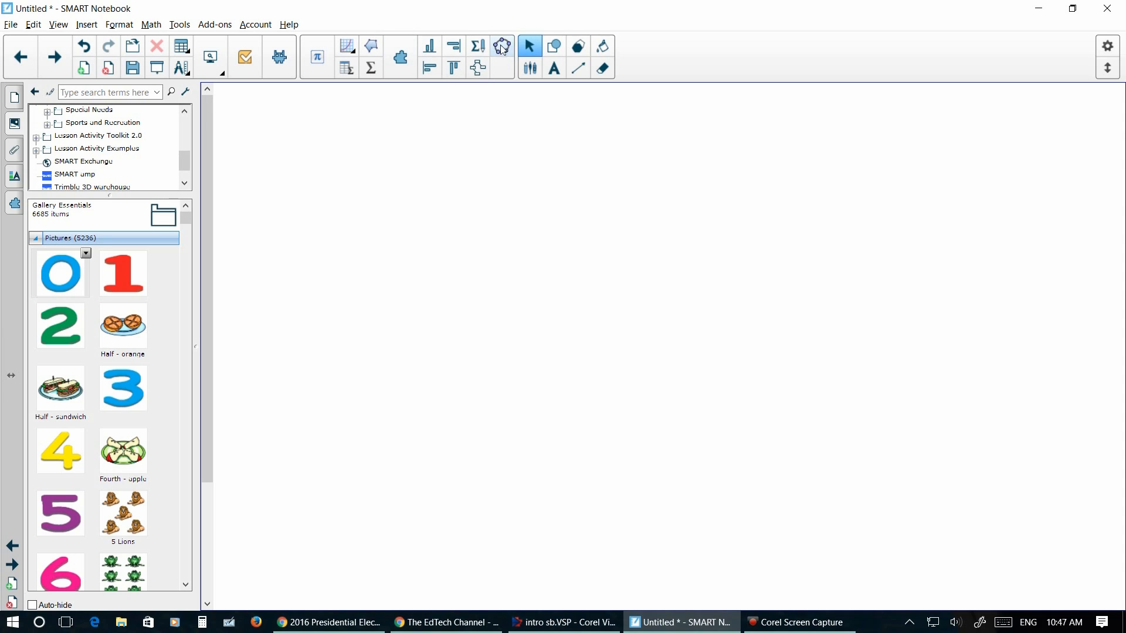
{"action": "mouse_move", "coordinate": [501, 46]}
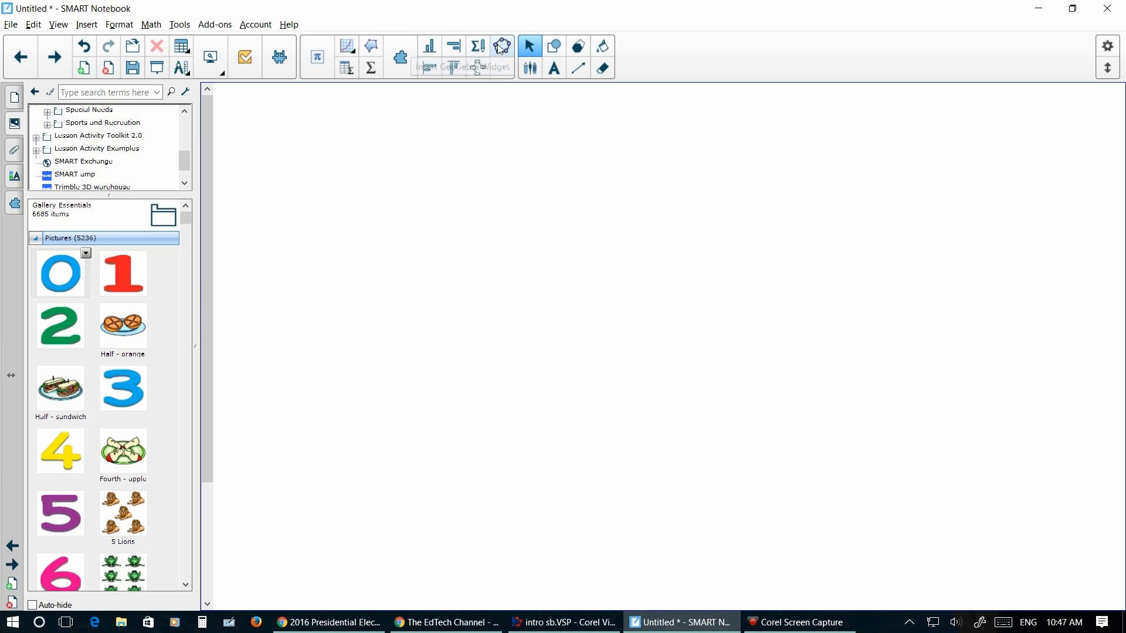
{"action": "mouse_move", "coordinate": [422, 165]}
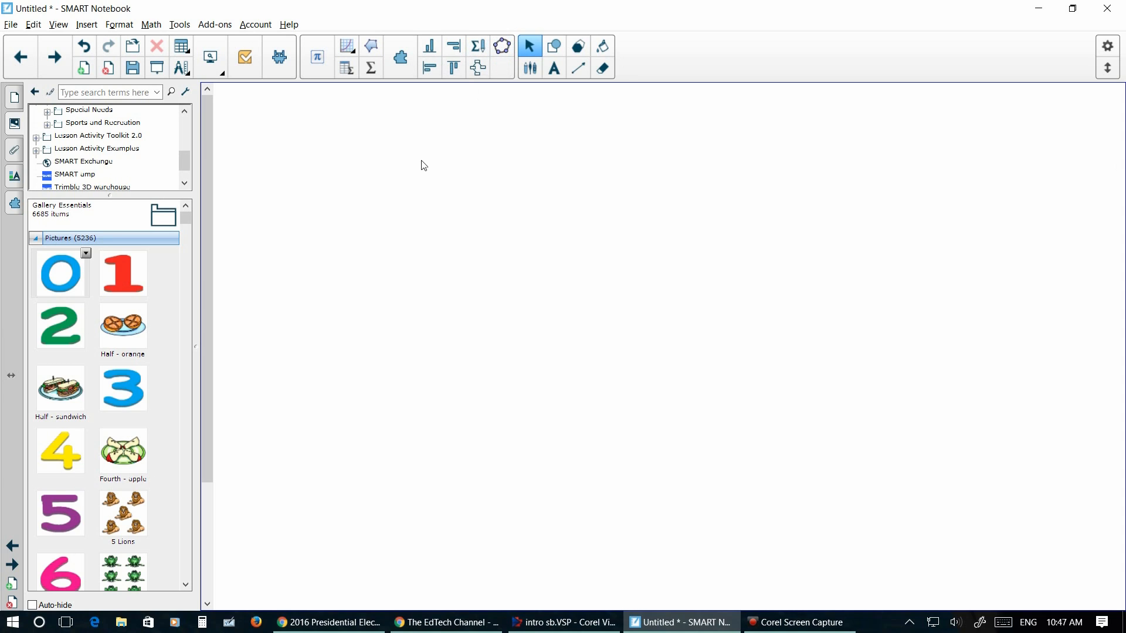
{"action": "mouse_move", "coordinate": [15, 97]}
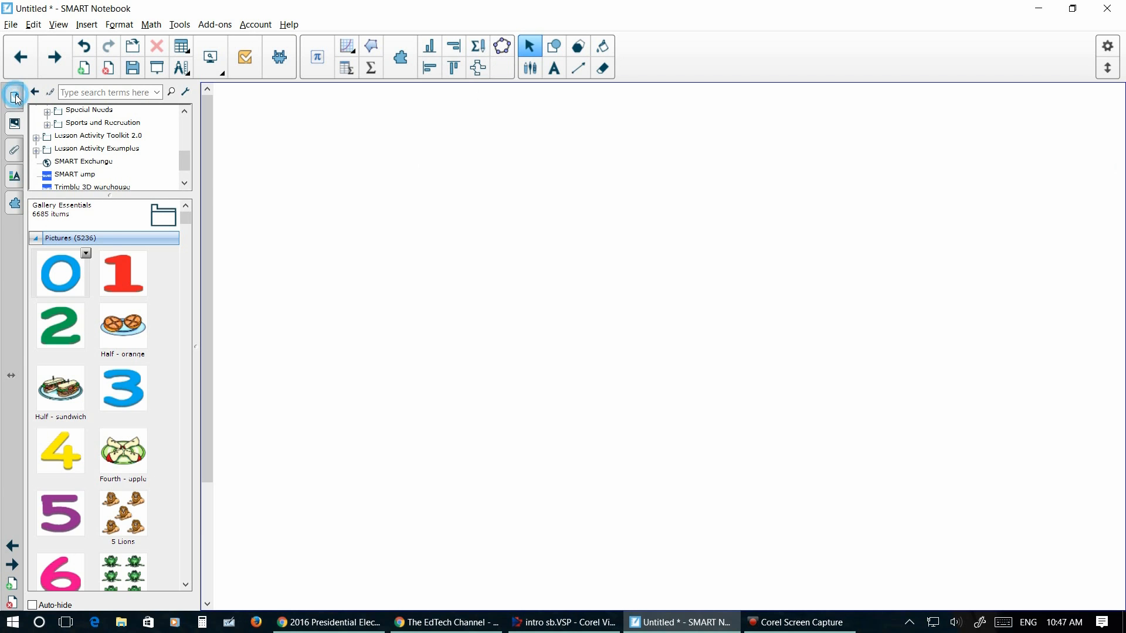
Show the page thumbnails instead of the Gallery, revealing page 4's graphing widget.
{"action": "left_click", "coordinate": [14, 97]}
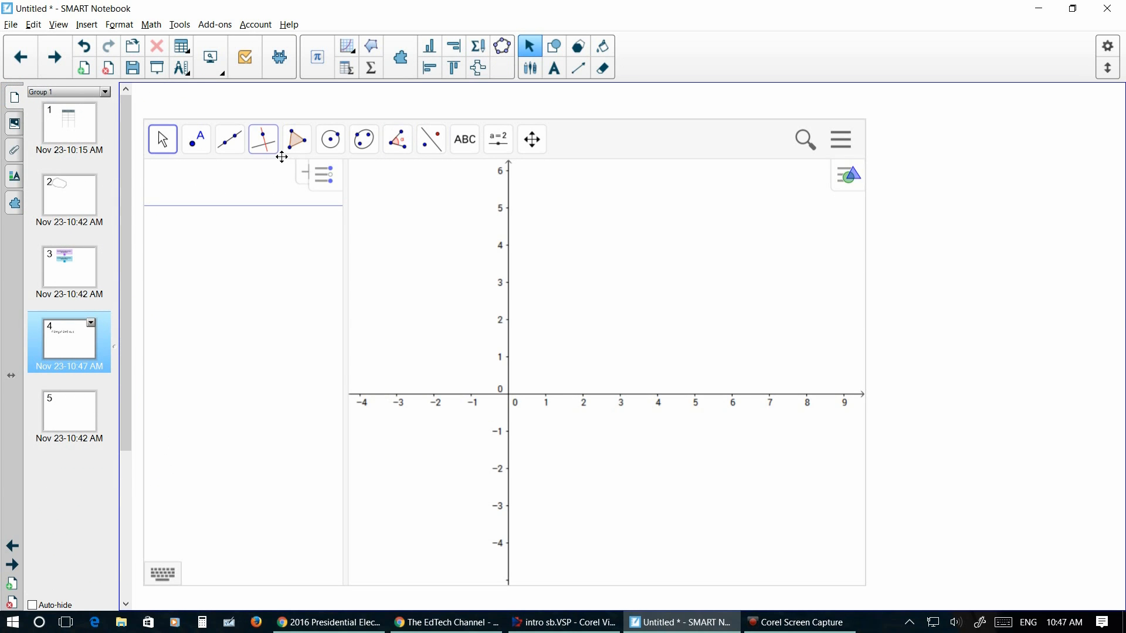
Plot points A, B and C on the GeoGebra graph with the Point tool.
{"action": "left_click", "coordinate": [262, 138]}
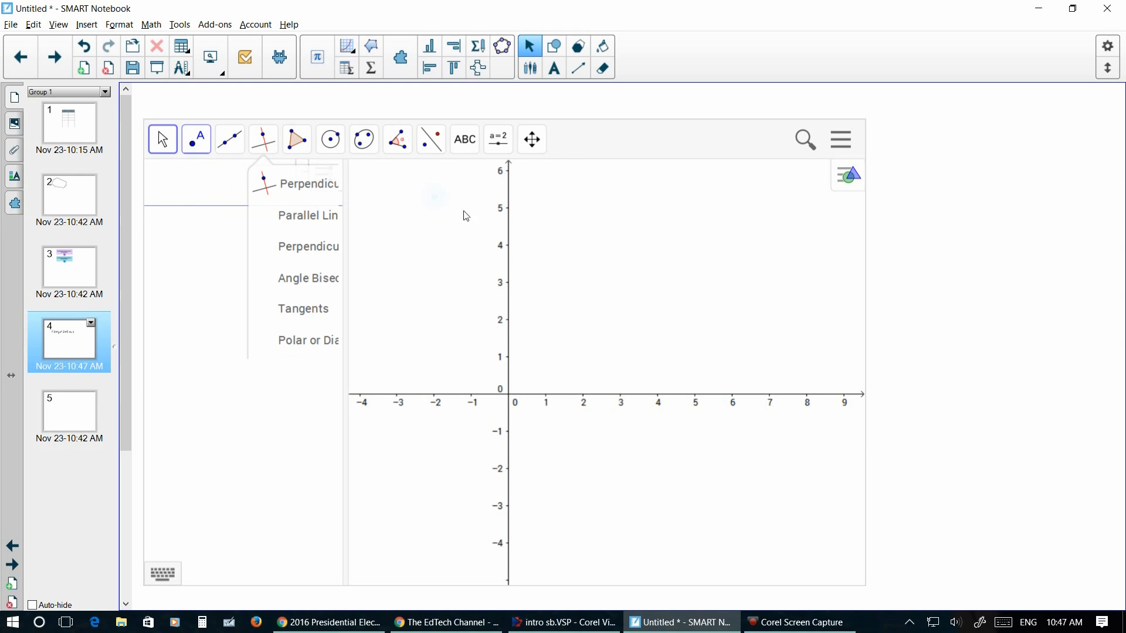
{"action": "left_click", "coordinate": [434, 198]}
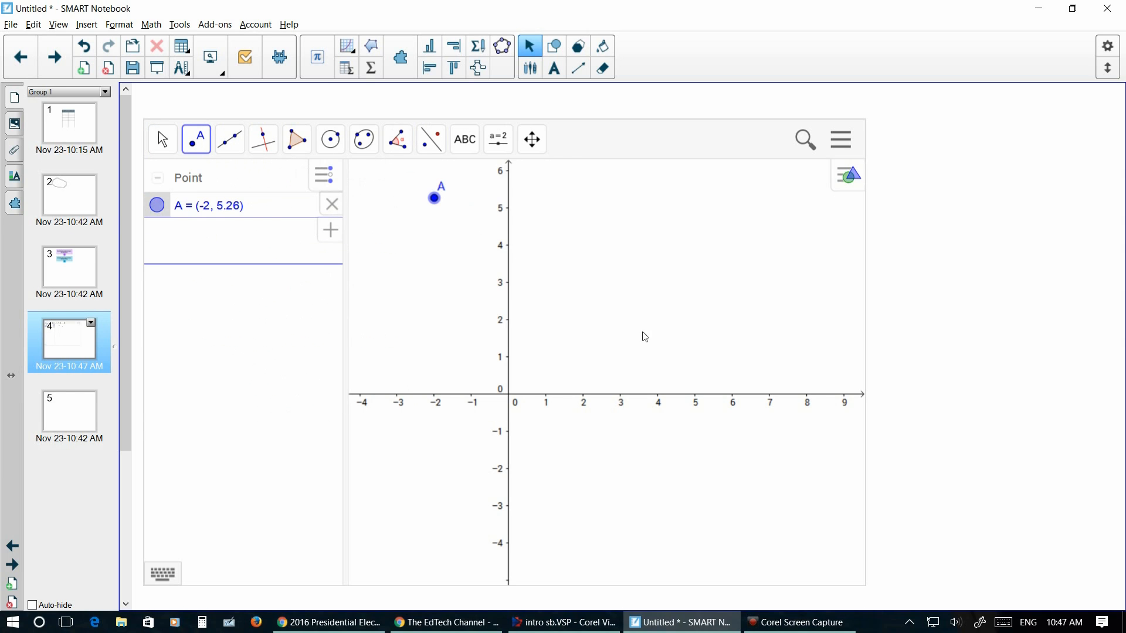
{"action": "left_click", "coordinate": [680, 356]}
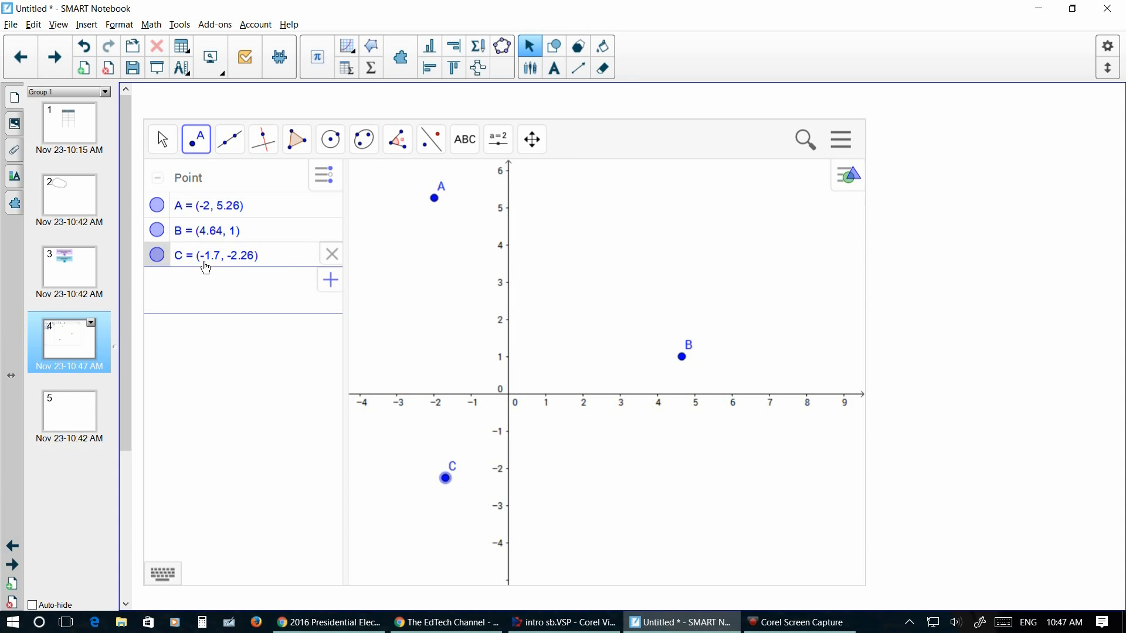
{"action": "mouse_move", "coordinate": [228, 210]}
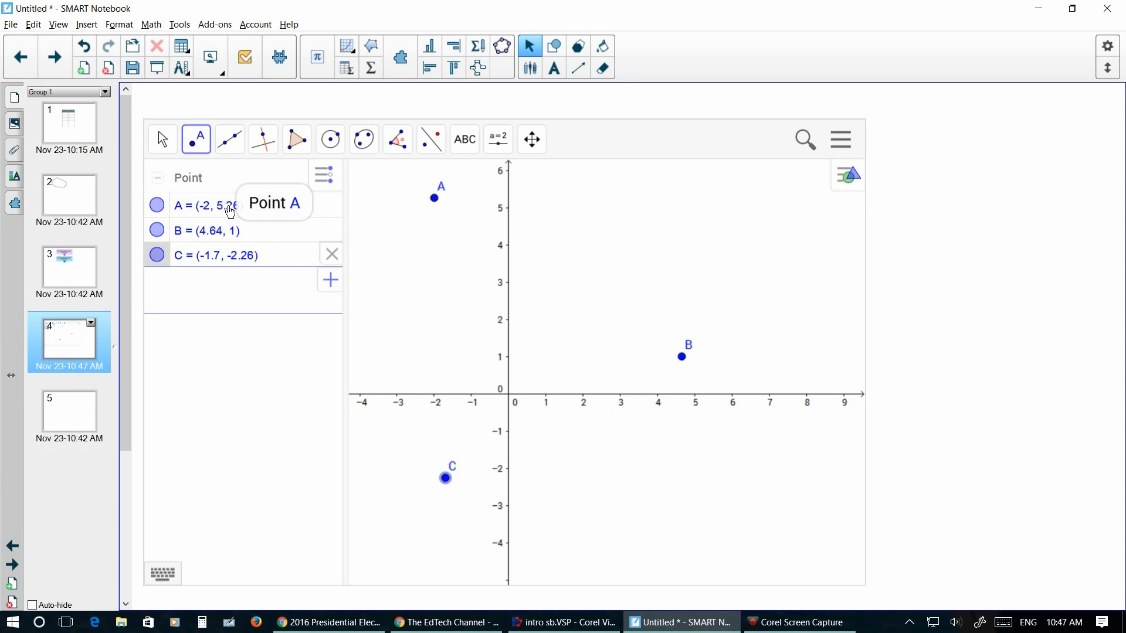
Draw two intersecting lines a and b through the plotted points.
{"action": "left_click", "coordinate": [640, 199]}
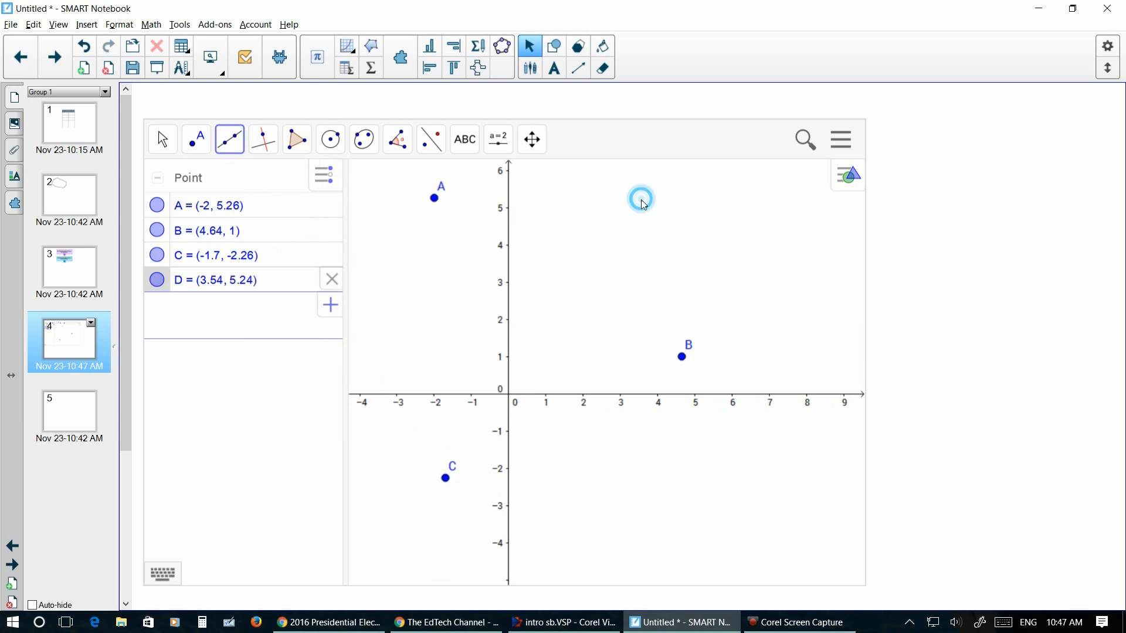
{"action": "left_click", "coordinate": [640, 198]}
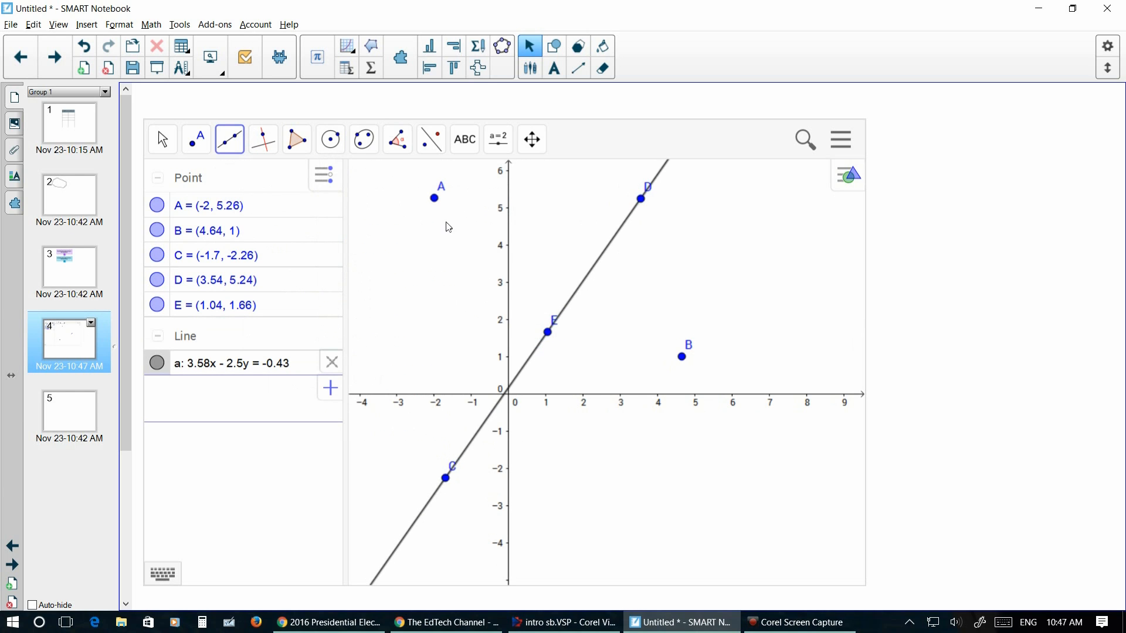
{"action": "left_click", "coordinate": [373, 199]}
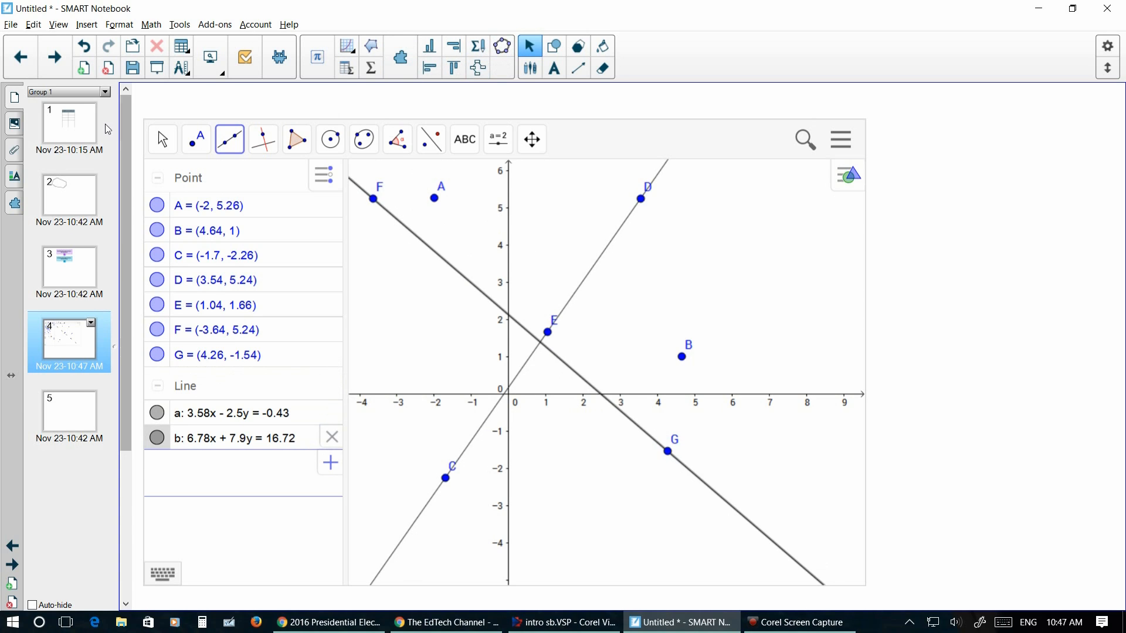
Go to blank page 5, switch to Pens and show the list of pen types.
{"action": "left_click", "coordinate": [70, 413]}
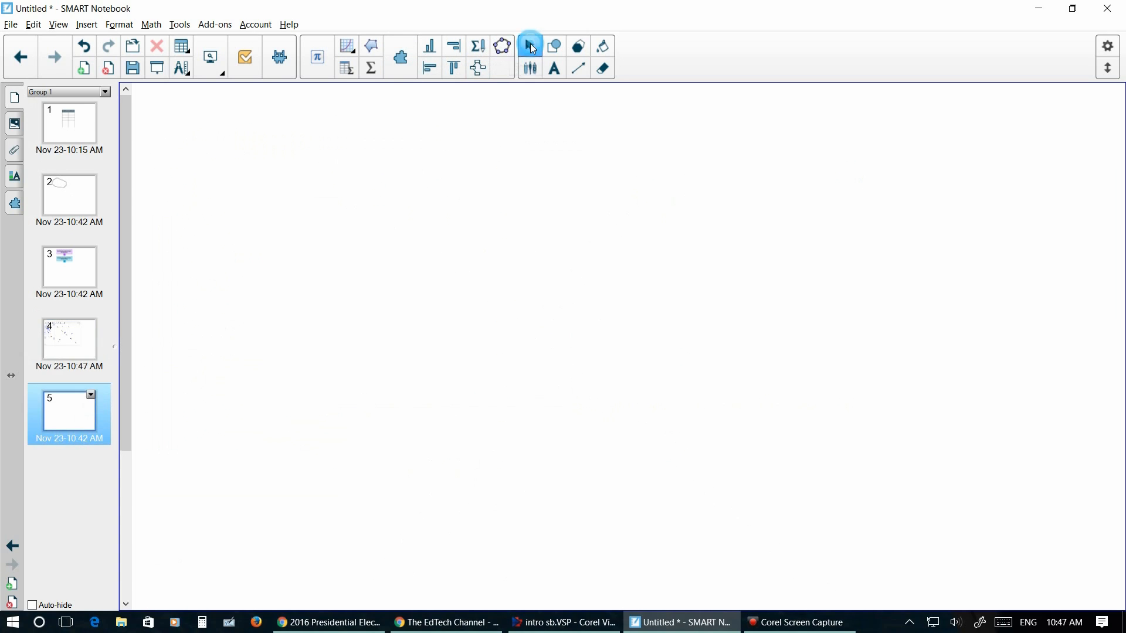
{"action": "mouse_move", "coordinate": [530, 46]}
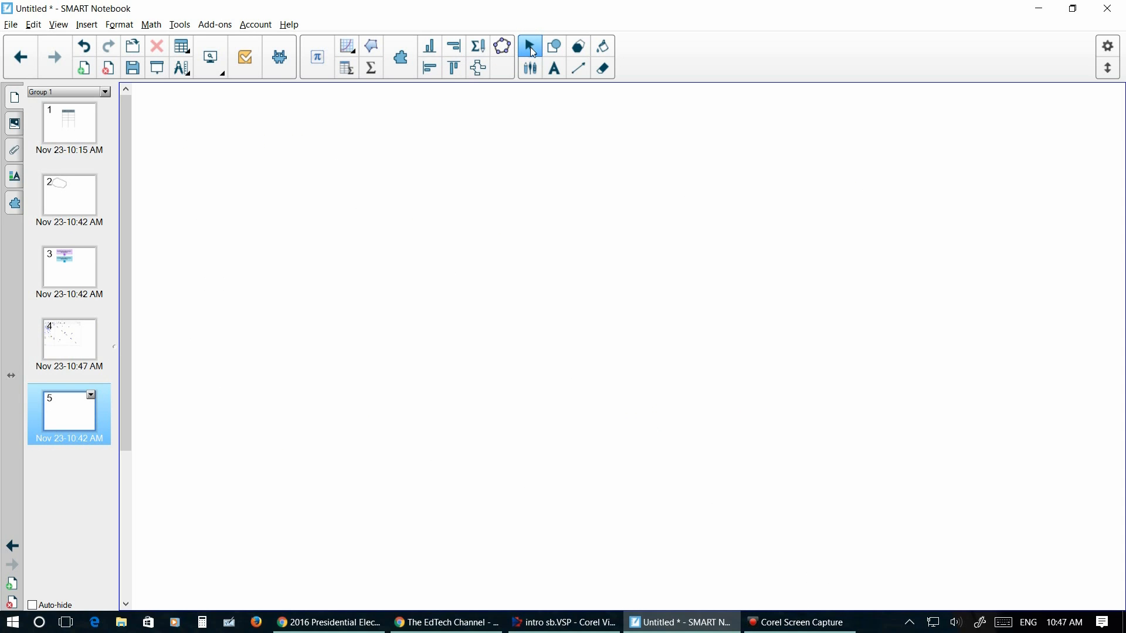
{"action": "mouse_move", "coordinate": [530, 68]}
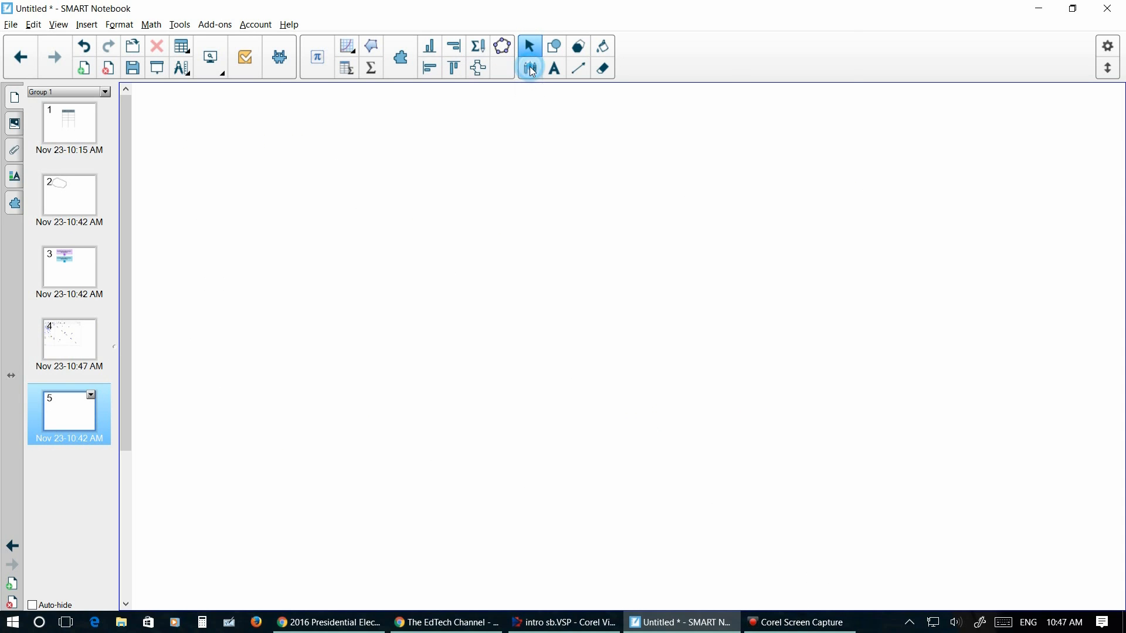
{"action": "left_click", "coordinate": [530, 68]}
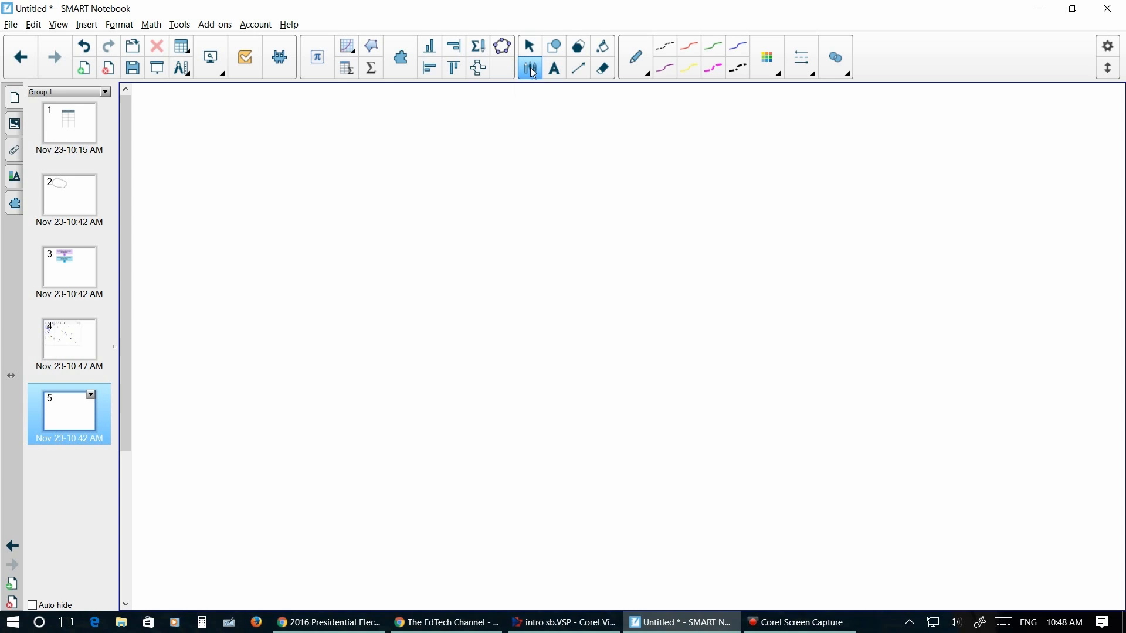
{"action": "mouse_move", "coordinate": [528, 68]}
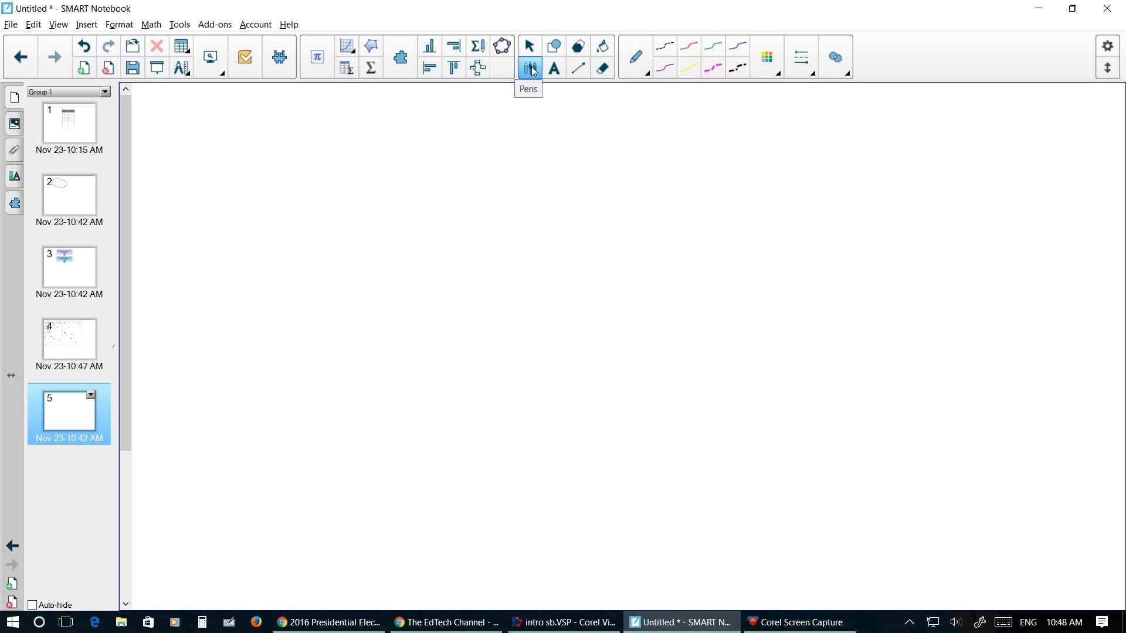
{"action": "mouse_move", "coordinate": [662, 66]}
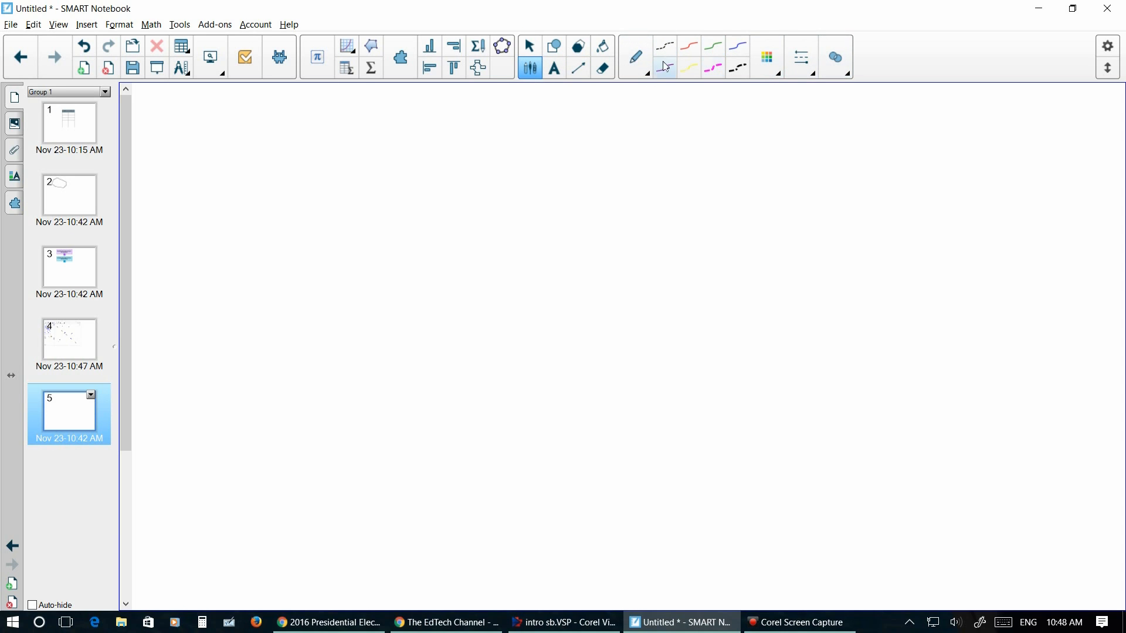
{"action": "left_click", "coordinate": [646, 71]}
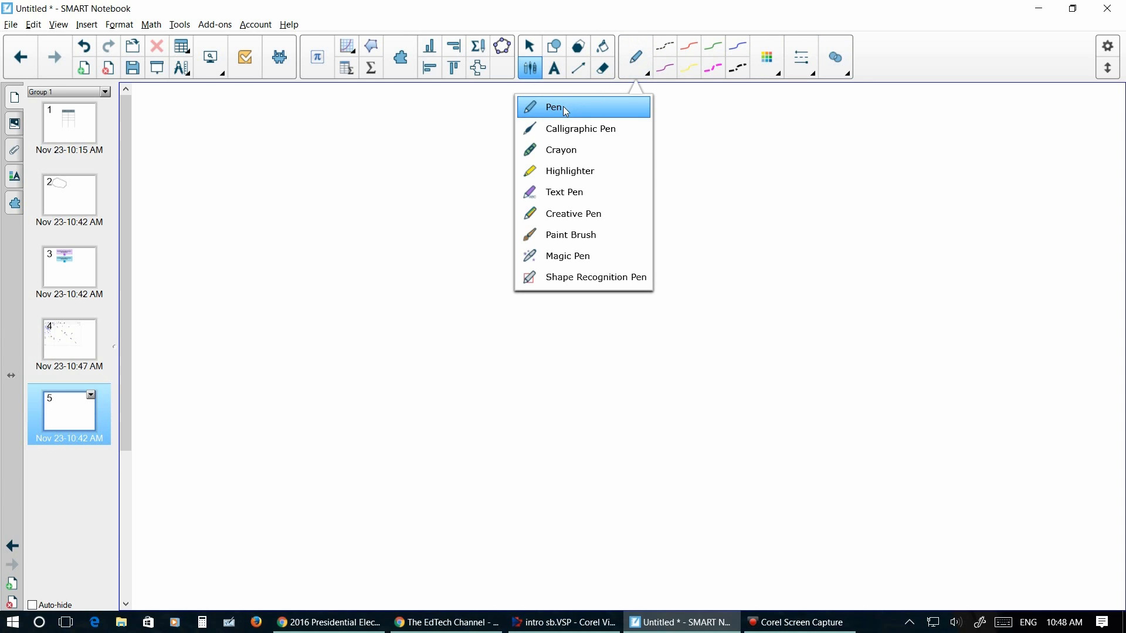
{"action": "mouse_move", "coordinate": [564, 195]}
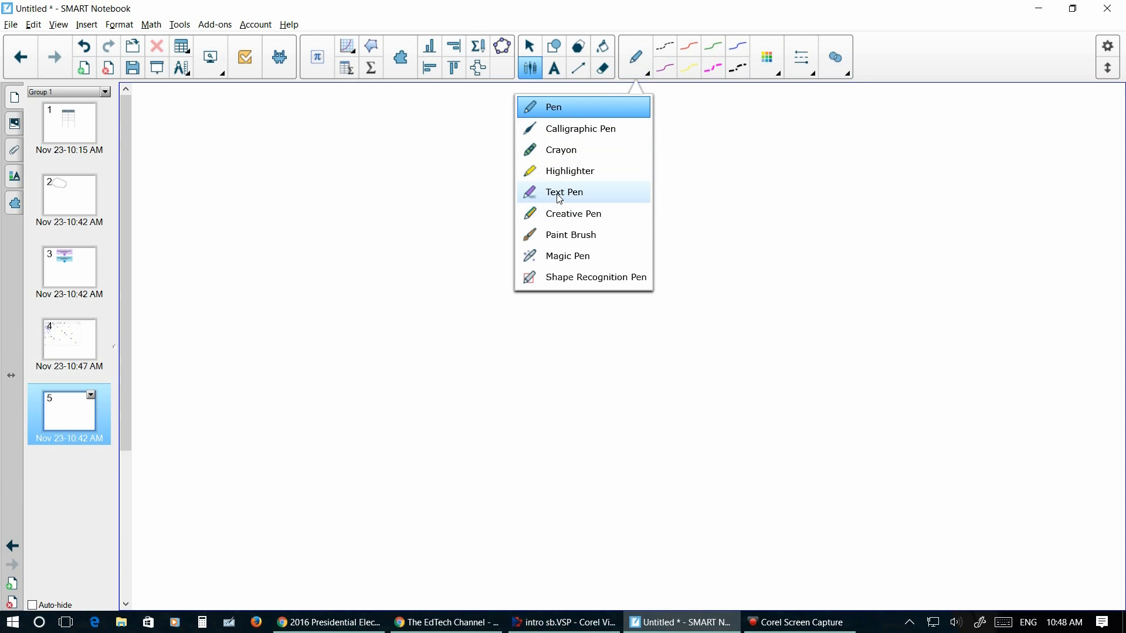
Handwrite 'Hi' with the Text Pen, convert it to typed text and rotate it diagonally.
{"action": "left_click", "coordinate": [426, 198]}
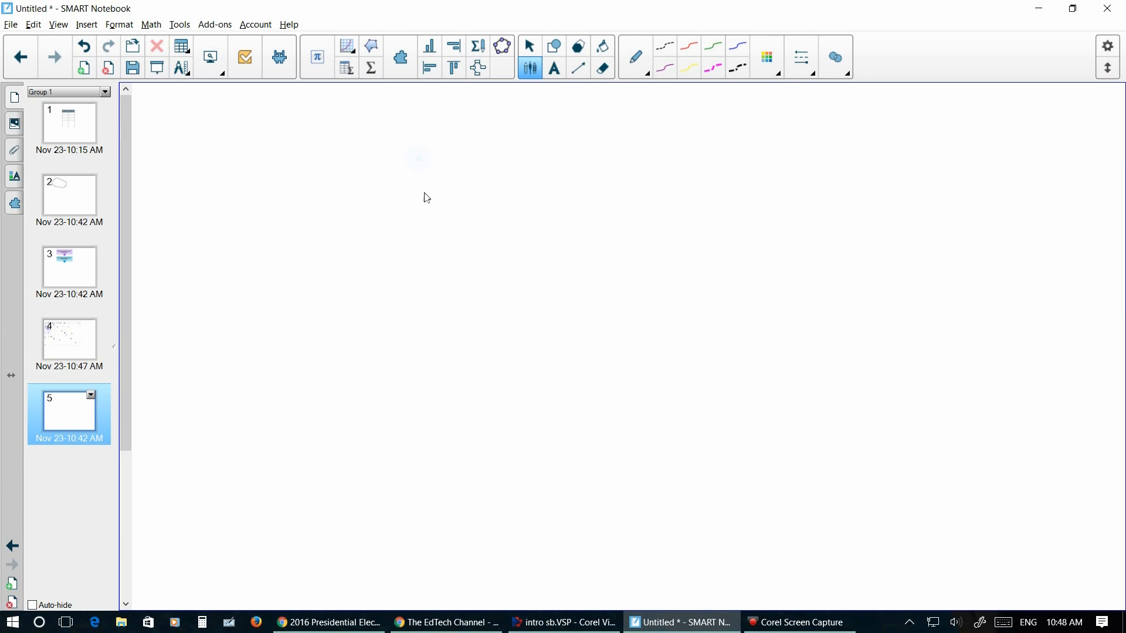
{"action": "left_click_drag", "start_coordinate": [412, 155], "coordinate": [411, 222]}
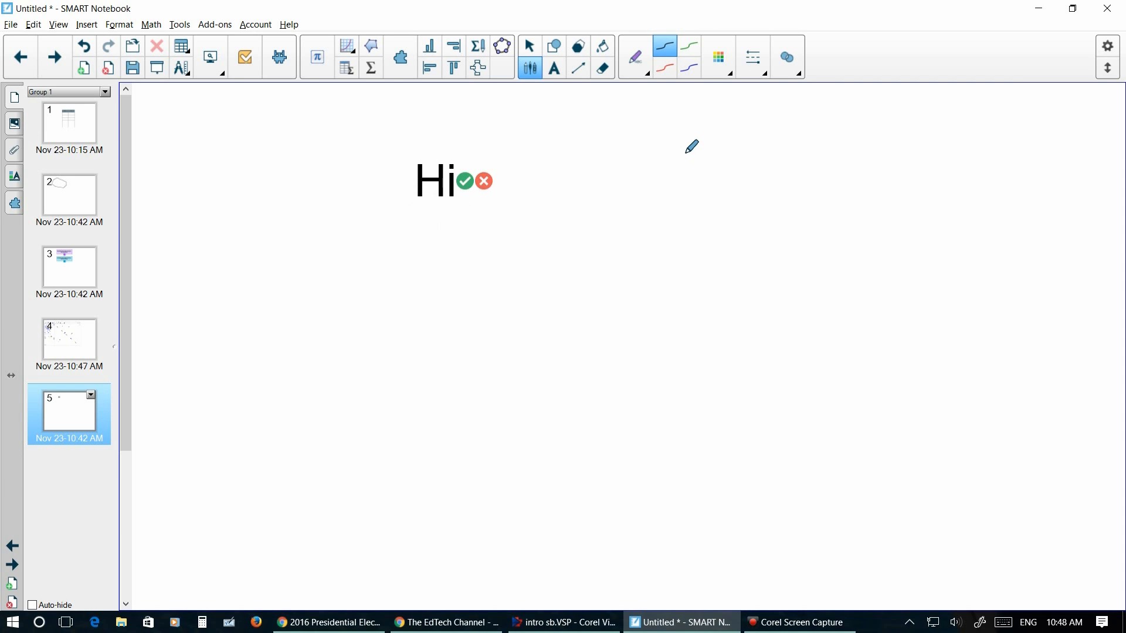
{"action": "mouse_move", "coordinate": [468, 190]}
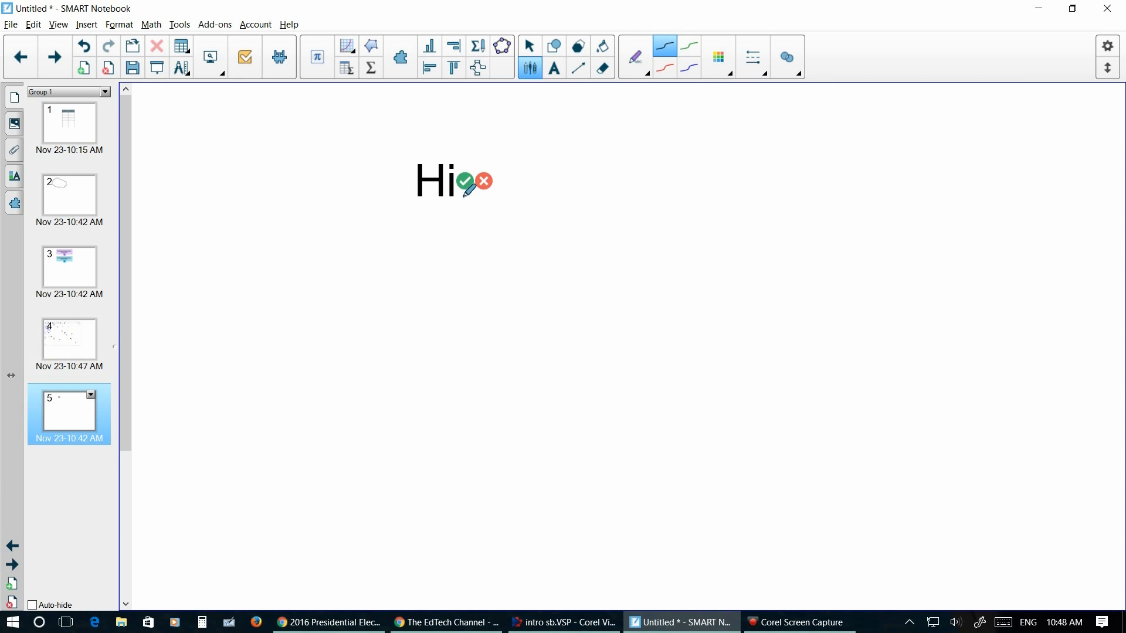
{"action": "mouse_move", "coordinate": [438, 194]}
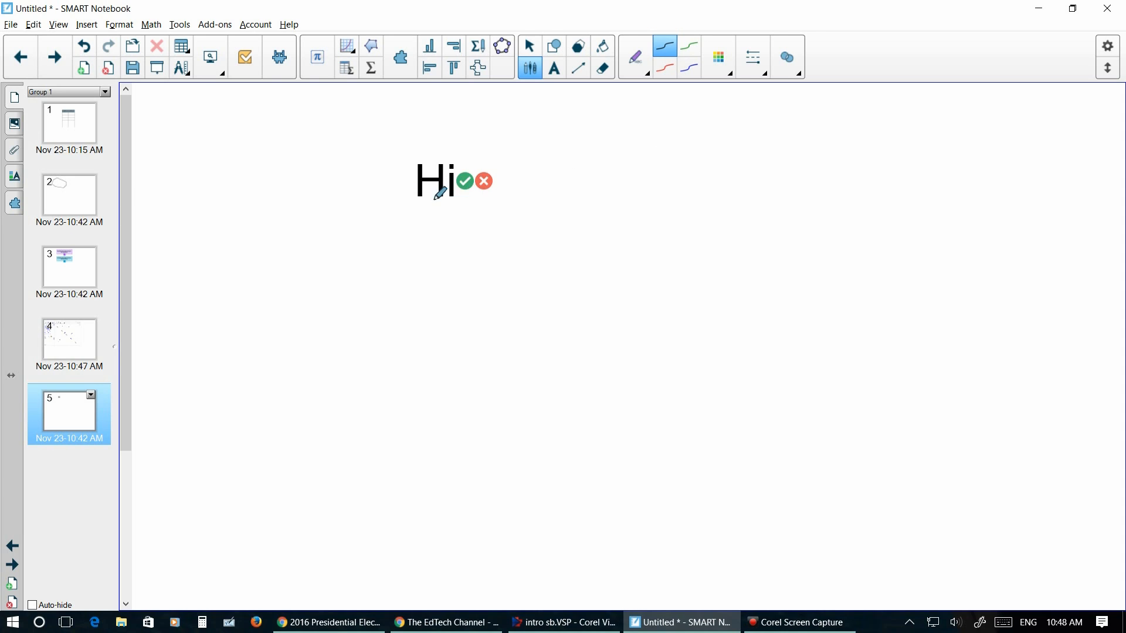
{"action": "left_click", "coordinate": [464, 181]}
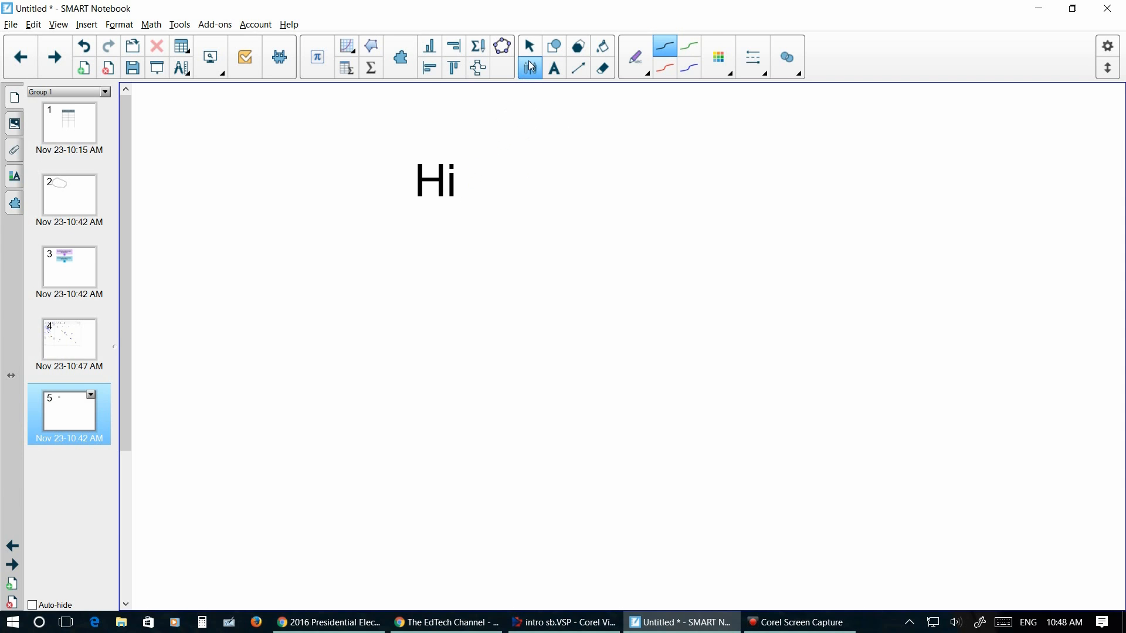
{"action": "left_click", "coordinate": [434, 178]}
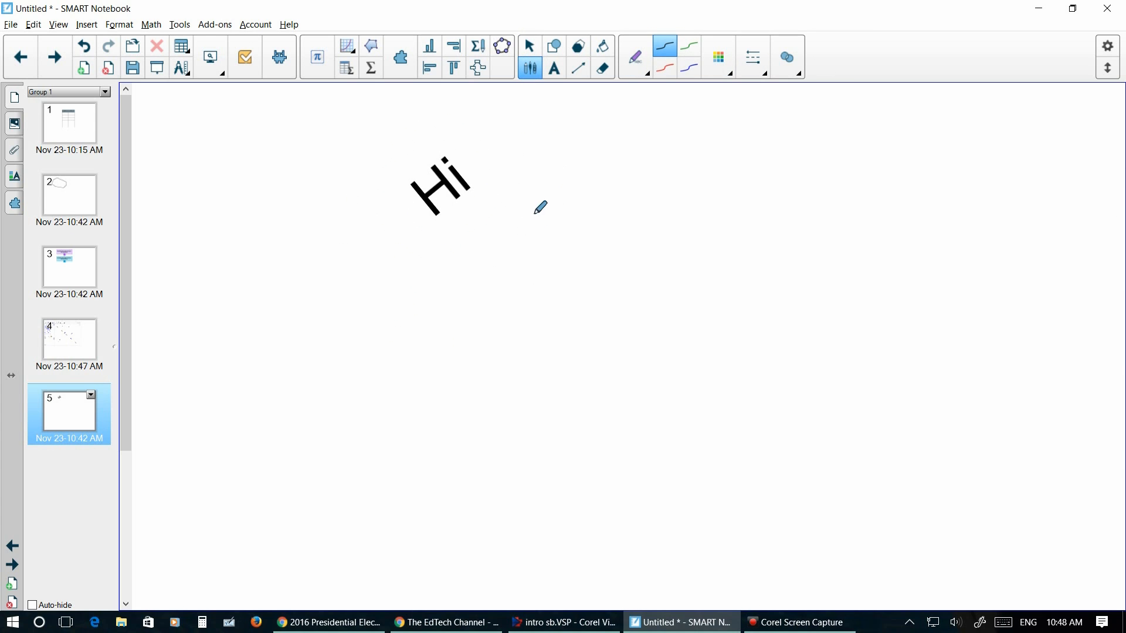
{"action": "mouse_move", "coordinate": [530, 68]}
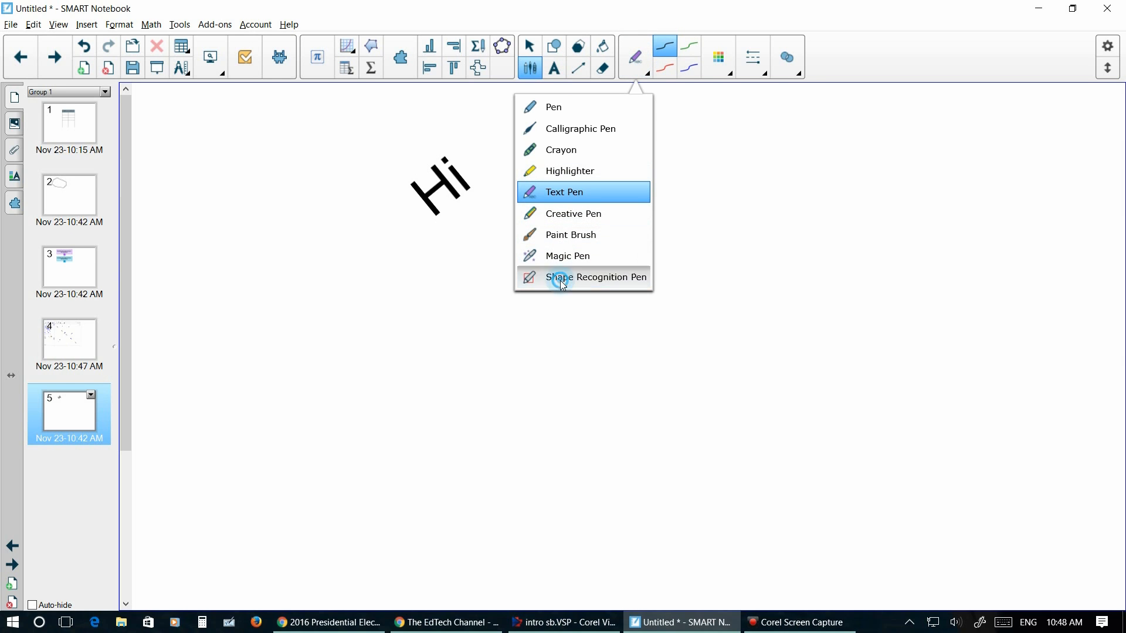
Sketch rough shapes with the Shape Recognition Pen so they become neat triangles, circle, ellipse and rectangle.
{"action": "left_click", "coordinate": [596, 277]}
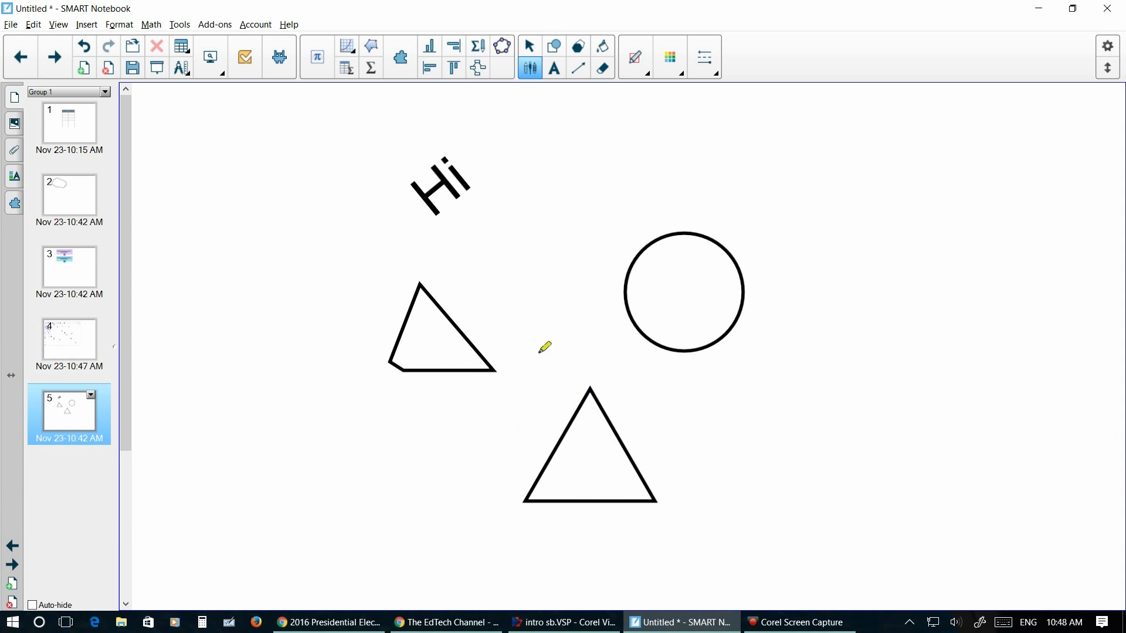
{"action": "mouse_move", "coordinate": [888, 152]}
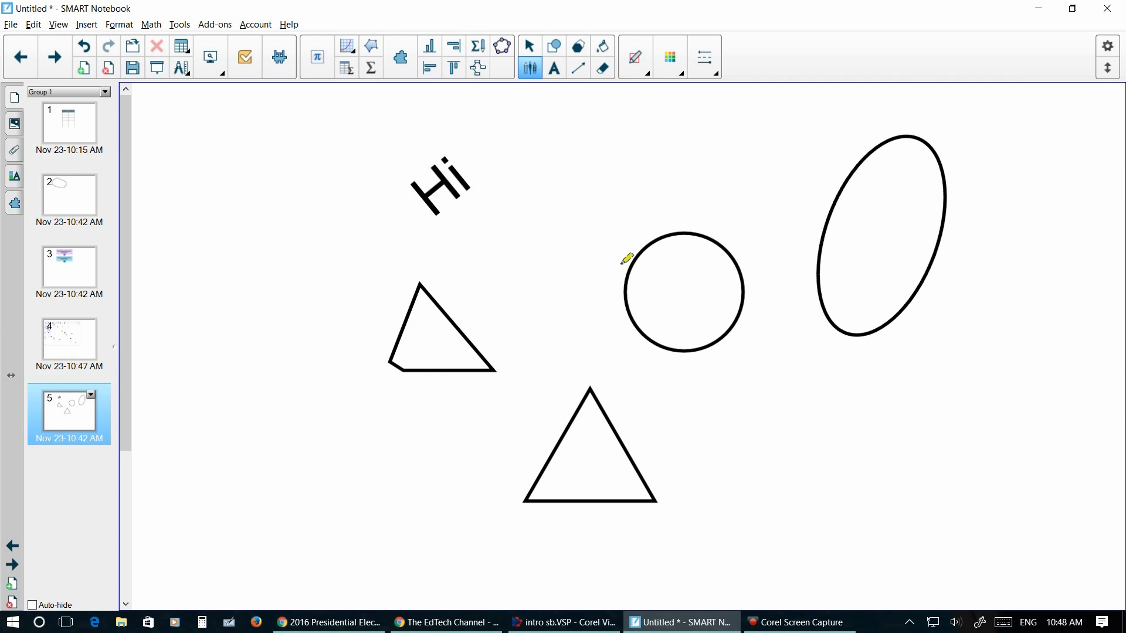
{"action": "left_click_drag", "start_coordinate": [220, 220], "coordinate": [292, 260]}
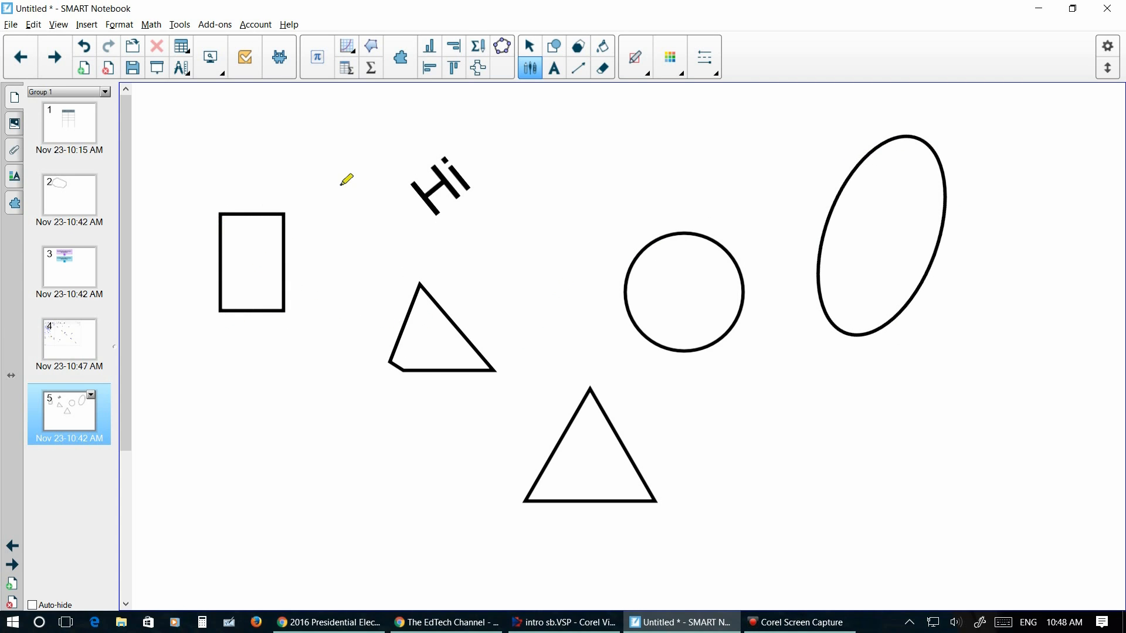
{"action": "mouse_move", "coordinate": [534, 105]}
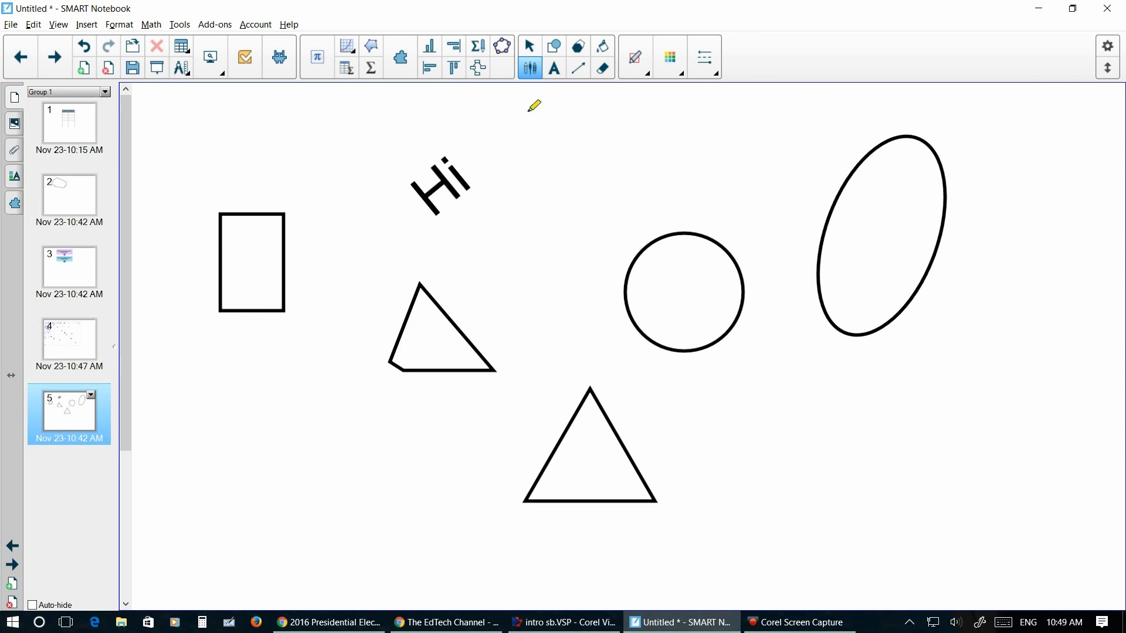
{"action": "mouse_move", "coordinate": [529, 68]}
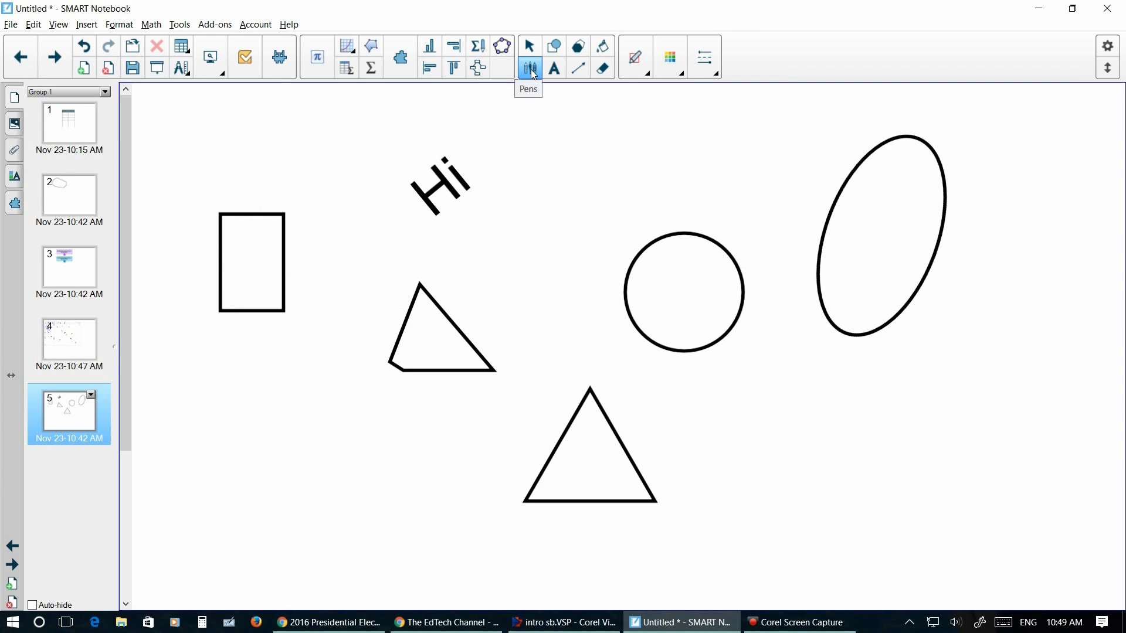
Show the pen type list again, looking at Magic Pen before adding page 6.
{"action": "left_click", "coordinate": [635, 57]}
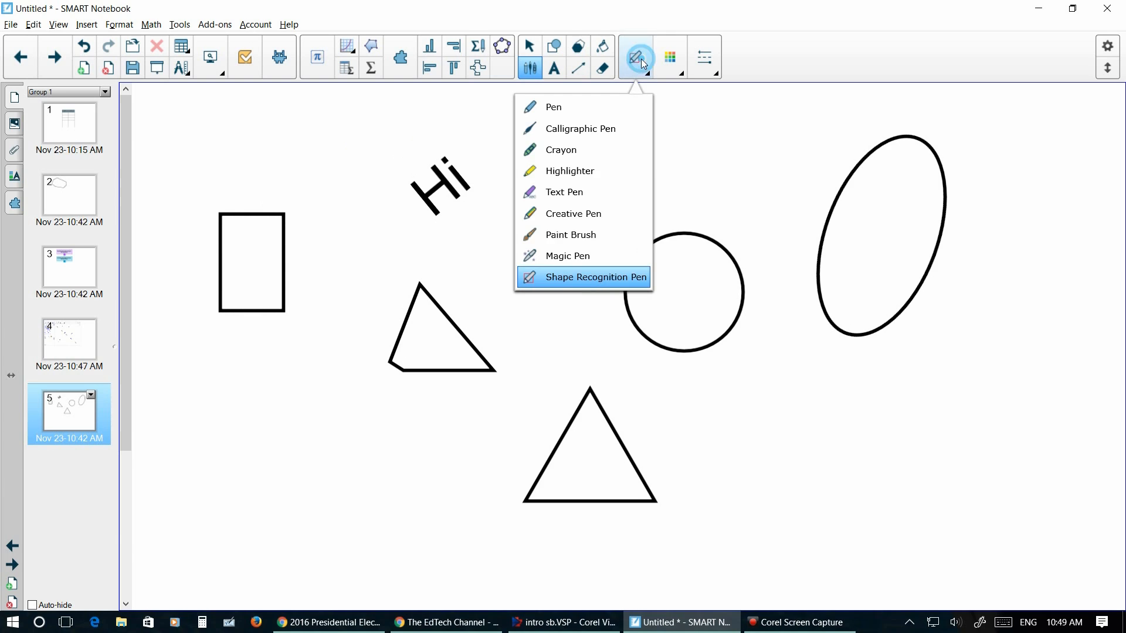
{"action": "mouse_move", "coordinate": [566, 256]}
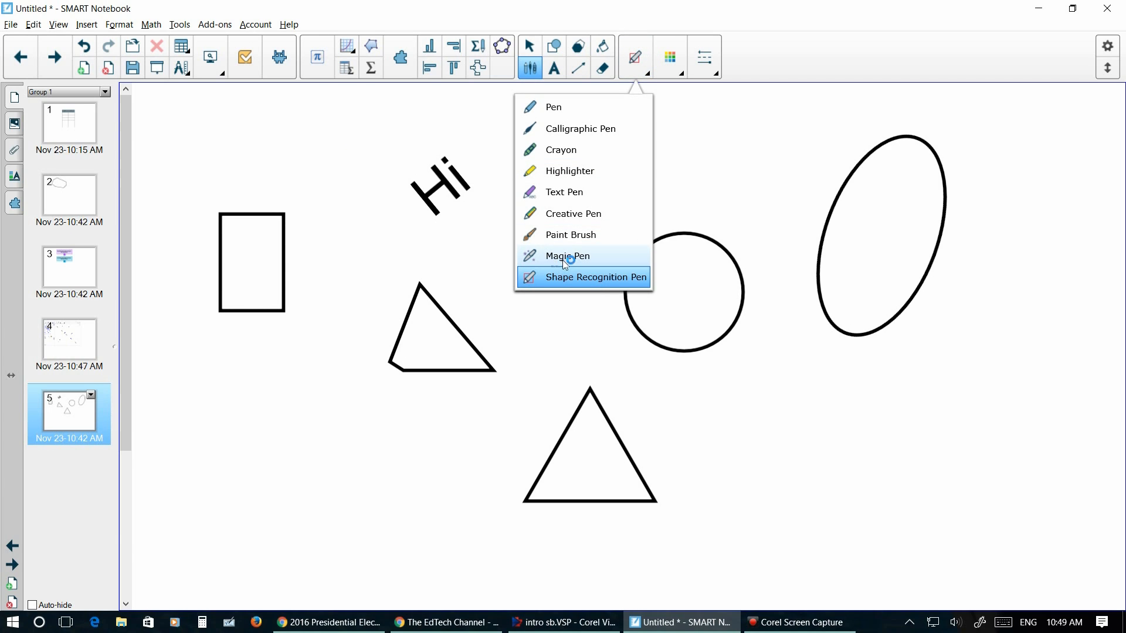
{"action": "mouse_move", "coordinate": [571, 264]}
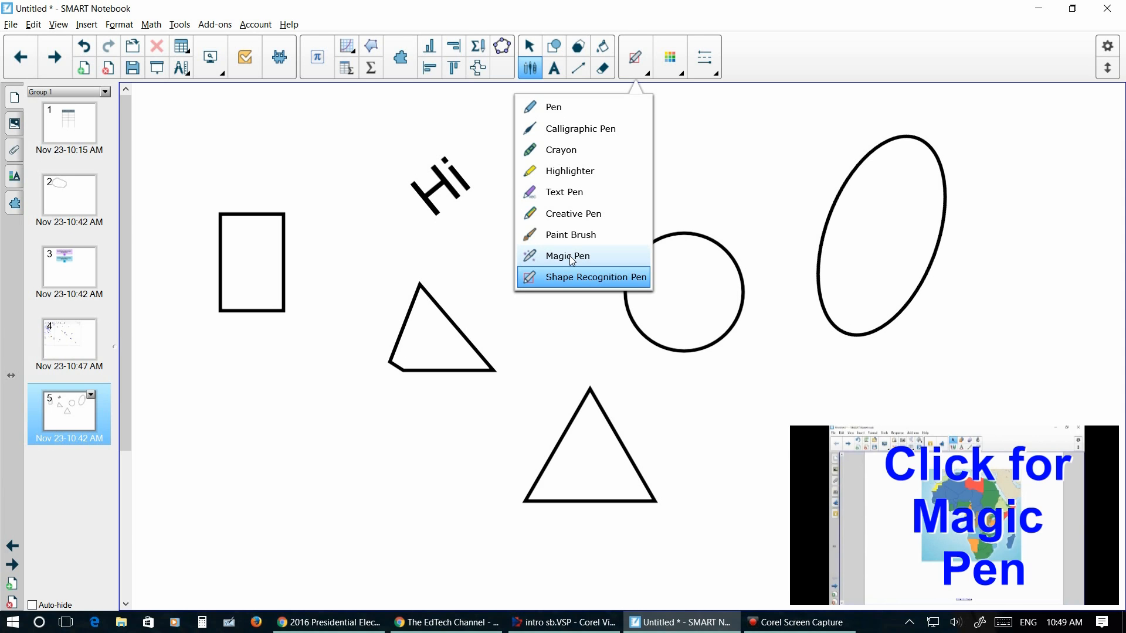
{"action": "mouse_move", "coordinate": [558, 258]}
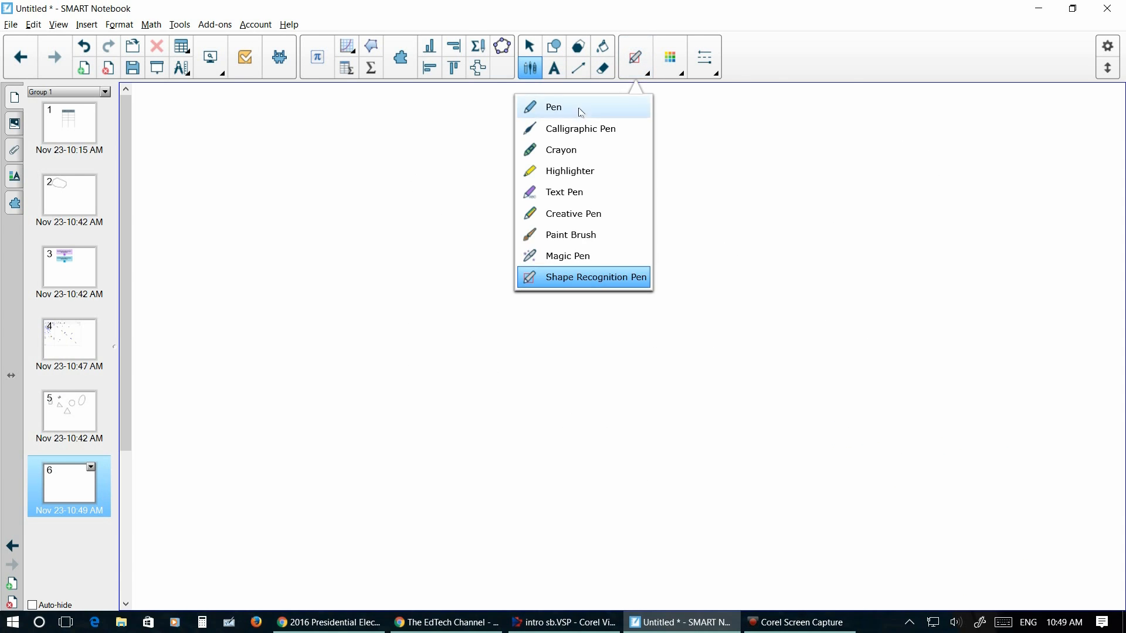
Draw black dashed, green and purple freehand curves on page 6 with the ordinary pen.
{"action": "left_click", "coordinate": [594, 277]}
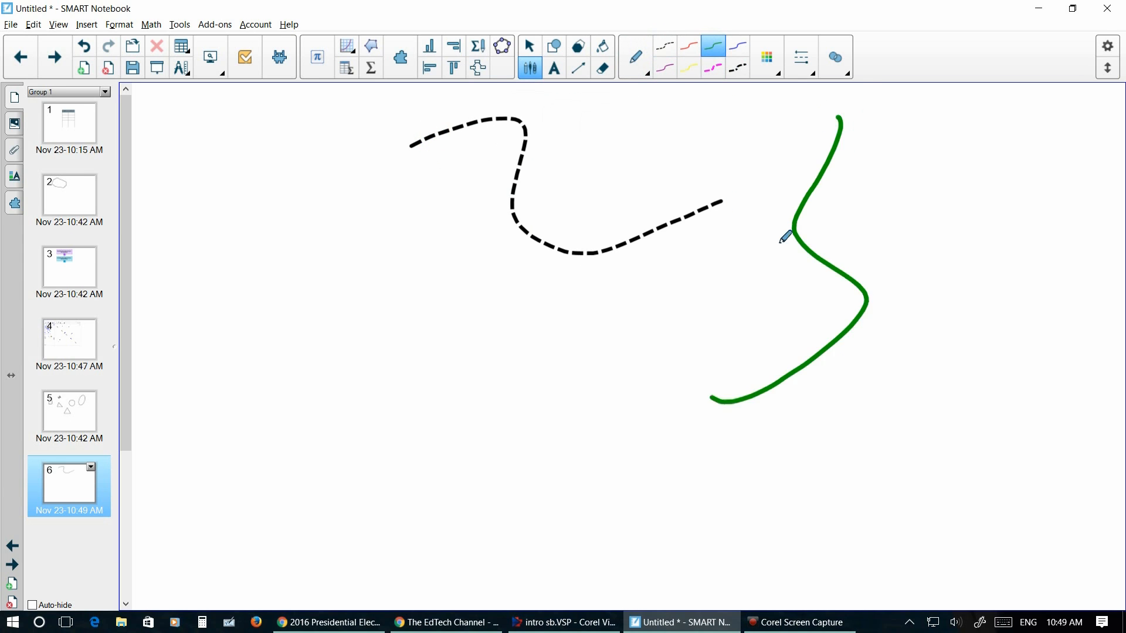
{"action": "mouse_move", "coordinate": [766, 58]}
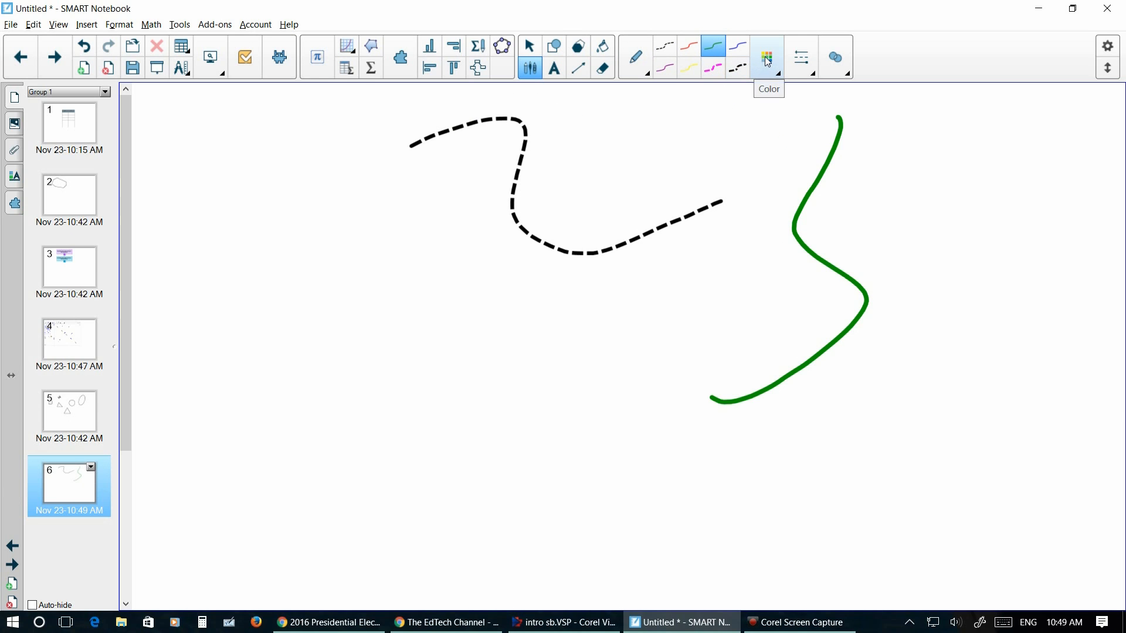
{"action": "left_click", "coordinate": [767, 56]}
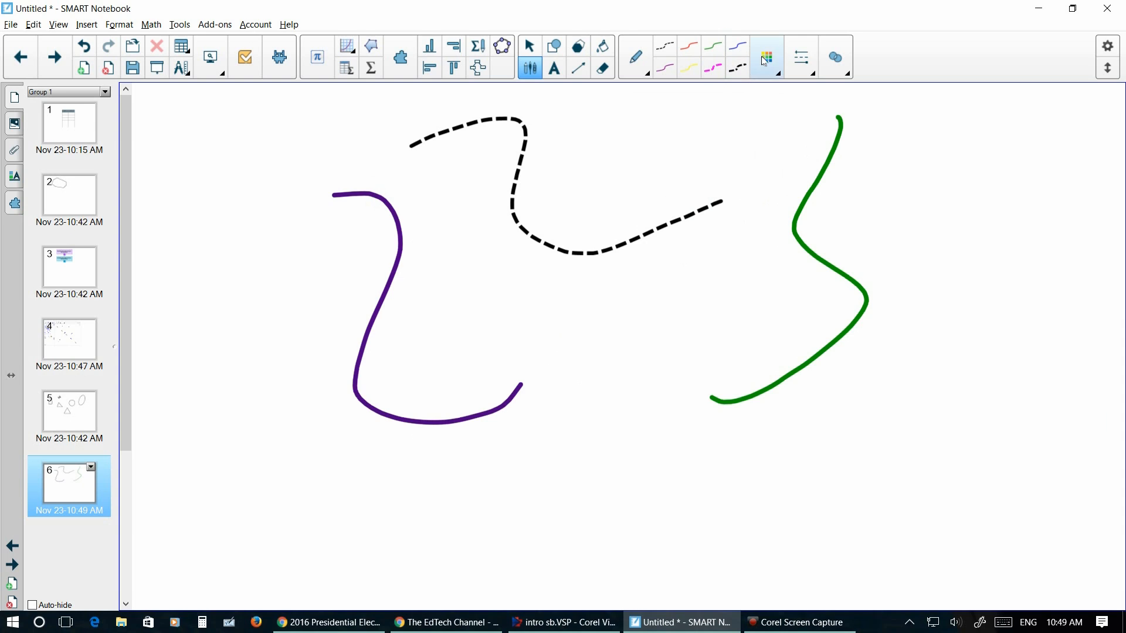
Set a thick dashed line style with a square start and arrowhead end, then draw the purple line.
{"action": "left_click", "coordinate": [766, 56]}
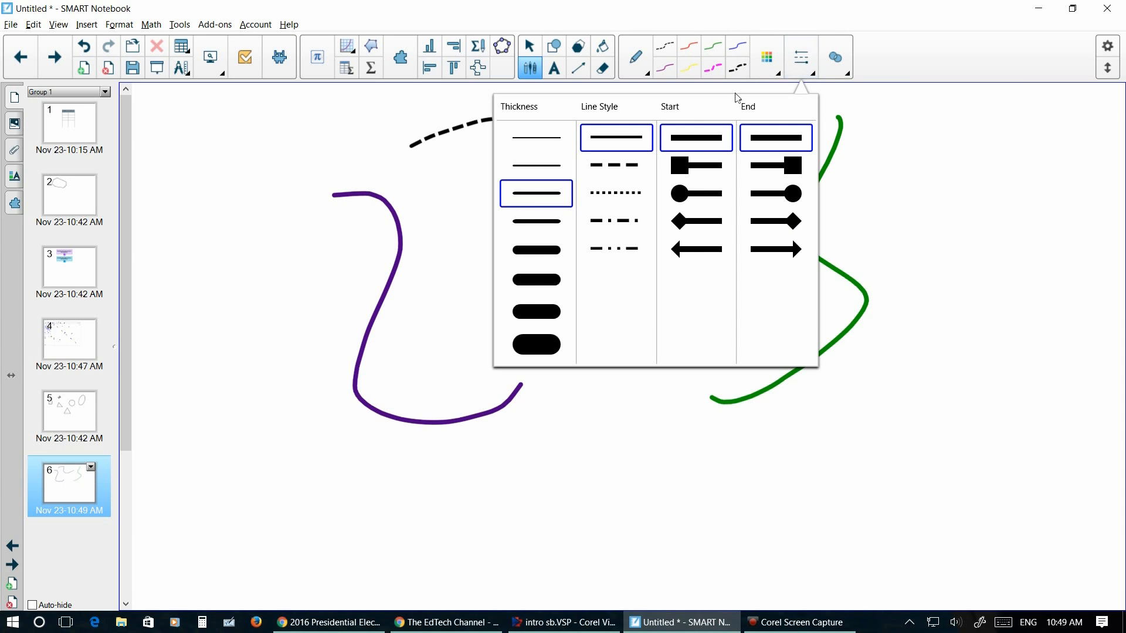
{"action": "left_click", "coordinate": [536, 312]}
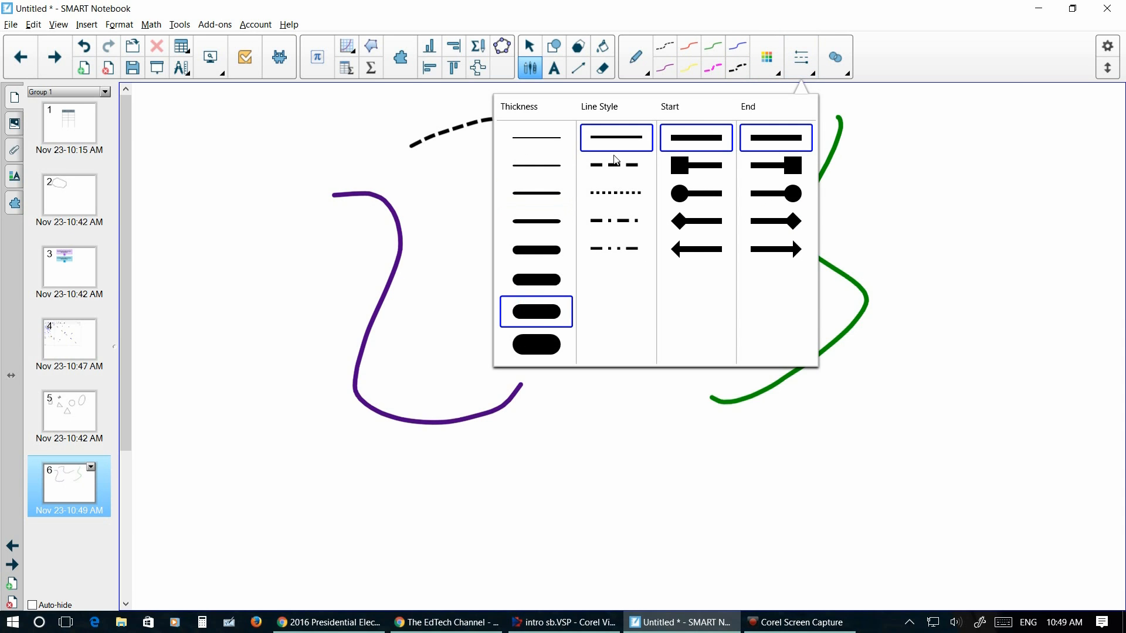
{"action": "left_click", "coordinate": [614, 165]}
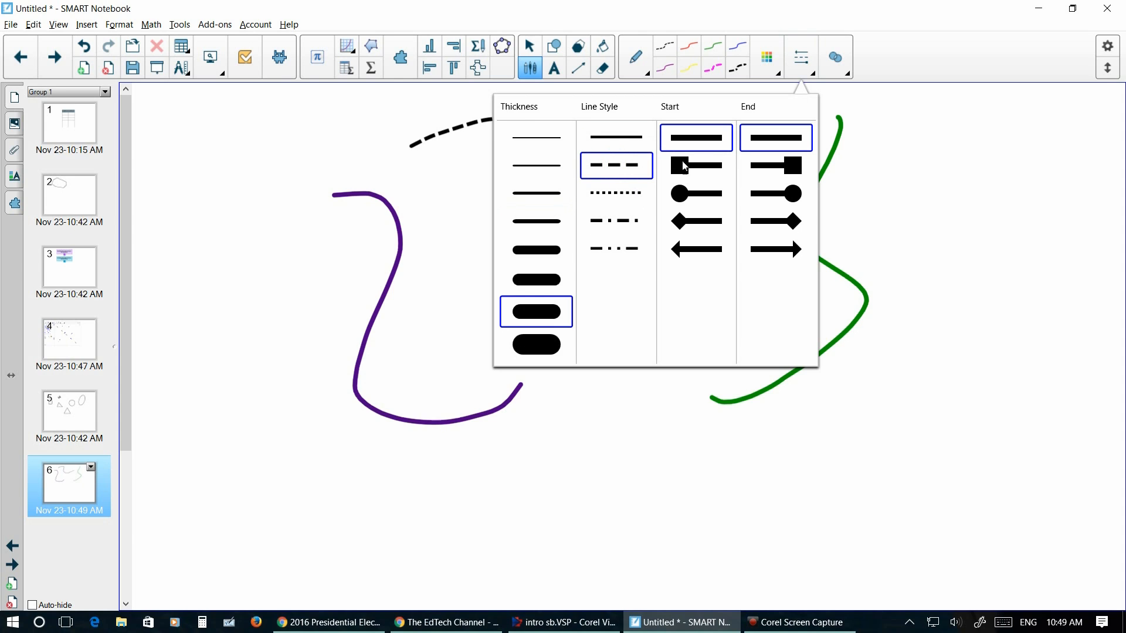
{"action": "left_click", "coordinate": [696, 165]}
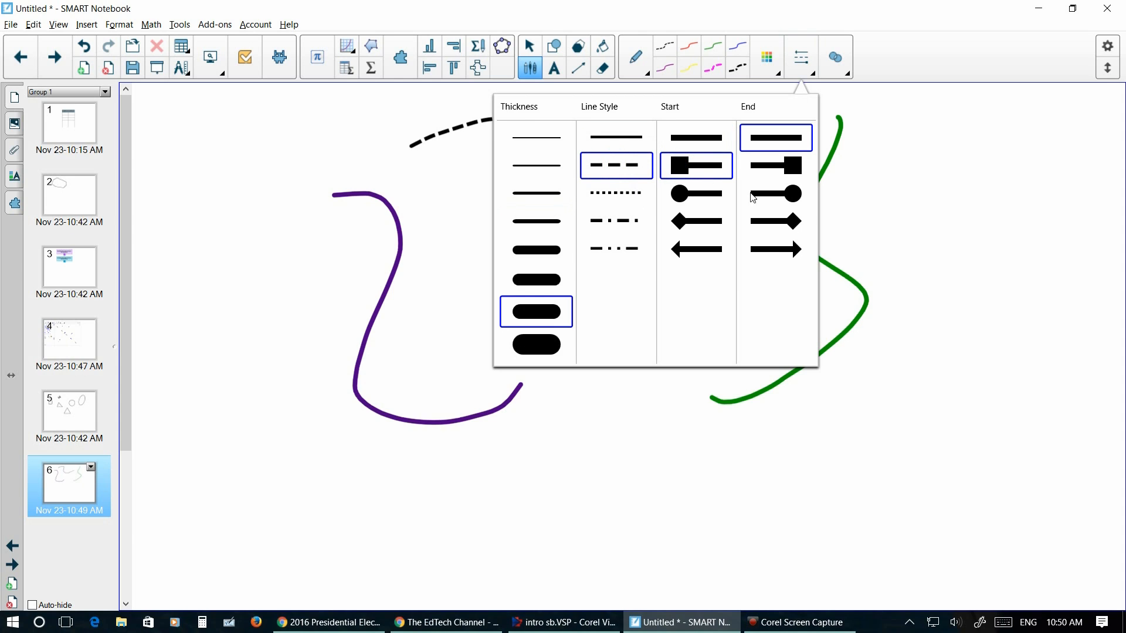
{"action": "left_click", "coordinate": [775, 248]}
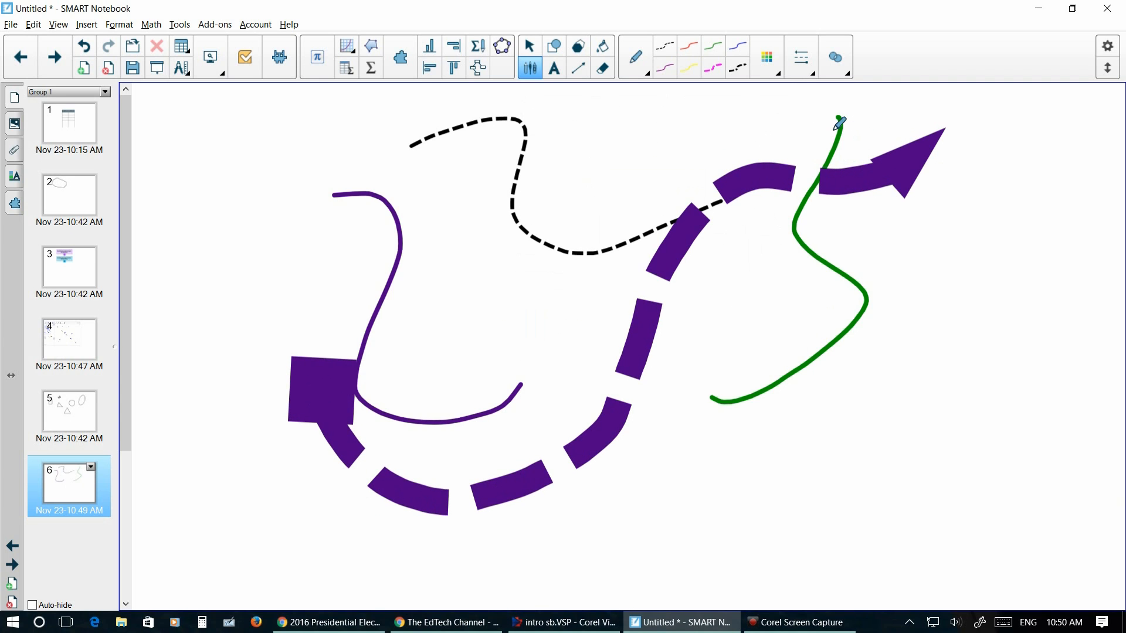
{"action": "mouse_move", "coordinate": [819, 124]}
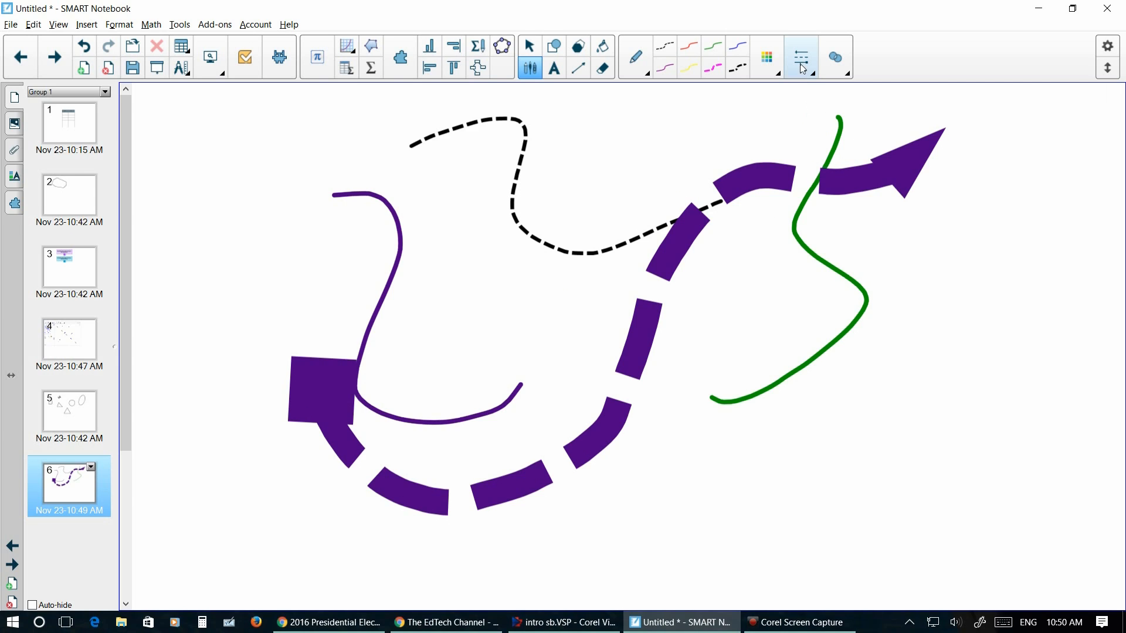
{"action": "mouse_move", "coordinate": [801, 57]}
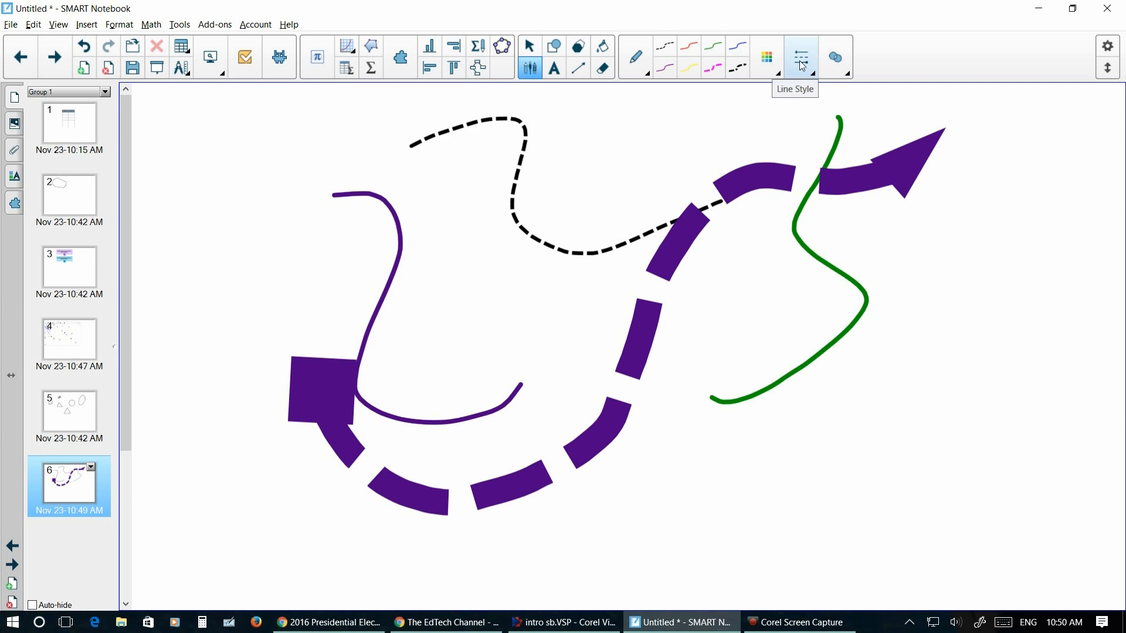
Draw translucent thick lilac dashed arrows via Line Style properties, pick red and show Fill Effects.
{"action": "left_click", "coordinate": [833, 56]}
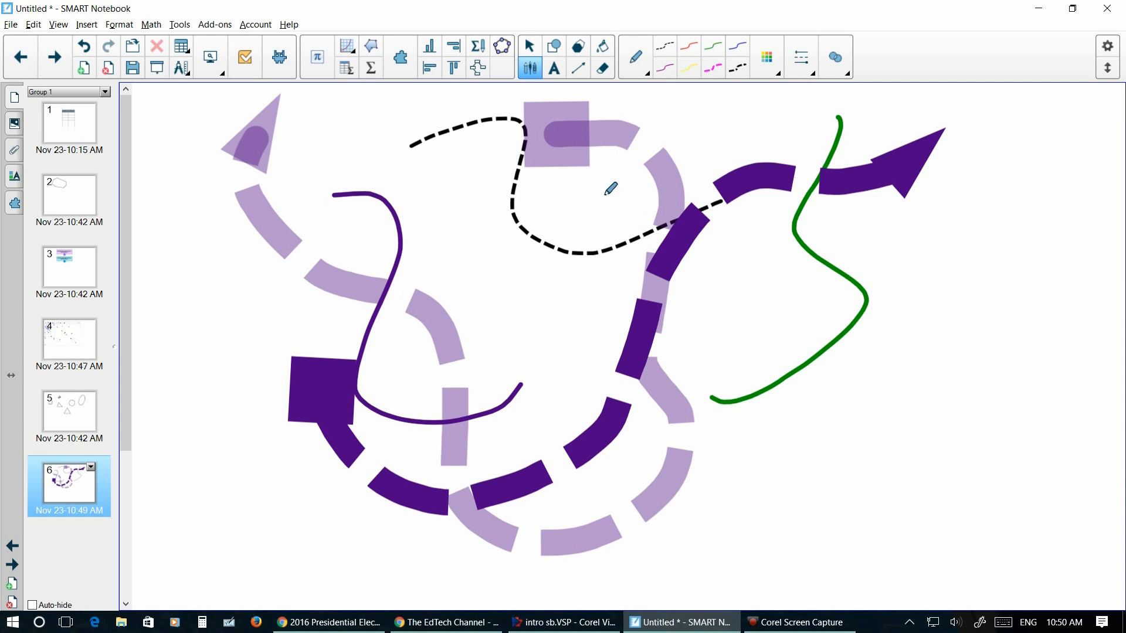
{"action": "mouse_move", "coordinate": [800, 58]}
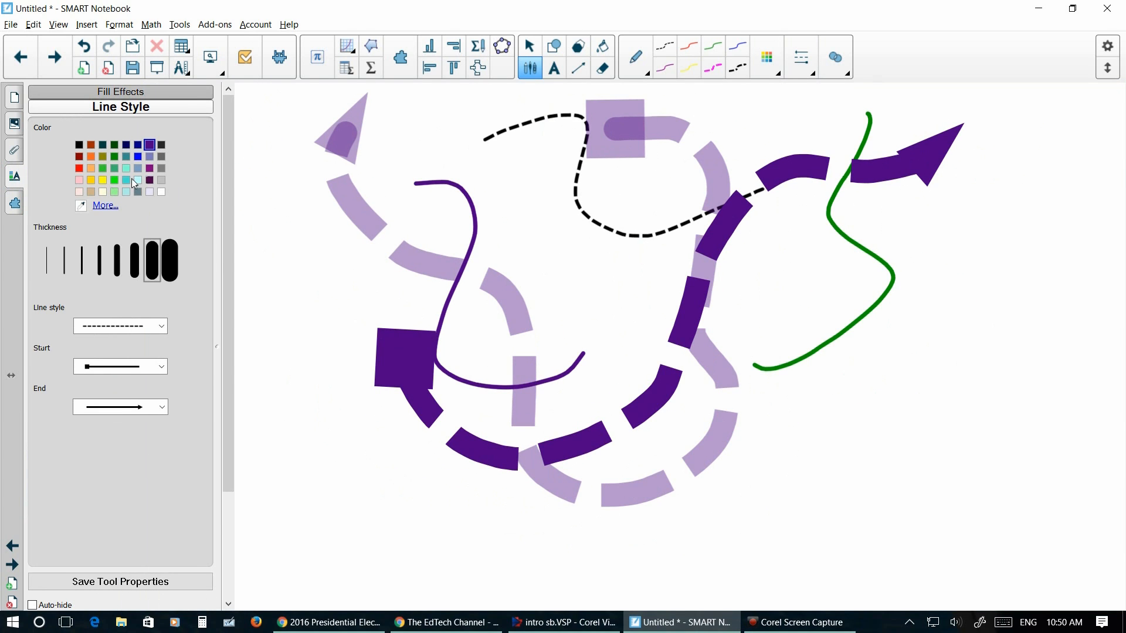
{"action": "mouse_move", "coordinate": [85, 68]}
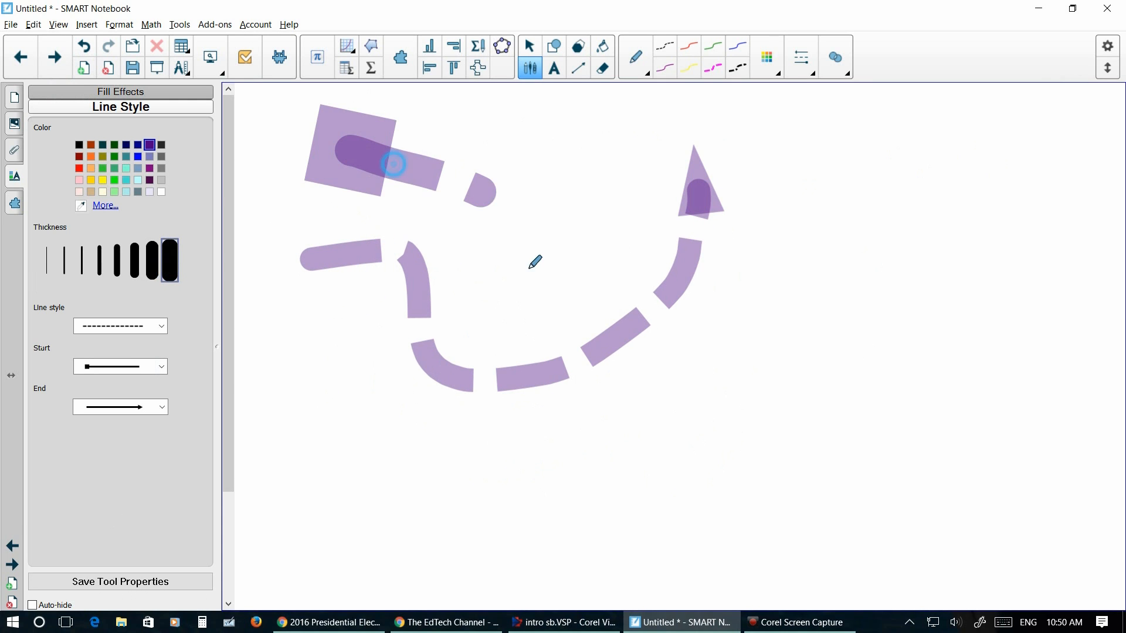
{"action": "left_click", "coordinate": [160, 366]}
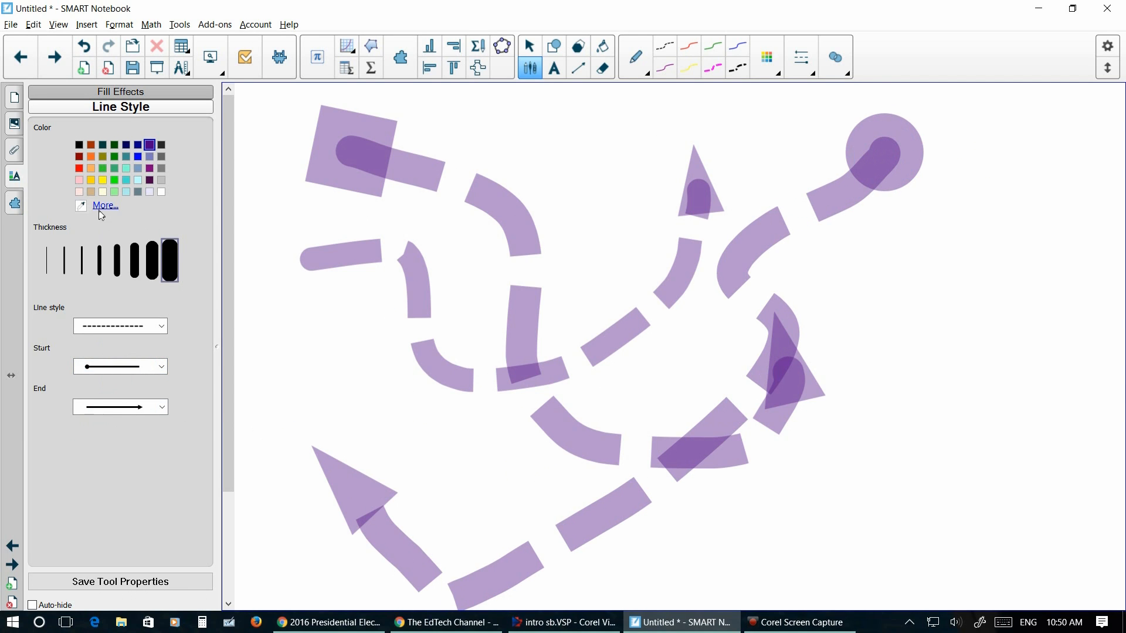
{"action": "left_click", "coordinate": [78, 168]}
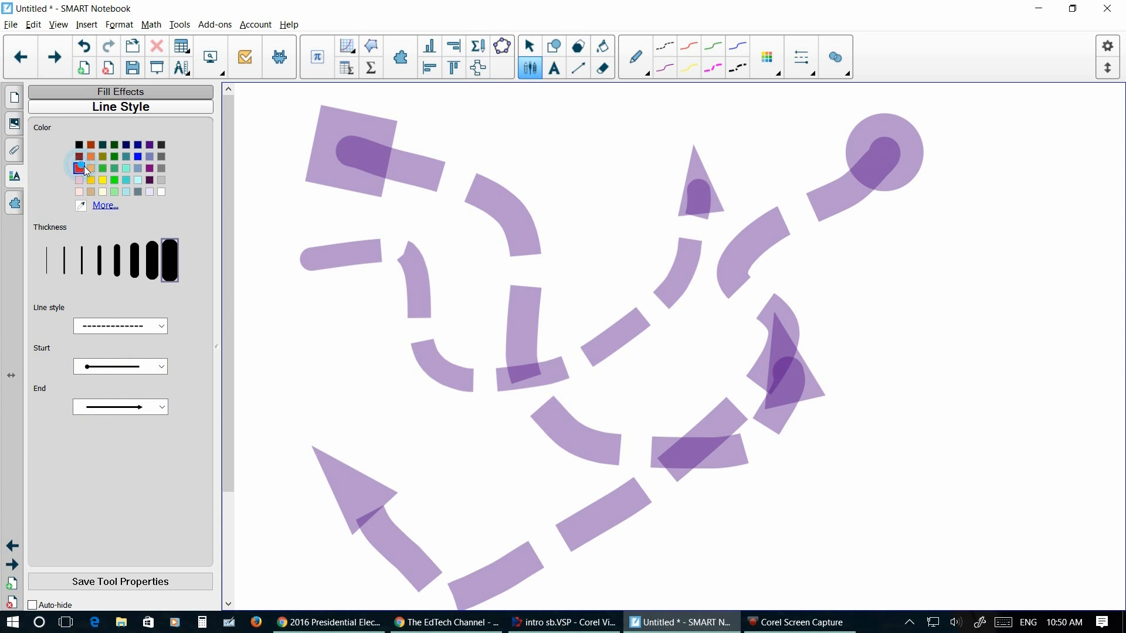
{"action": "left_click", "coordinate": [120, 92]}
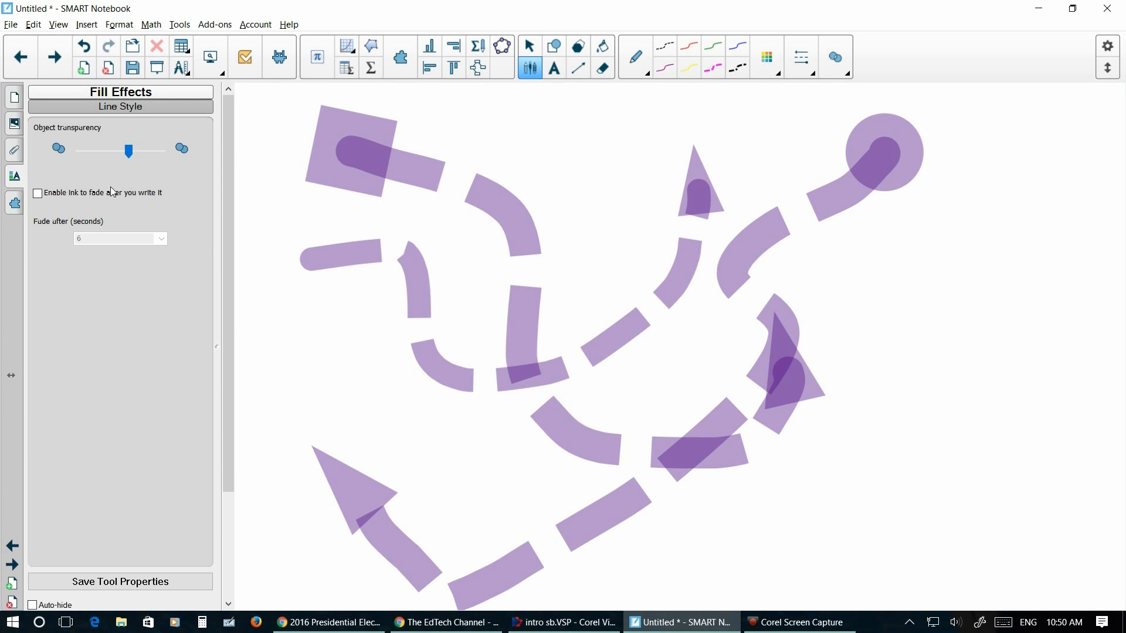
Enable ink to fade after writing, with the fade delay set to 12 seconds.
{"action": "left_click", "coordinate": [38, 194]}
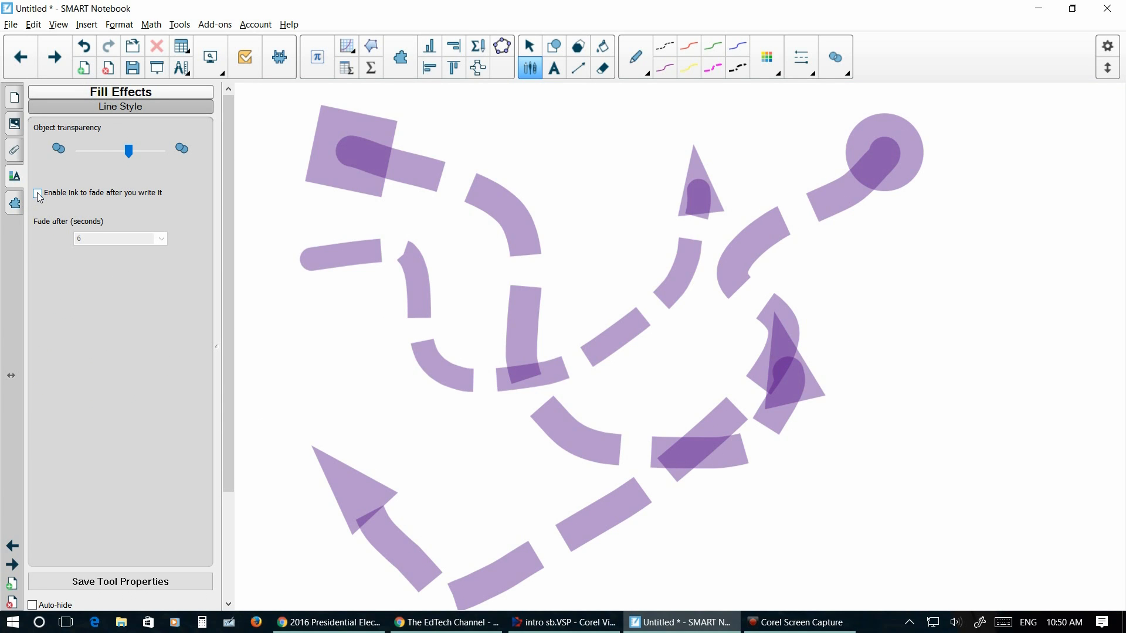
{"action": "left_click", "coordinate": [38, 193]}
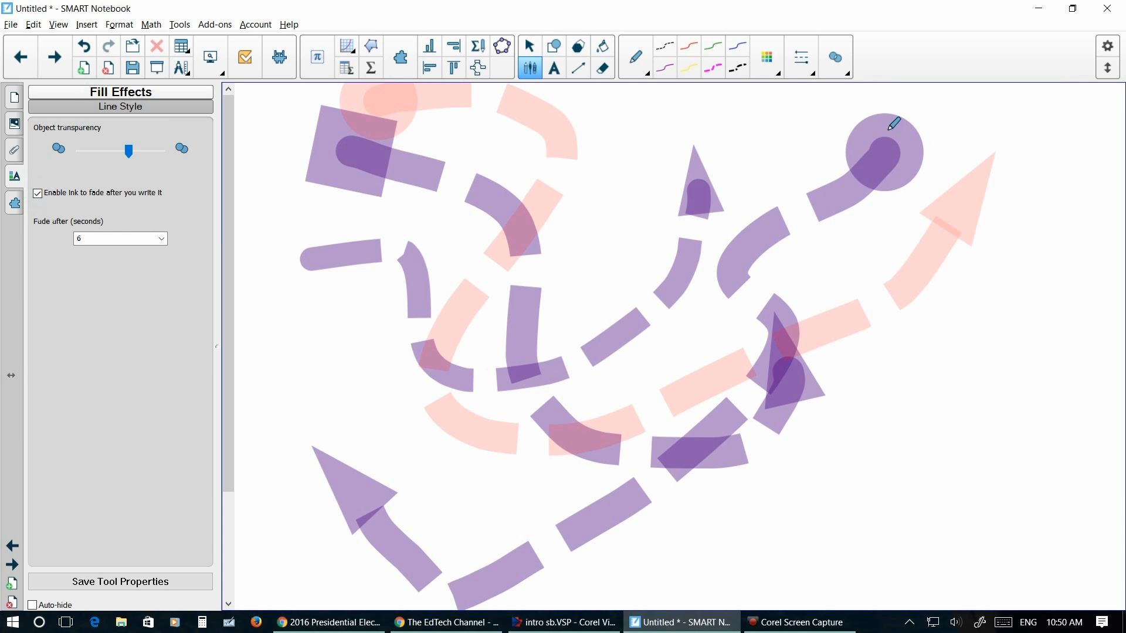
{"action": "mouse_move", "coordinate": [900, 145]}
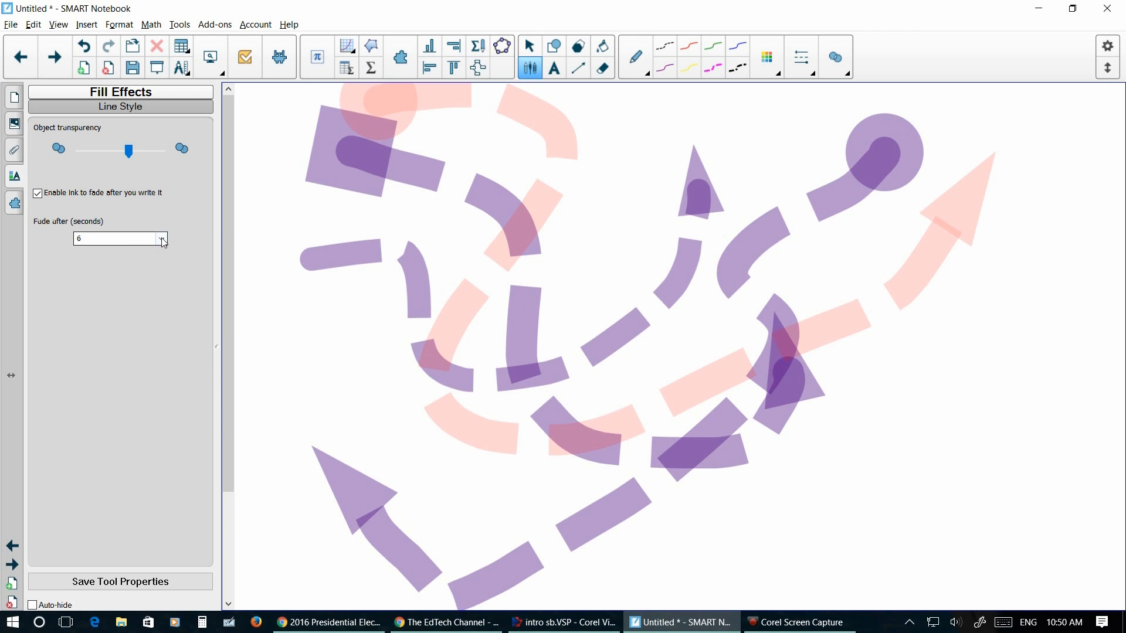
{"action": "left_click", "coordinate": [161, 238]}
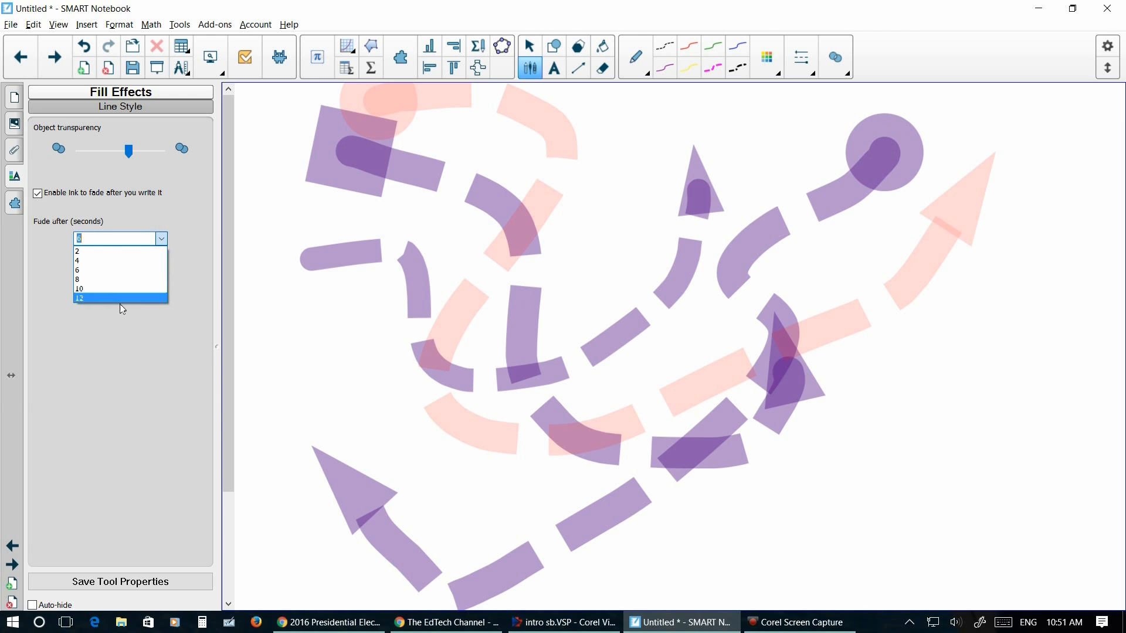
{"action": "left_click", "coordinate": [118, 296]}
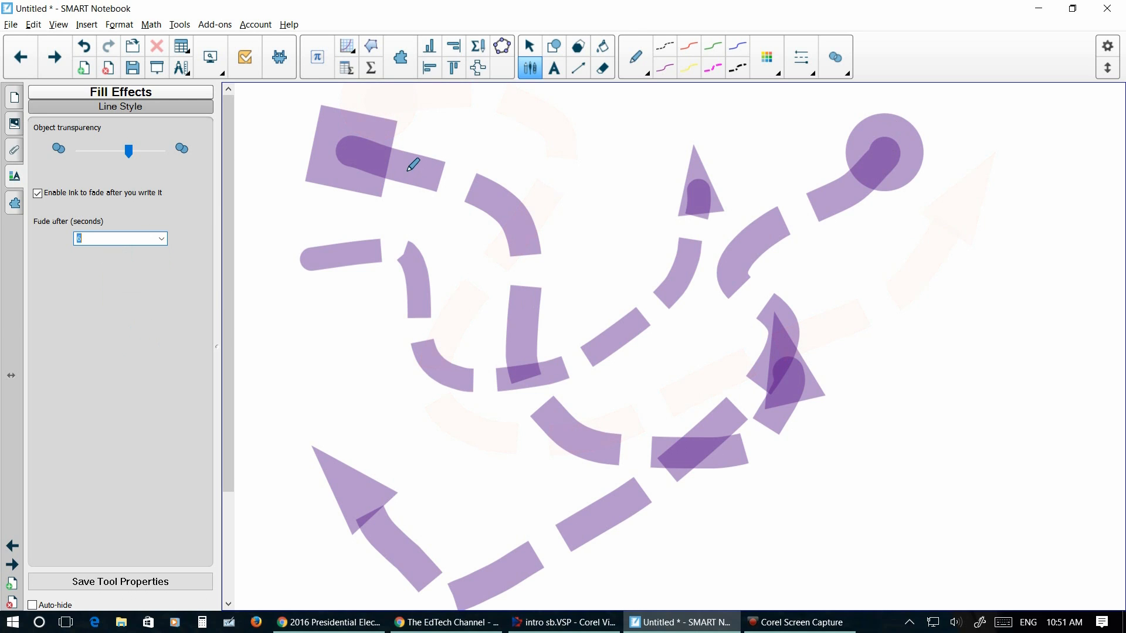
{"action": "mouse_move", "coordinate": [521, 117]}
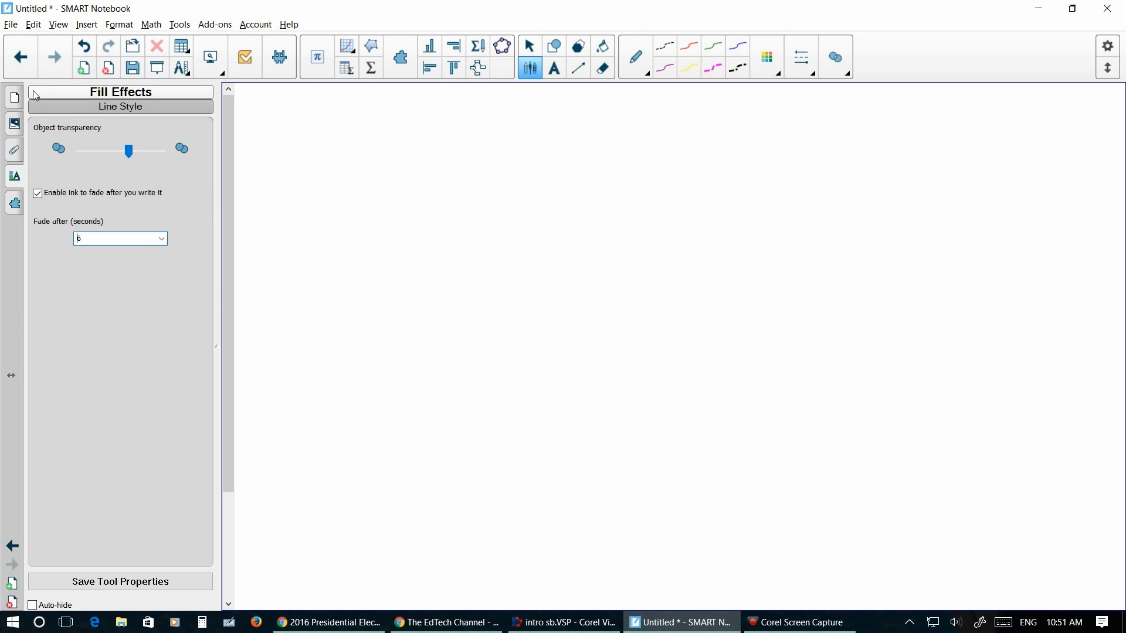
Draw a circle, rounded rectangle, square, half-circle, star and arrow with the Shapes tool.
{"action": "left_click", "coordinate": [553, 46]}
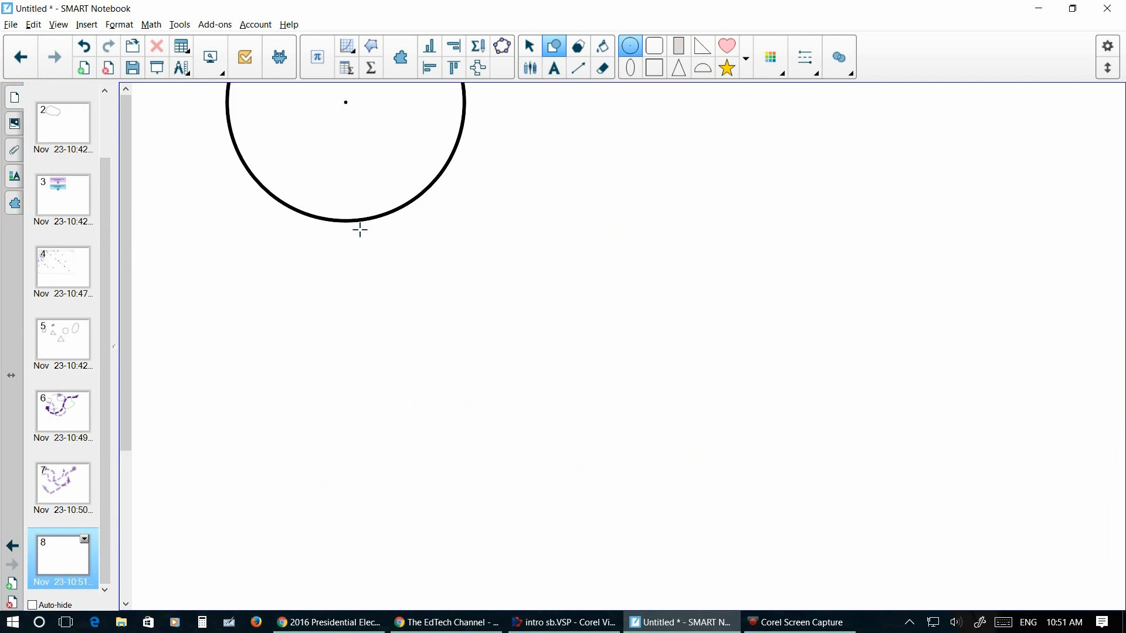
{"action": "left_click", "coordinate": [653, 45]}
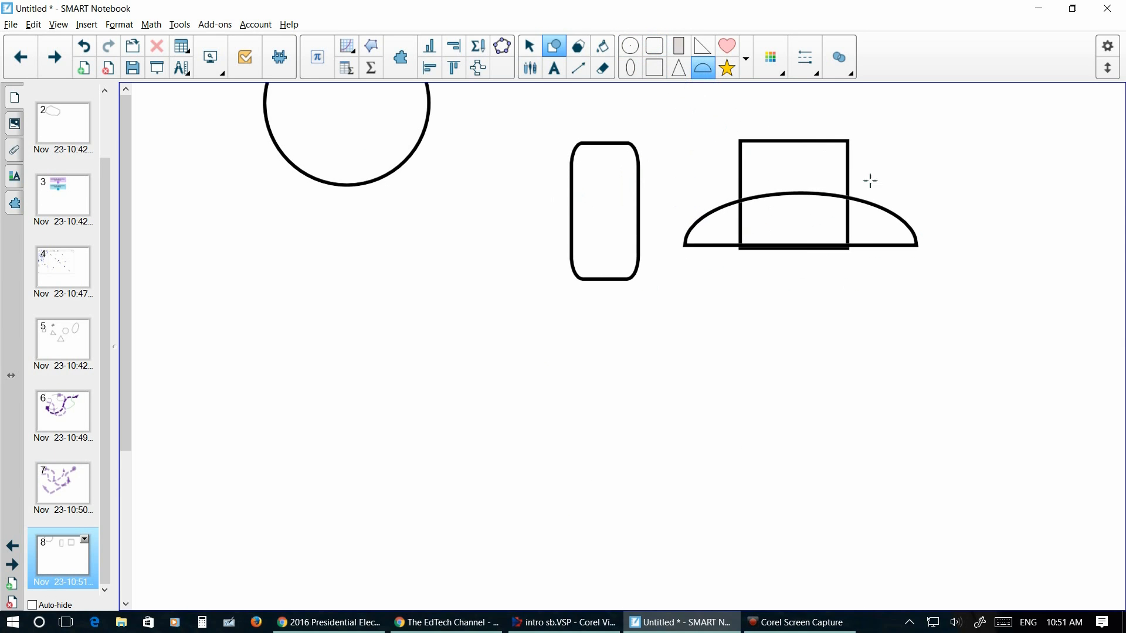
{"action": "left_click", "coordinate": [724, 66]}
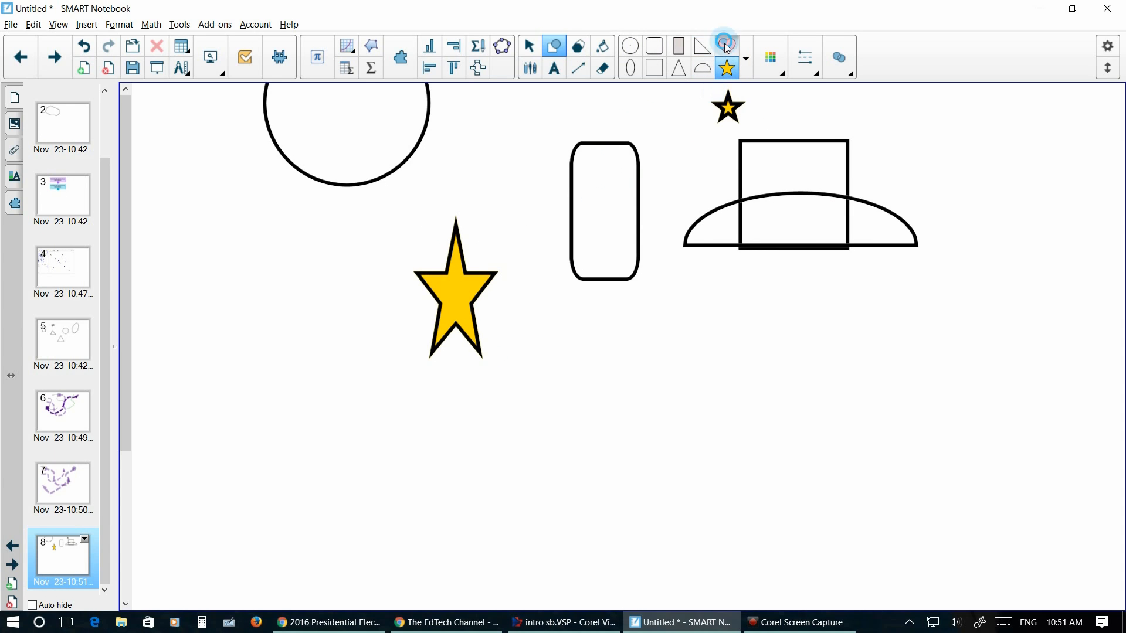
{"action": "left_click", "coordinate": [744, 60]}
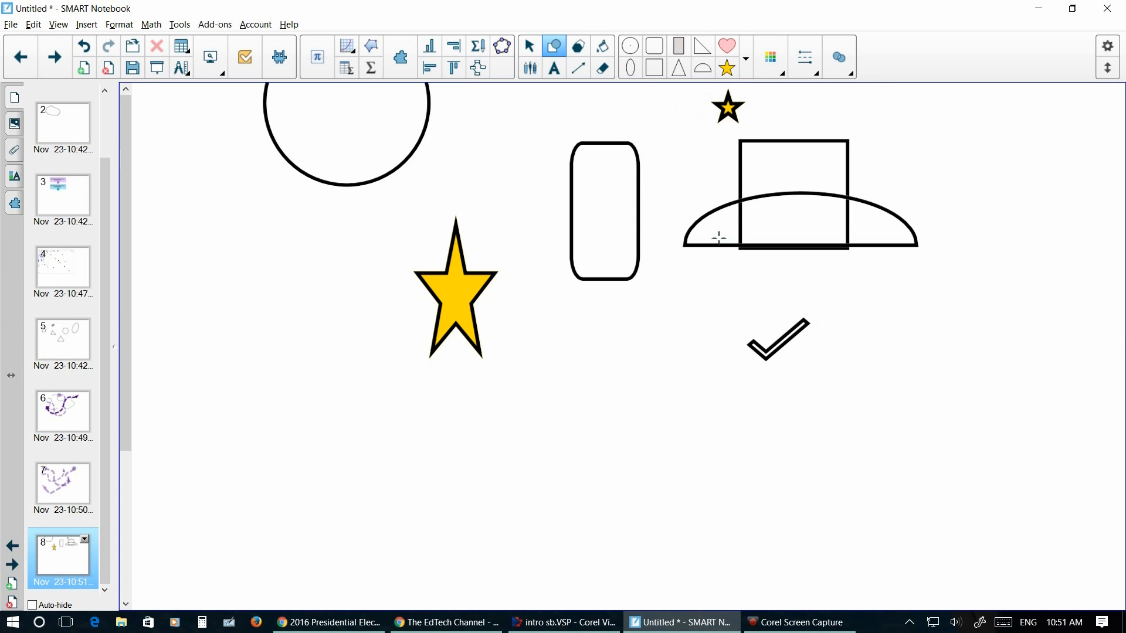
{"action": "left_click", "coordinate": [745, 60]}
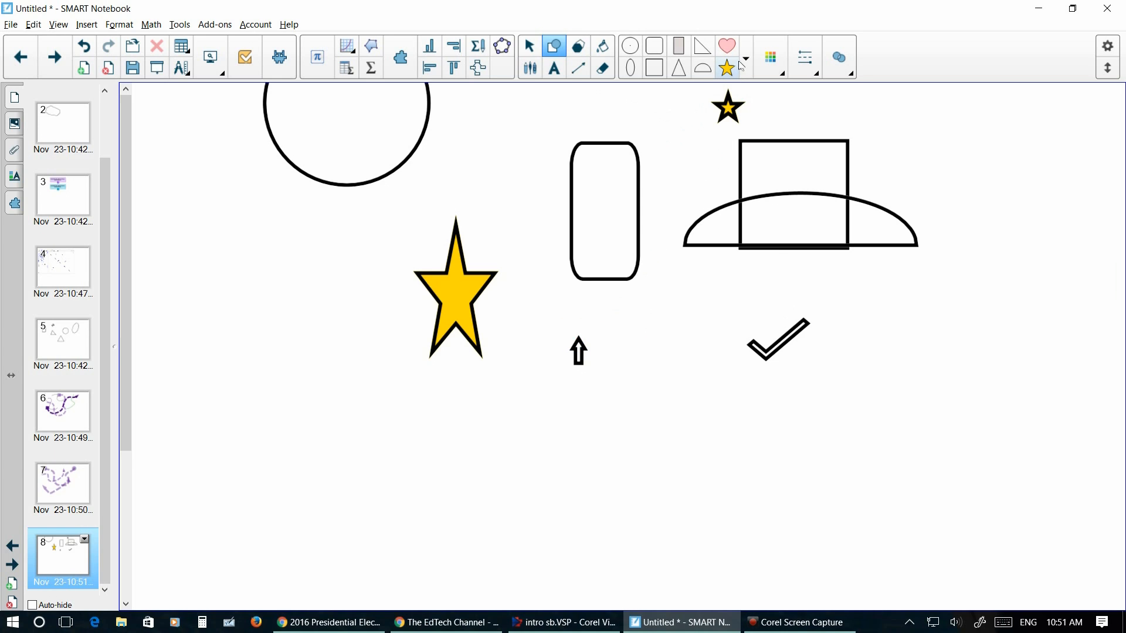
Add a check mark, two hearts and a thought bubble from the full shape palette.
{"action": "left_click", "coordinate": [769, 56]}
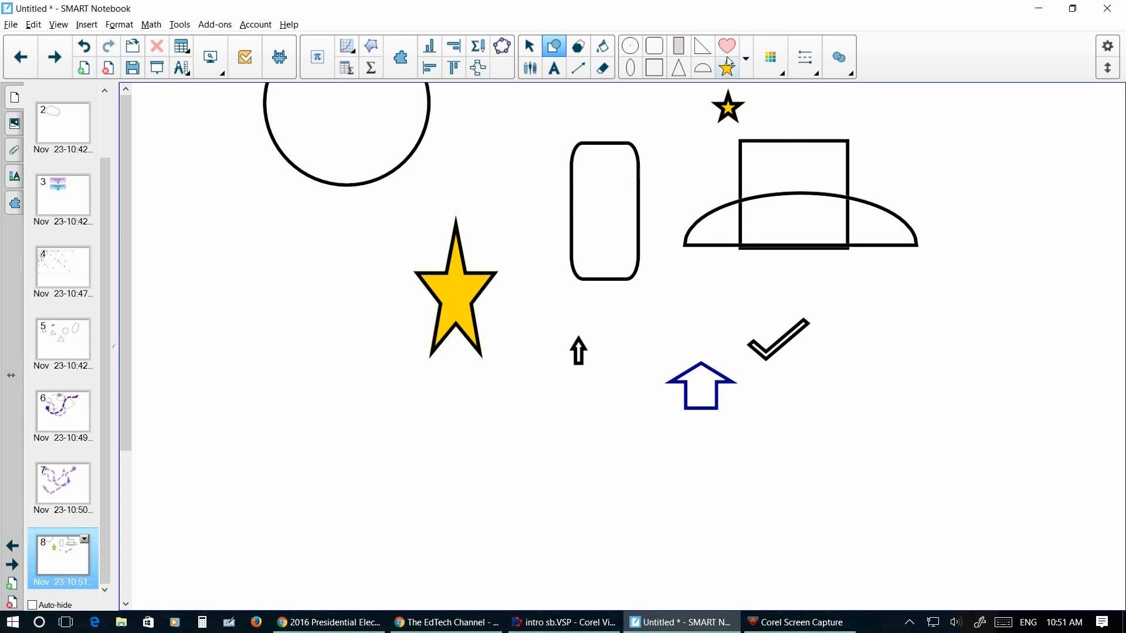
{"action": "left_click", "coordinate": [726, 46]}
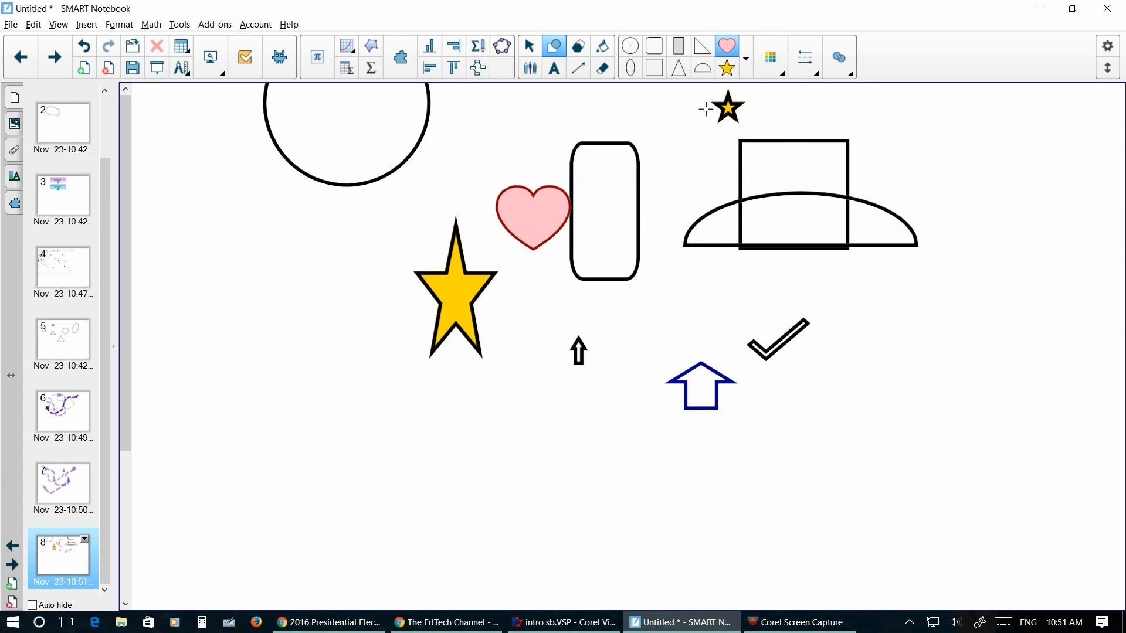
{"action": "left_click", "coordinate": [769, 57]}
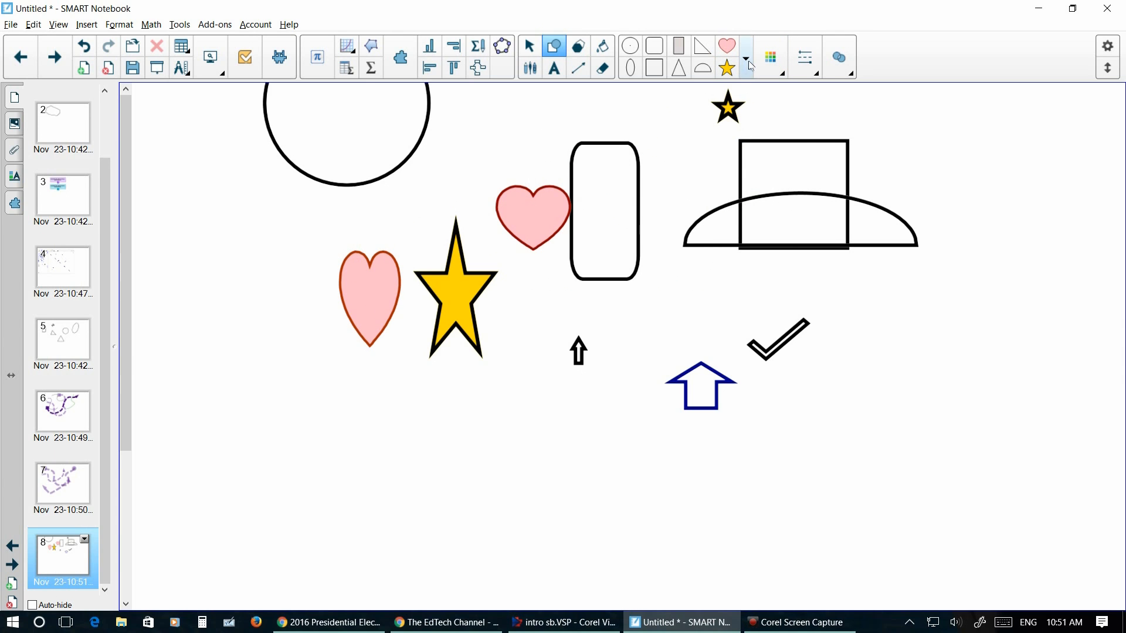
{"action": "left_click", "coordinate": [747, 65]}
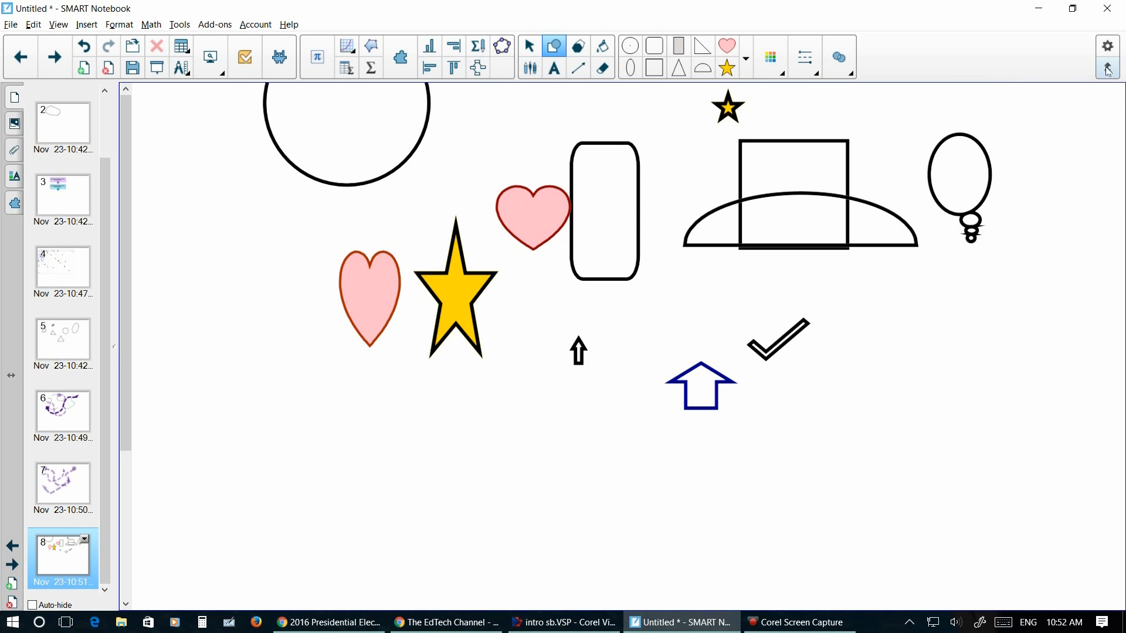
{"action": "left_click", "coordinate": [1106, 68]}
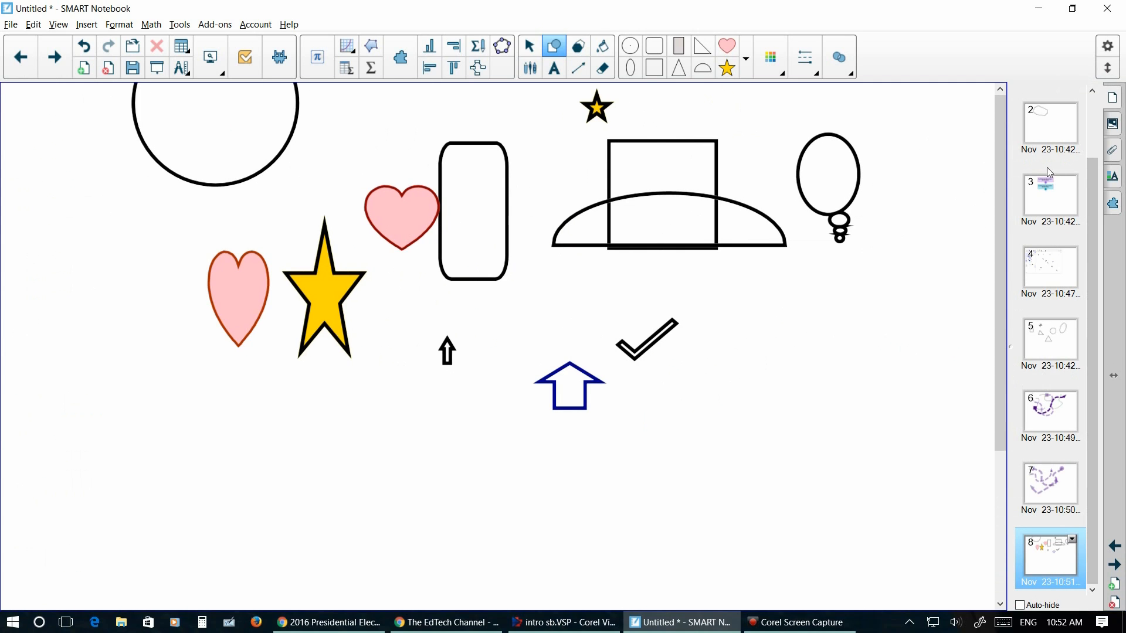
{"action": "mouse_move", "coordinate": [1066, 122]}
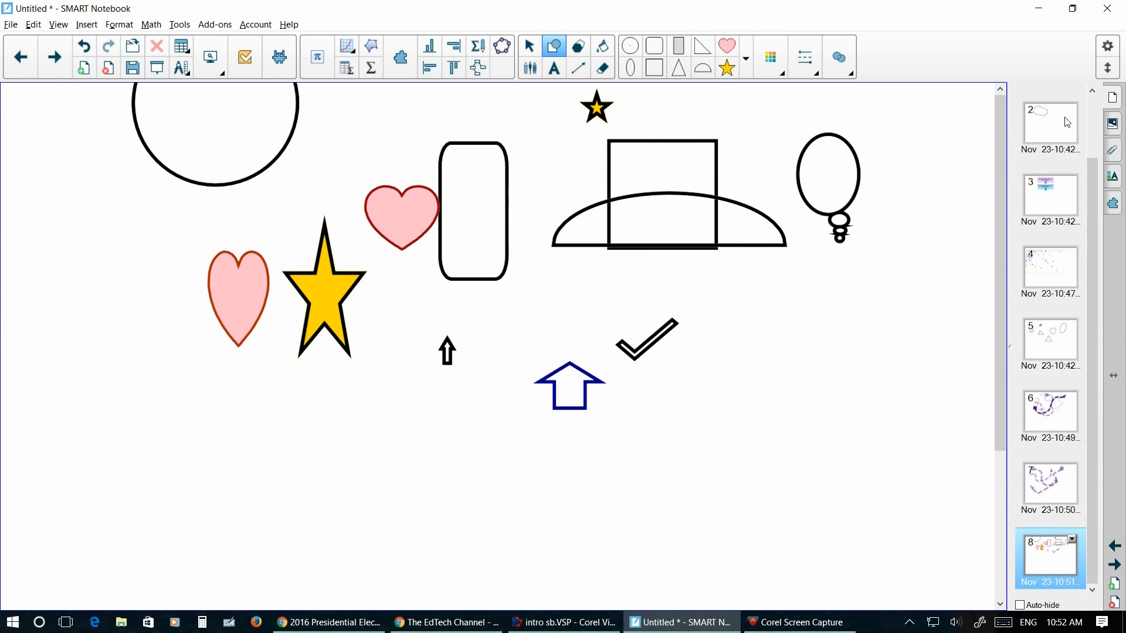
{"action": "mouse_move", "coordinate": [1111, 379]}
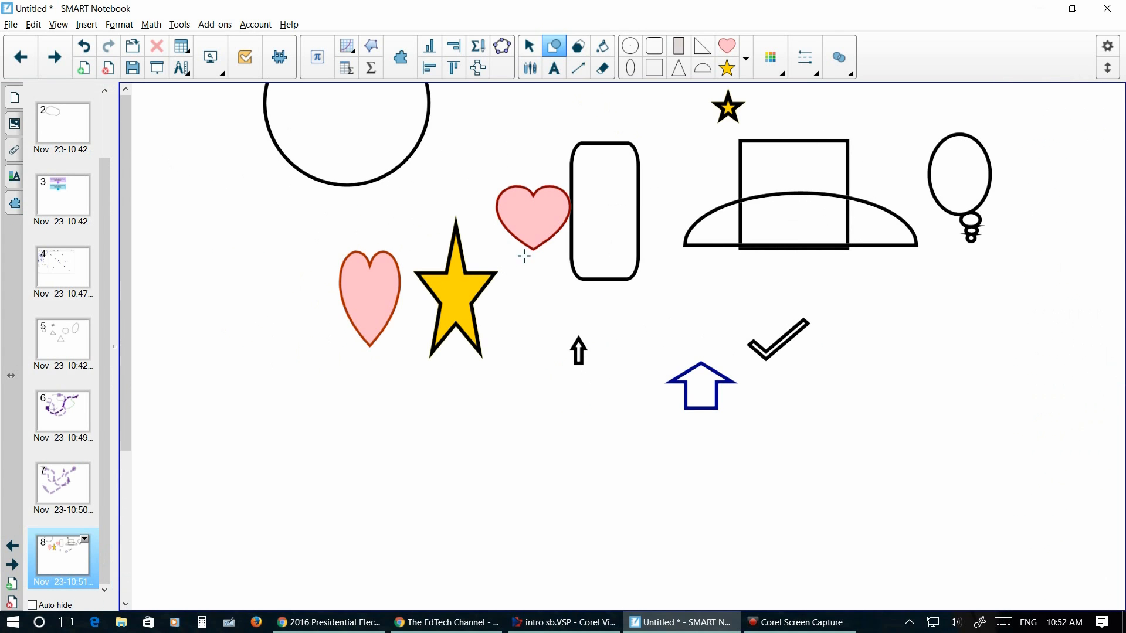
{"action": "mouse_move", "coordinate": [504, 247]}
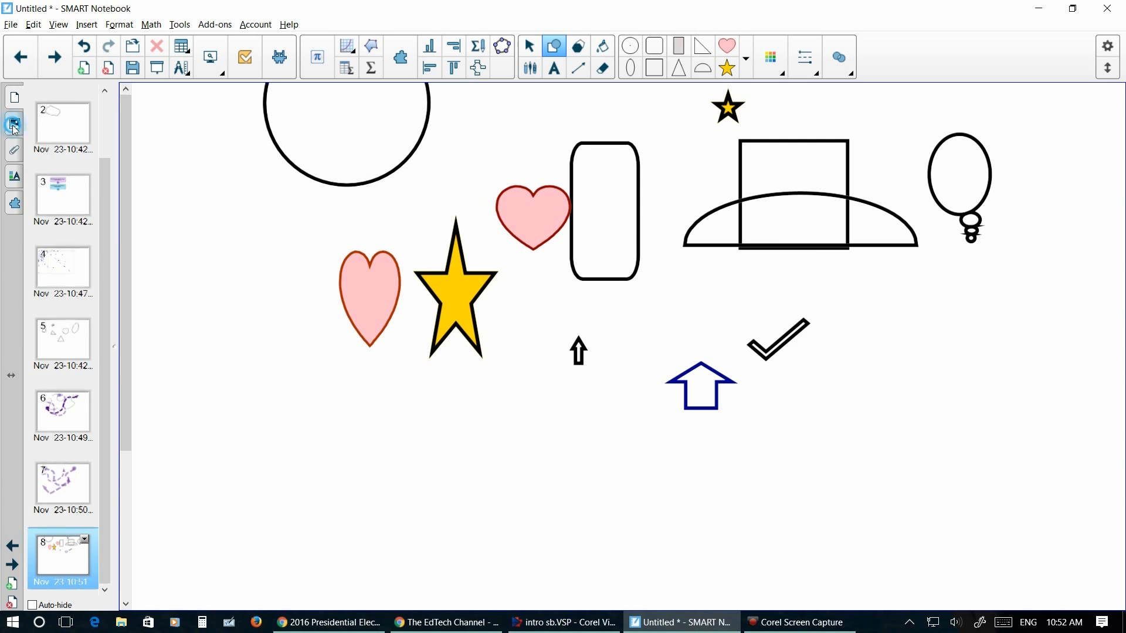
Show the Gallery side panel and scroll down its list of picture collections.
{"action": "left_click", "coordinate": [14, 122]}
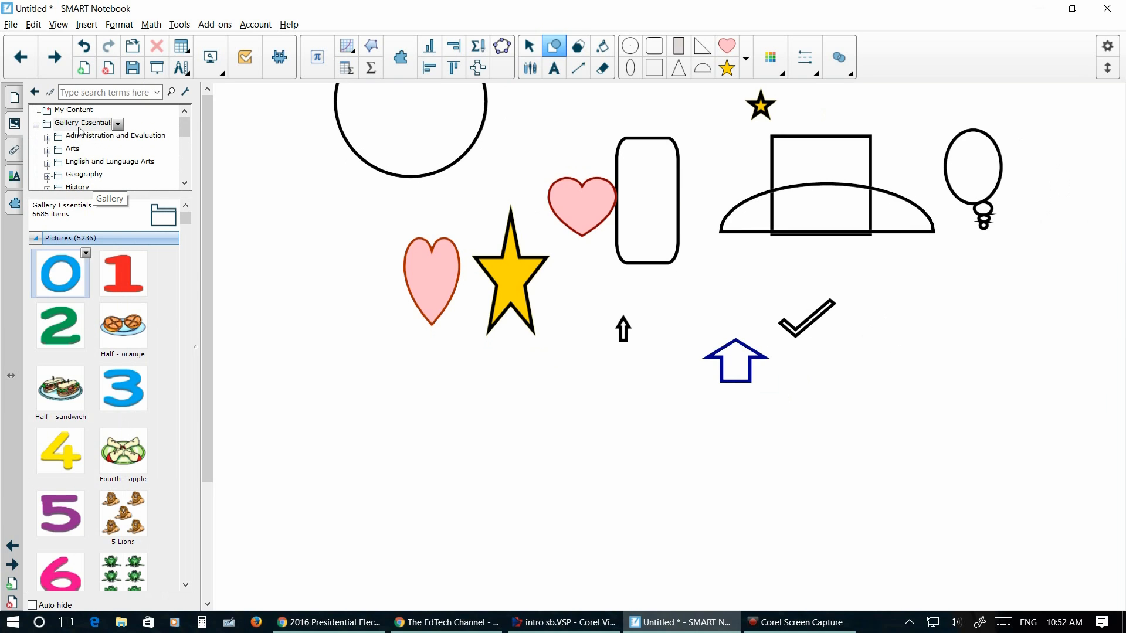
{"action": "mouse_move", "coordinate": [82, 162]}
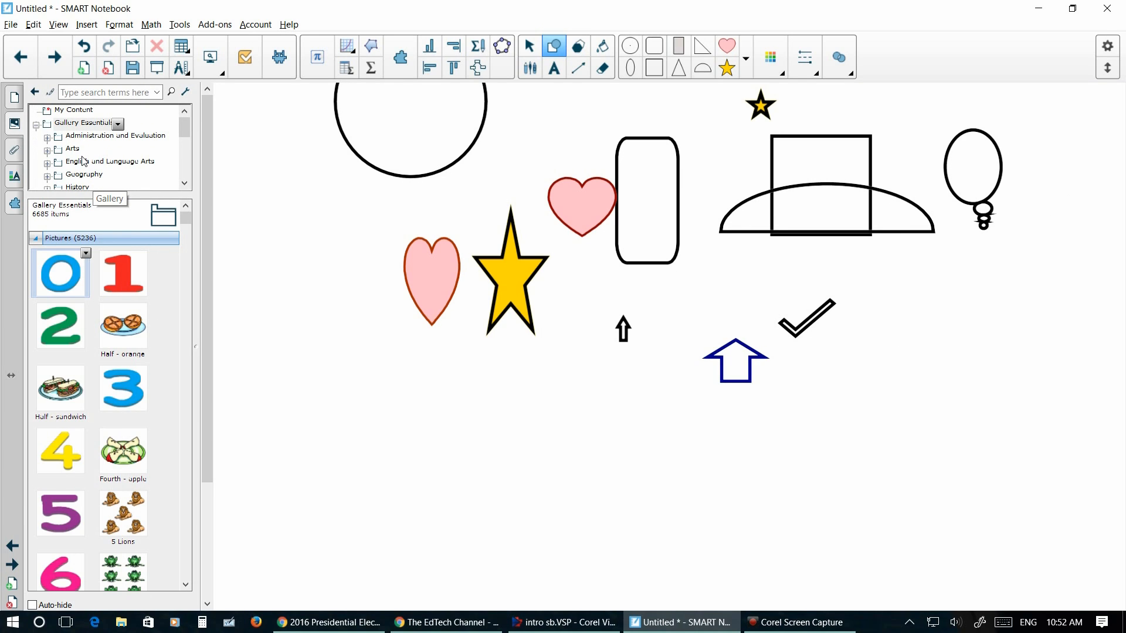
{"action": "mouse_move", "coordinate": [73, 170]}
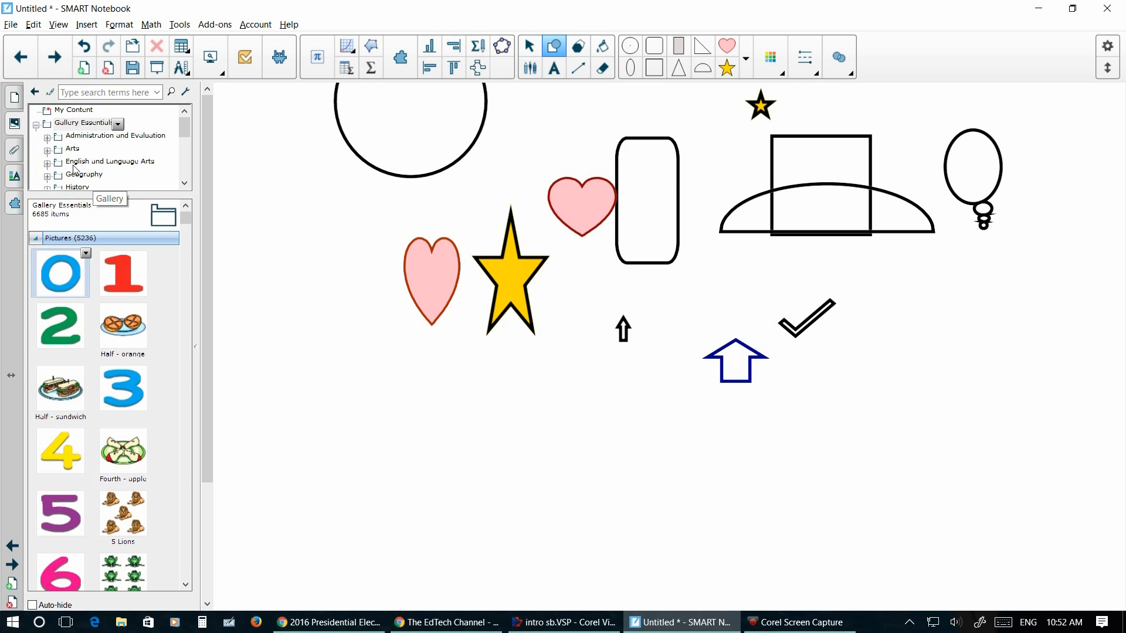
{"action": "scroll", "scroll_direction": "down", "scroll_amount": 3}
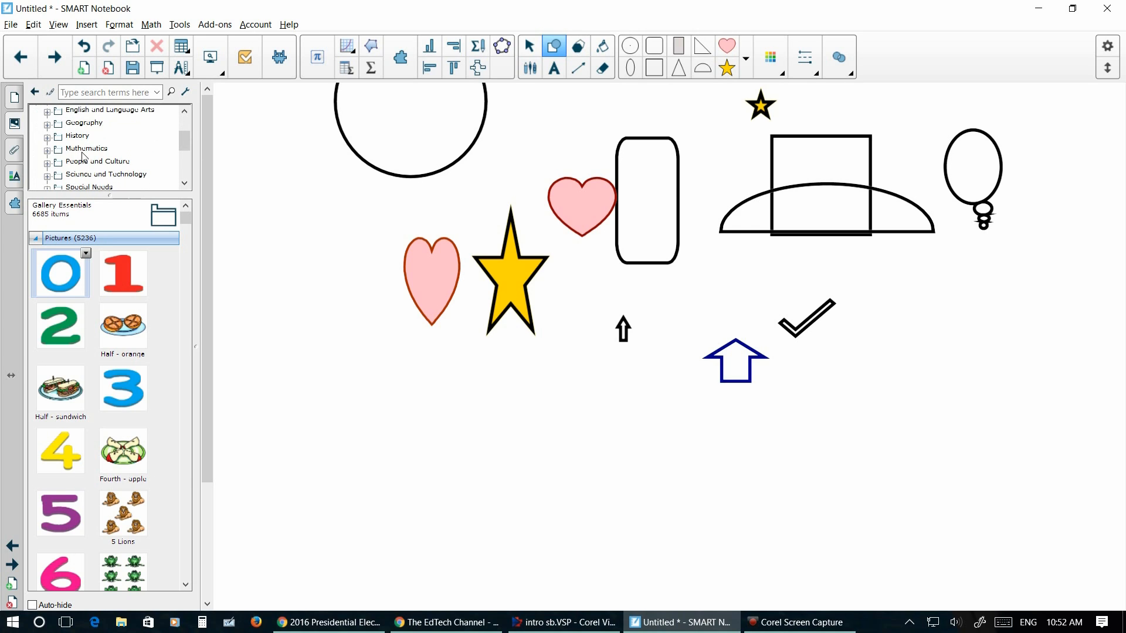
{"action": "scroll", "scroll_direction": "down", "scroll_amount": 3}
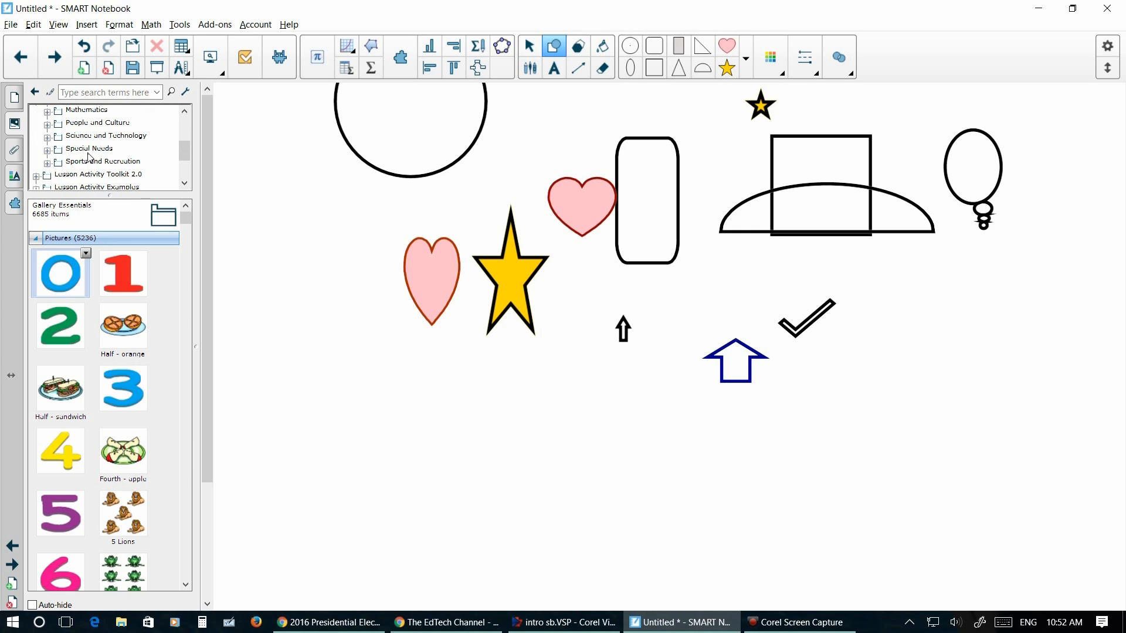
{"action": "scroll", "scroll_direction": "down", "scroll_amount": 3}
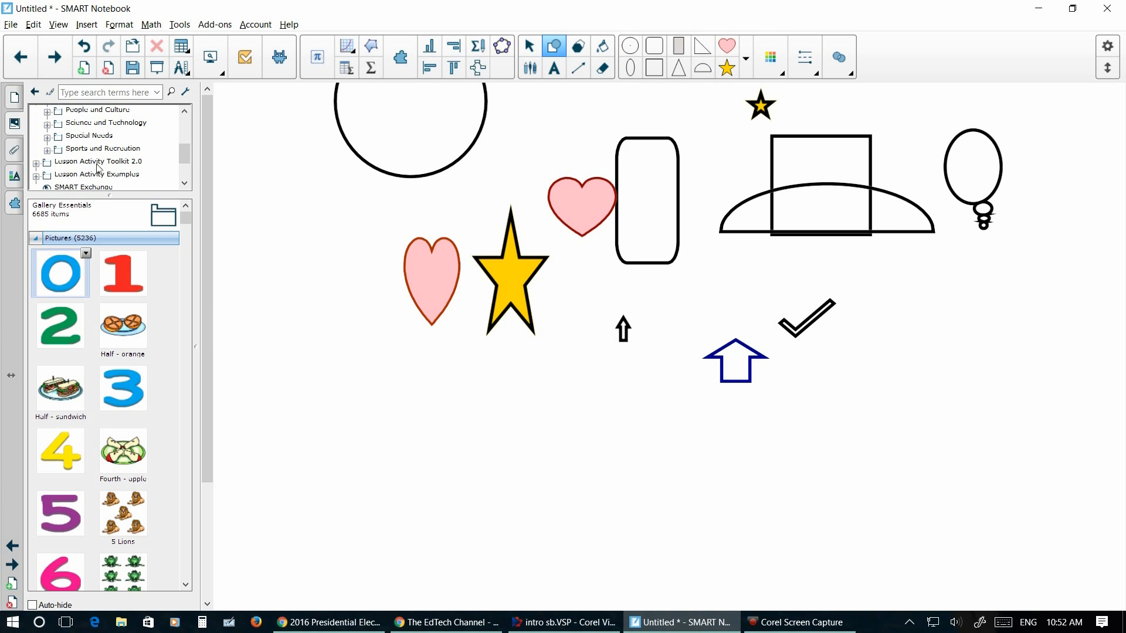
{"action": "mouse_move", "coordinate": [118, 173]}
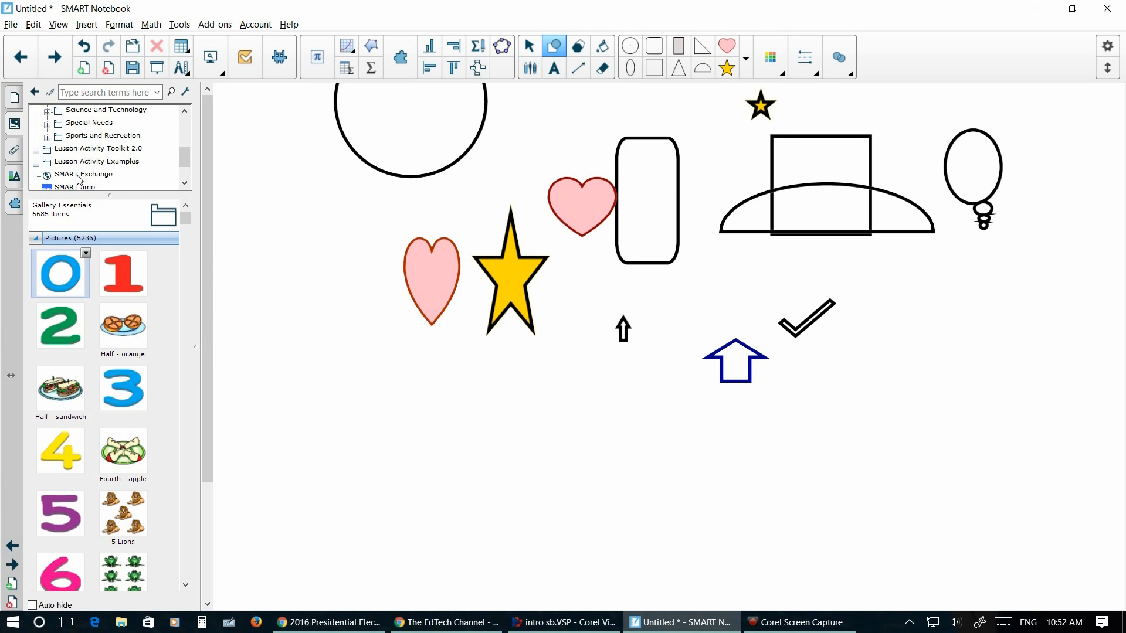
Select the SMART Exchange collection so its description and quick links load.
{"action": "left_click", "coordinate": [82, 174]}
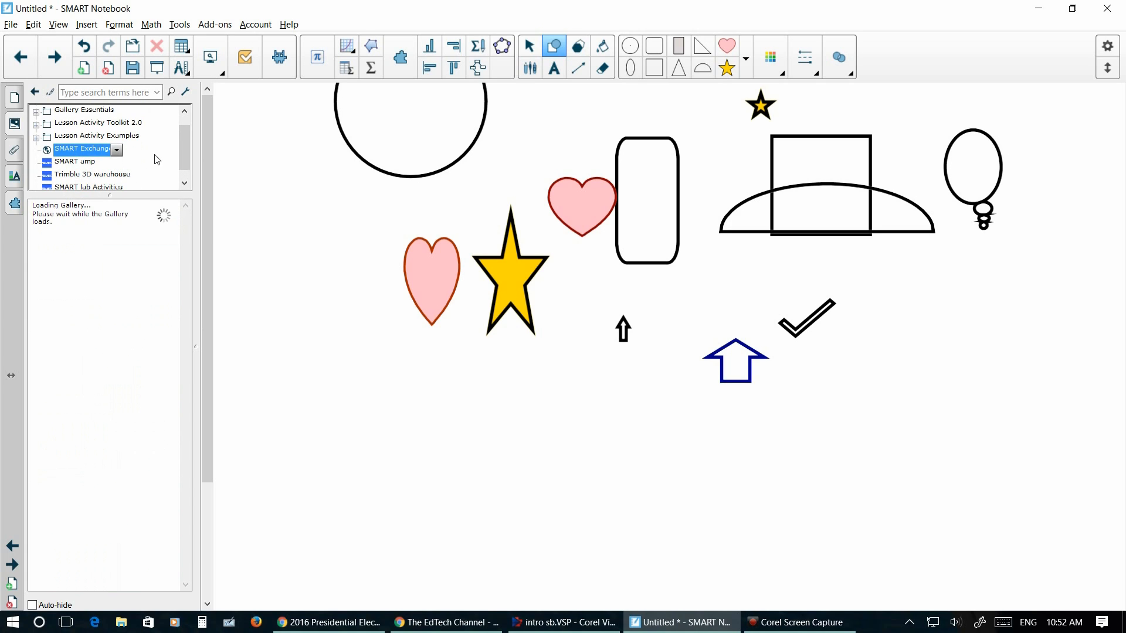
{"action": "left_click", "coordinate": [81, 149]}
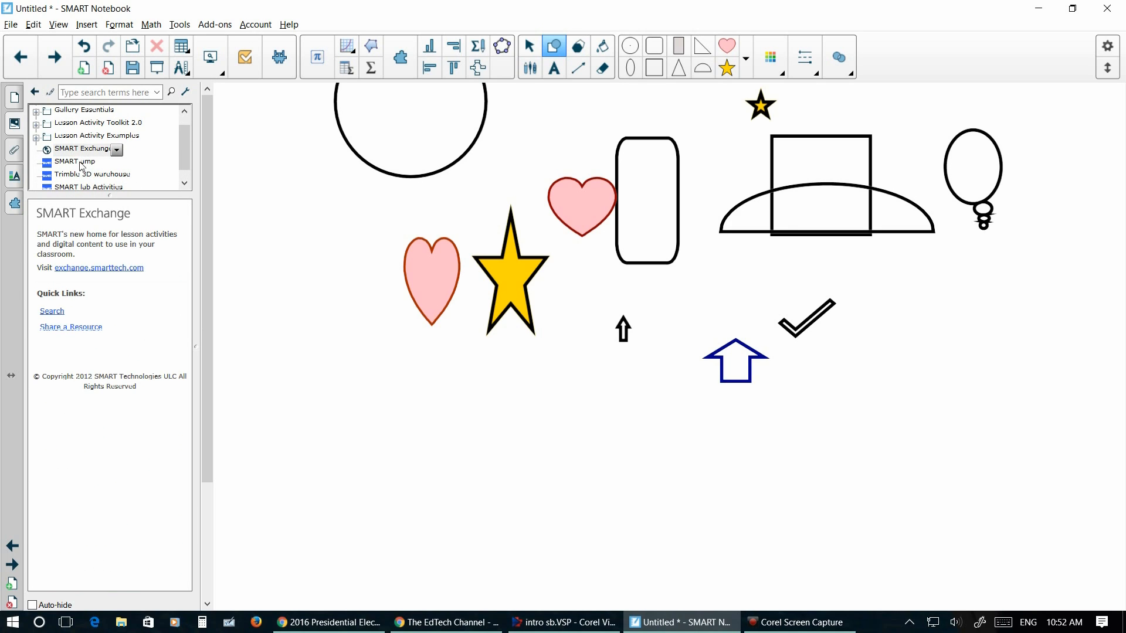
{"action": "mouse_move", "coordinate": [82, 155]}
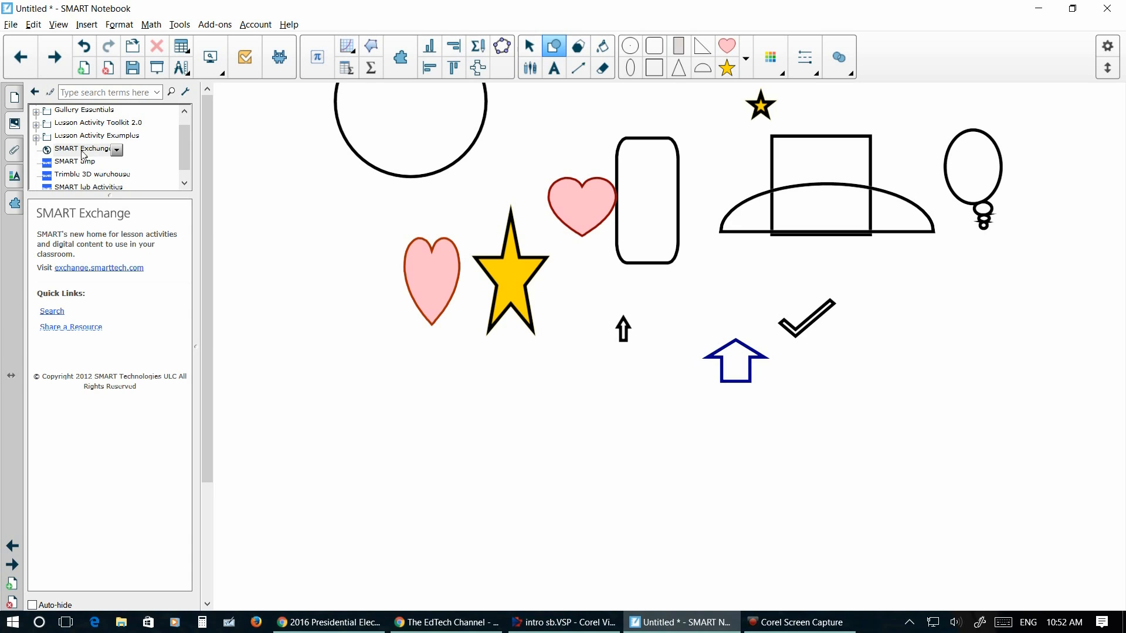
{"action": "mouse_move", "coordinate": [88, 156]}
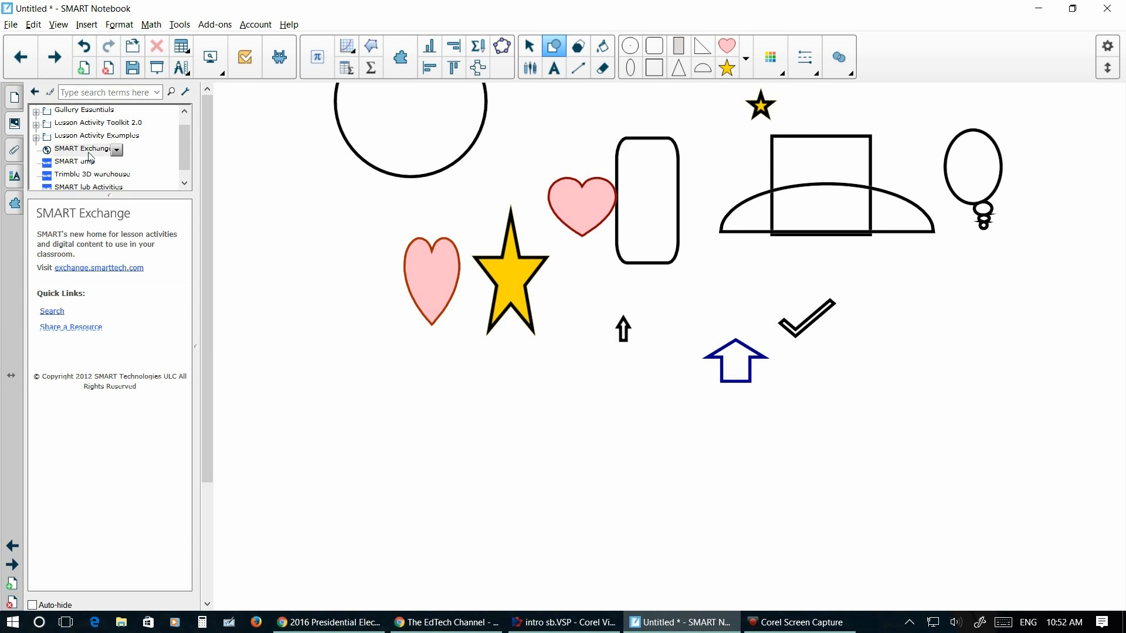
{"action": "mouse_move", "coordinate": [112, 159]}
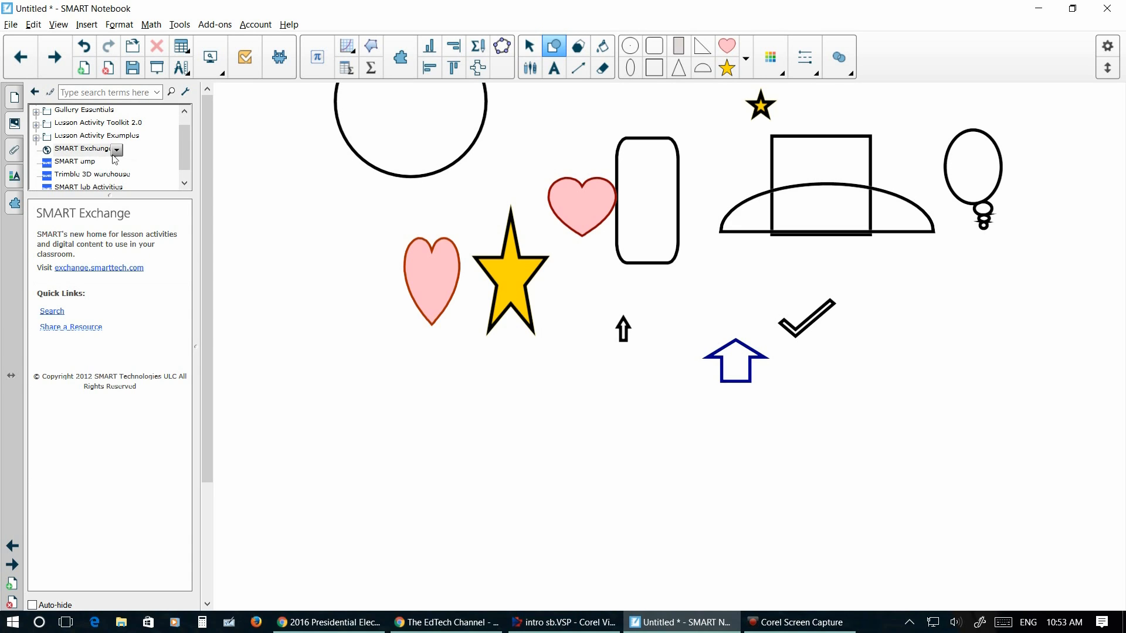
{"action": "mouse_move", "coordinate": [78, 156]}
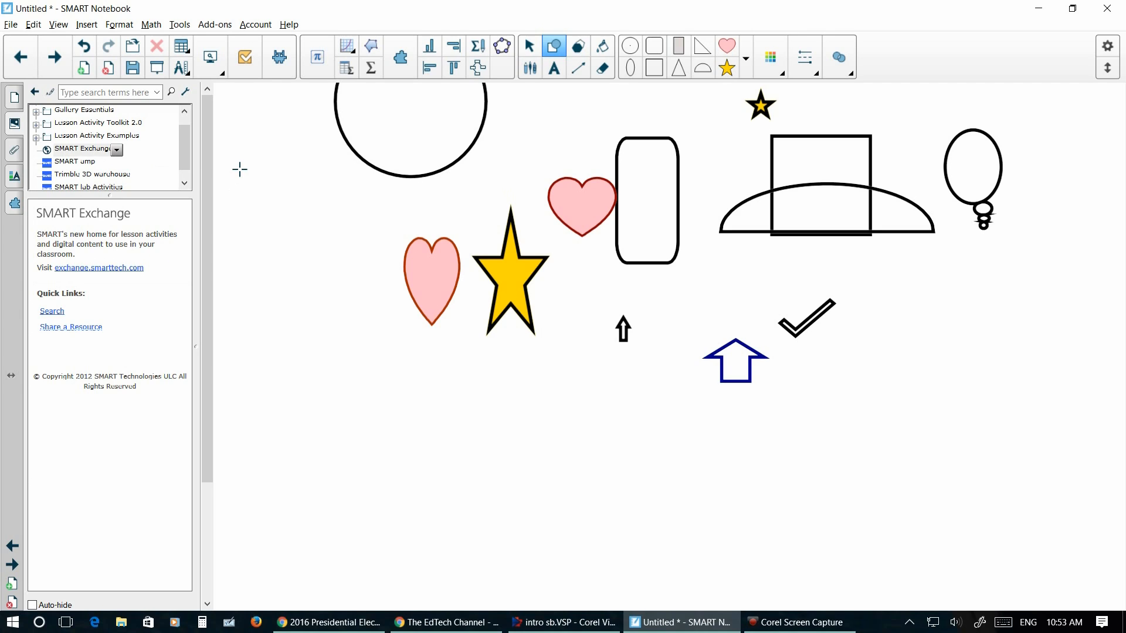
{"action": "mouse_move", "coordinate": [274, 148]}
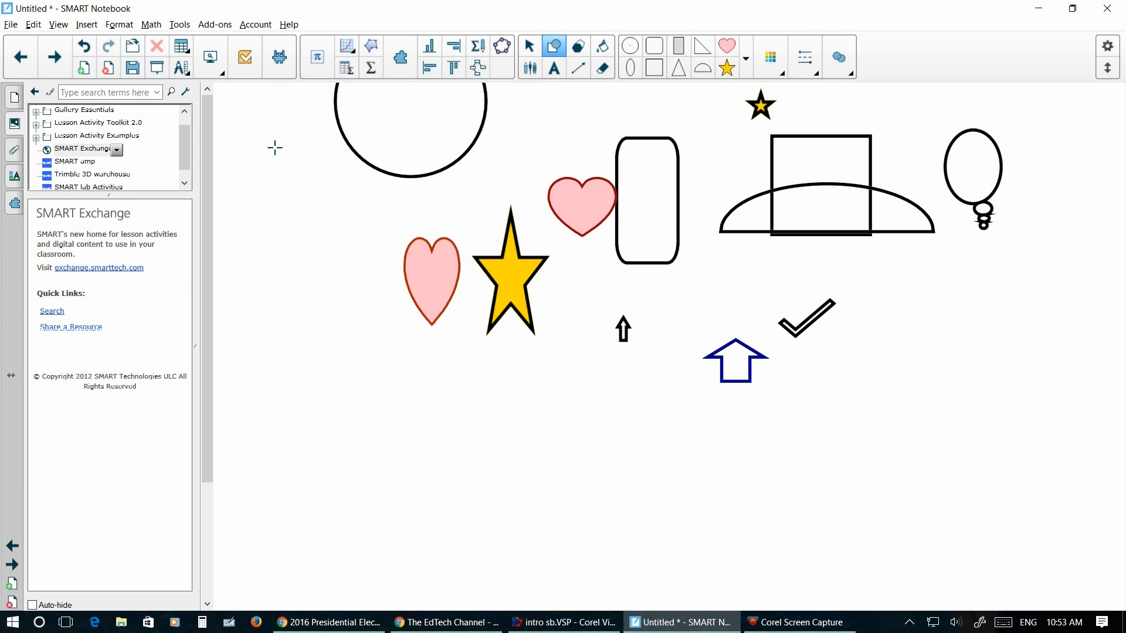